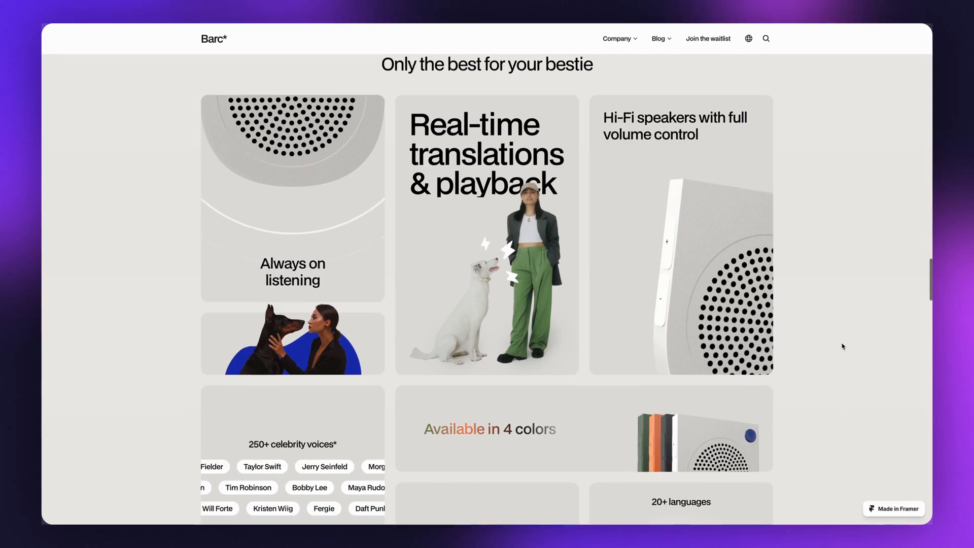
- Scroll down the live Barc* site before leaving it for the Figma design file
scroll(down, 3)
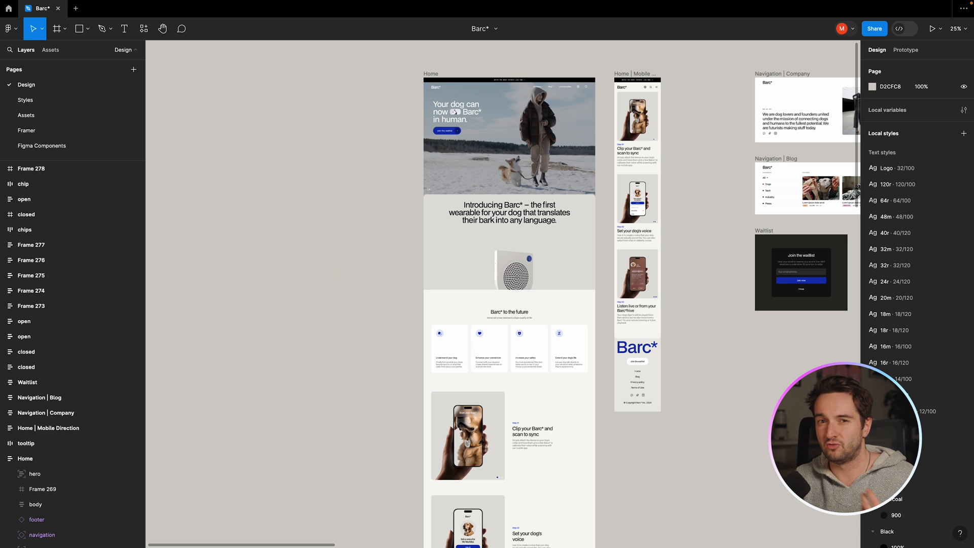
mouse_move(334, 276)
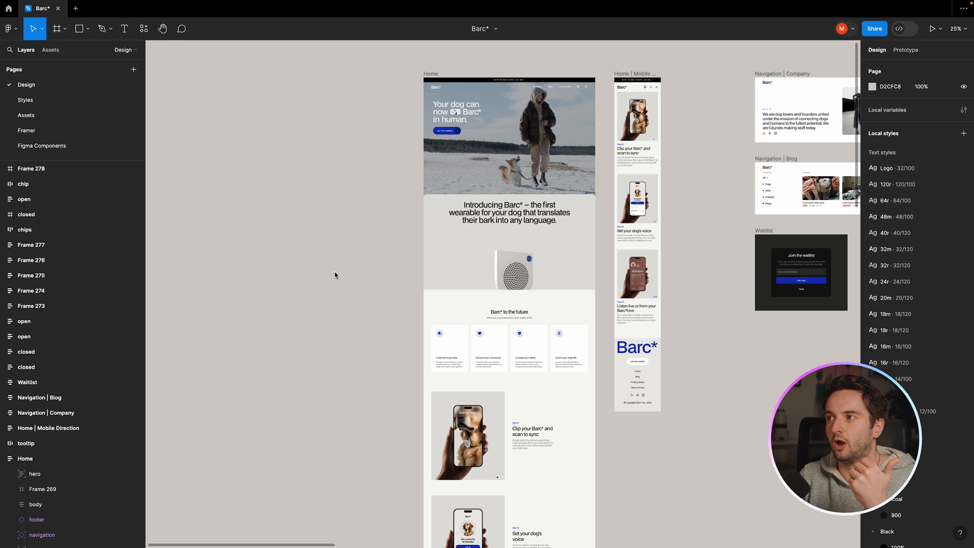
click(25, 101)
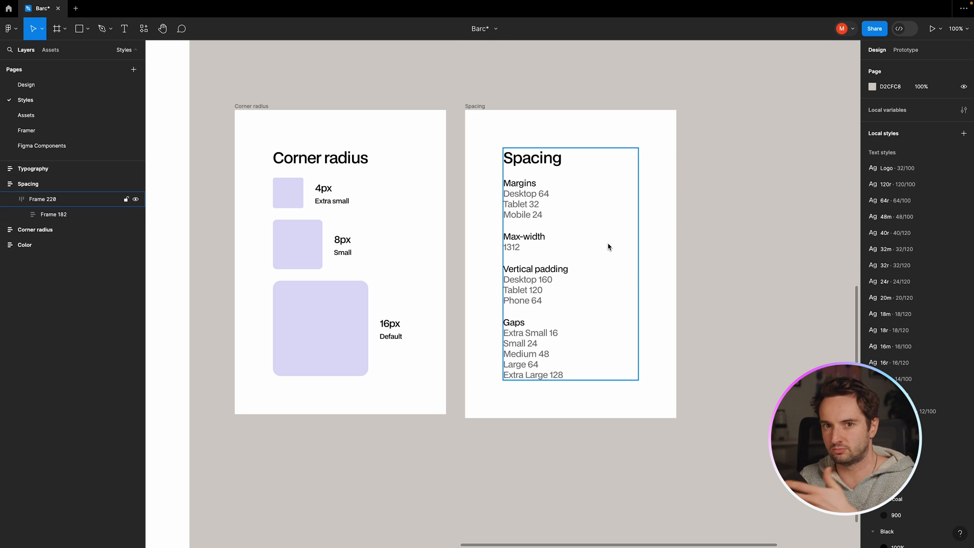
mouse_move(571, 235)
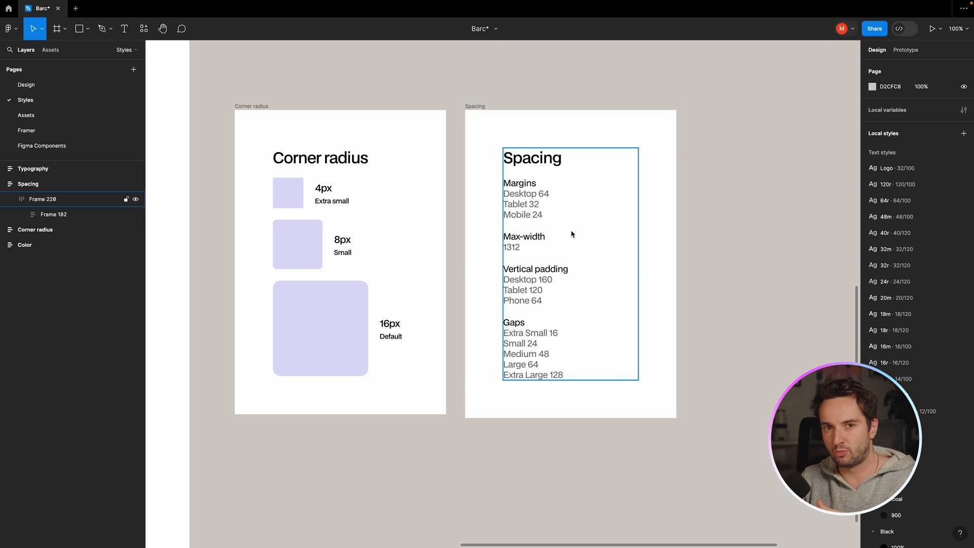
mouse_move(539, 213)
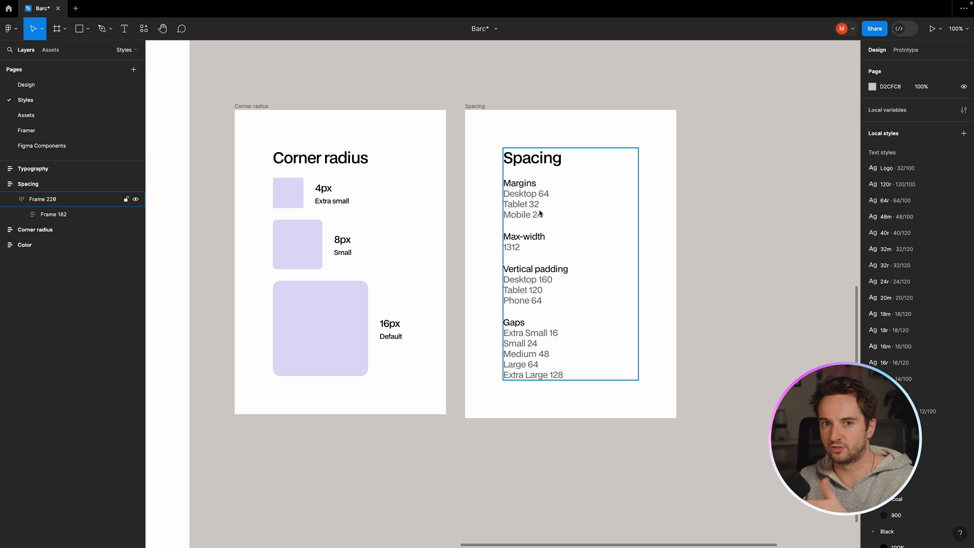
mouse_move(549, 243)
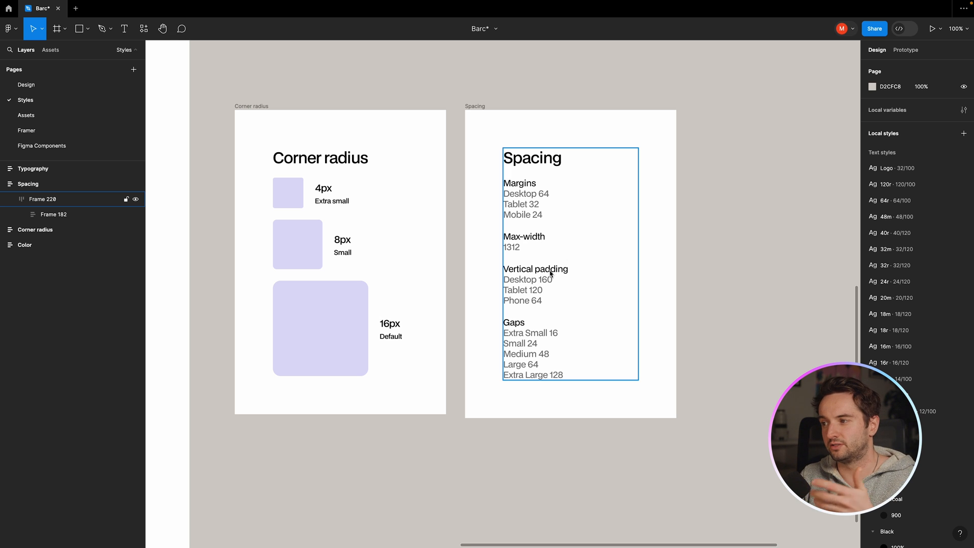
click(26, 85)
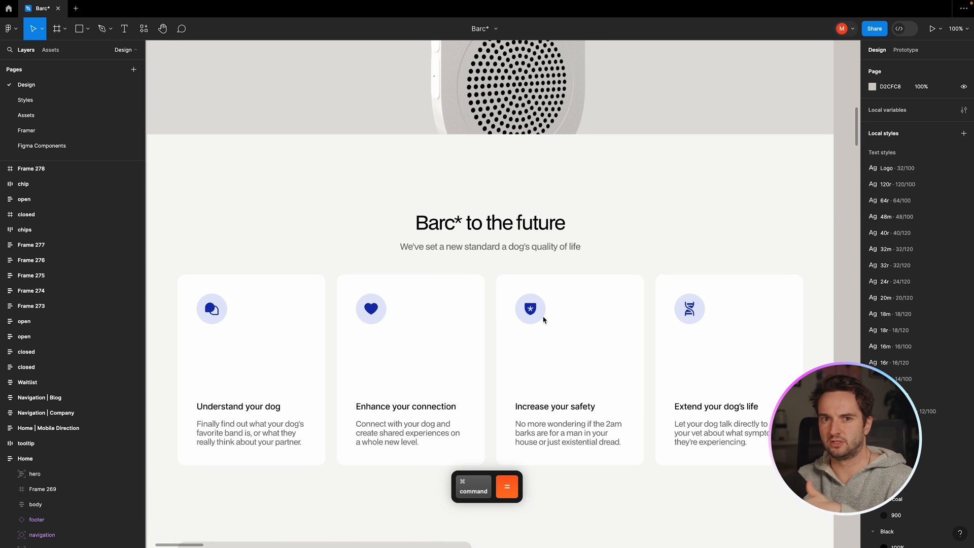
- Alternate between the Home designs and the Styles page, ending on the corner radius and spacing specs
scroll(down, 3)
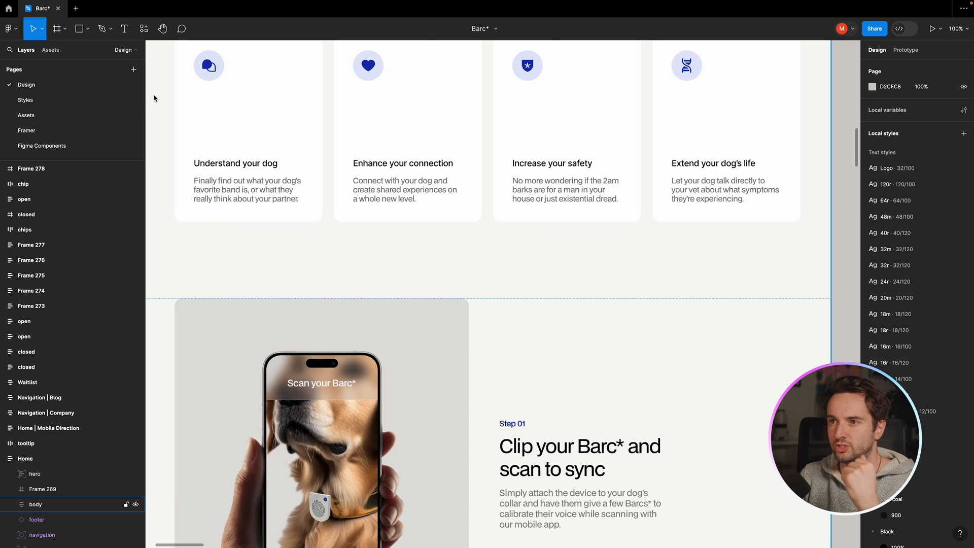
click(24, 100)
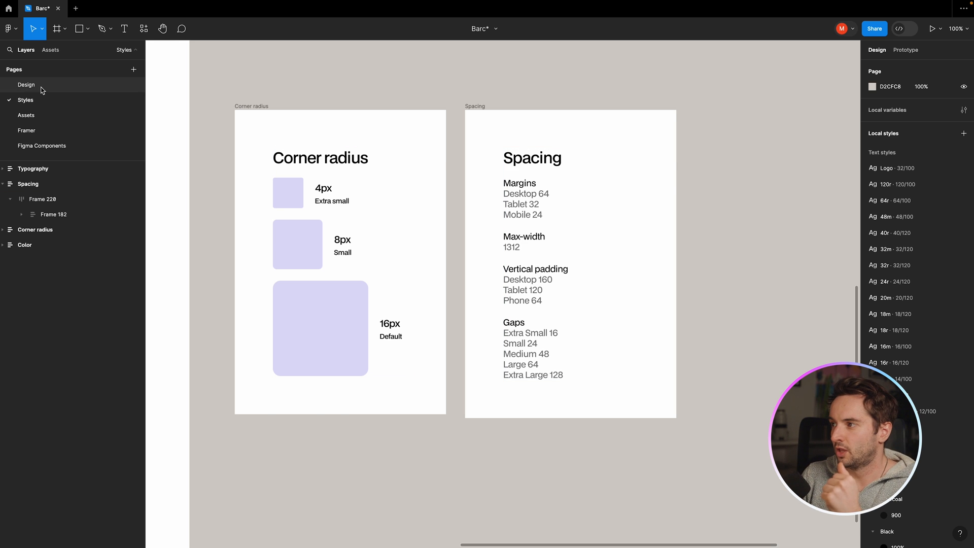
click(26, 84)
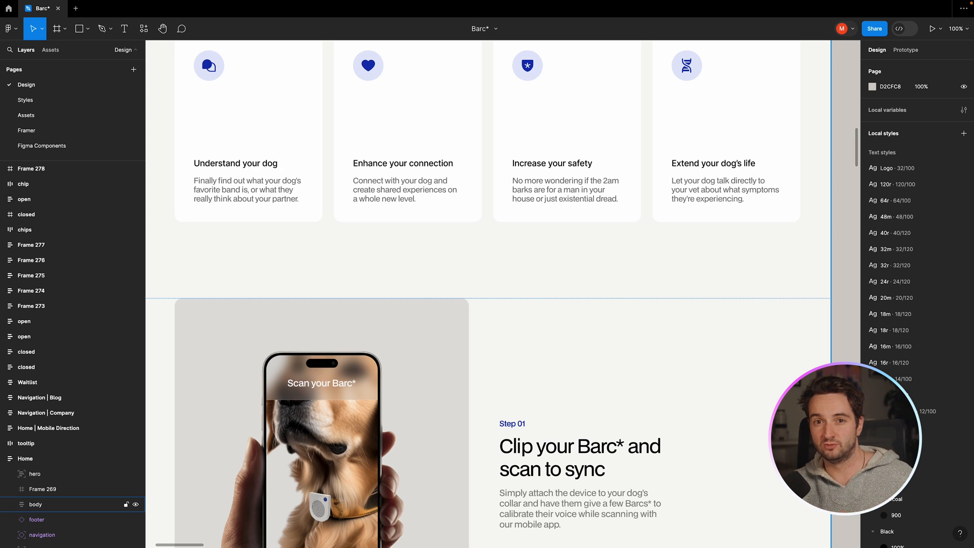
mouse_move(301, 259)
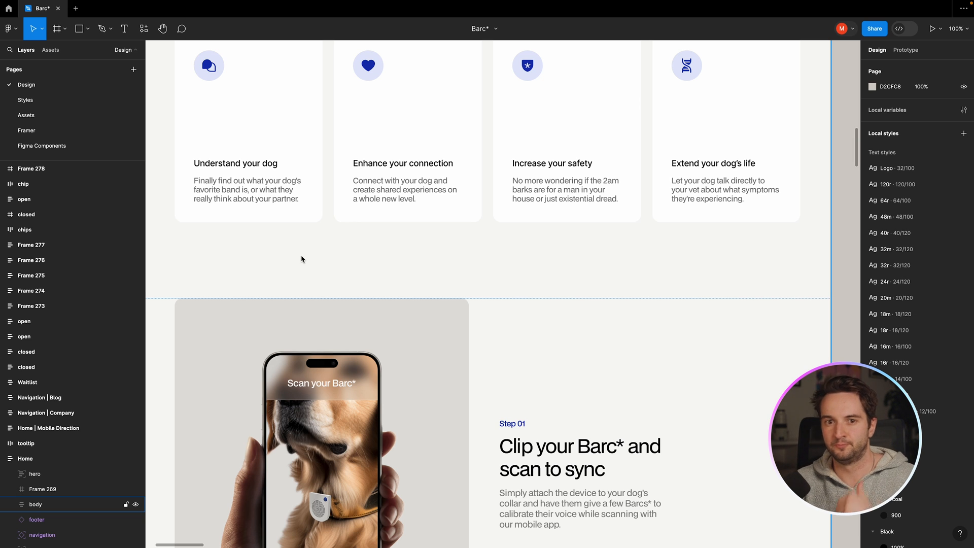
click(25, 100)
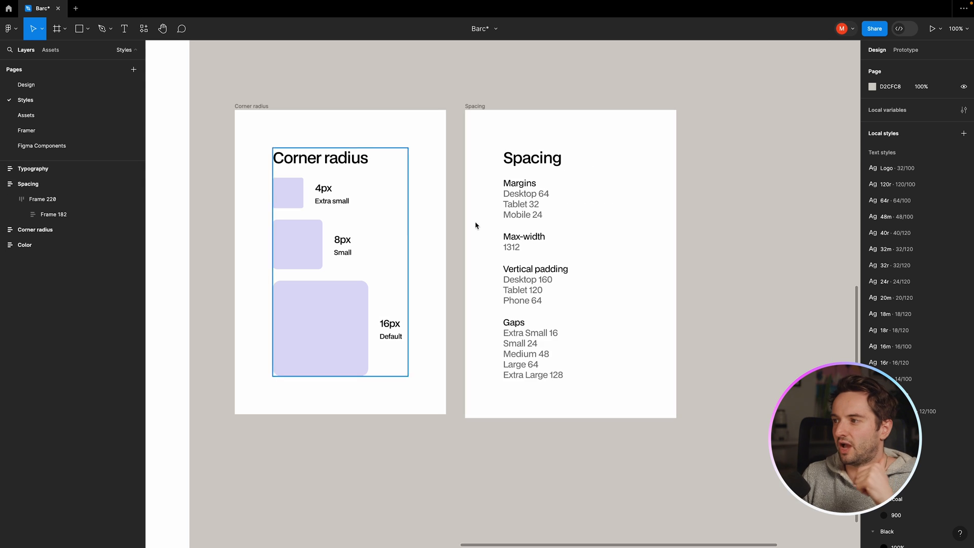
- Inspect the Spacing frame's auto layout, deselect it, and go back to the Design page's Home layouts
click(570, 248)
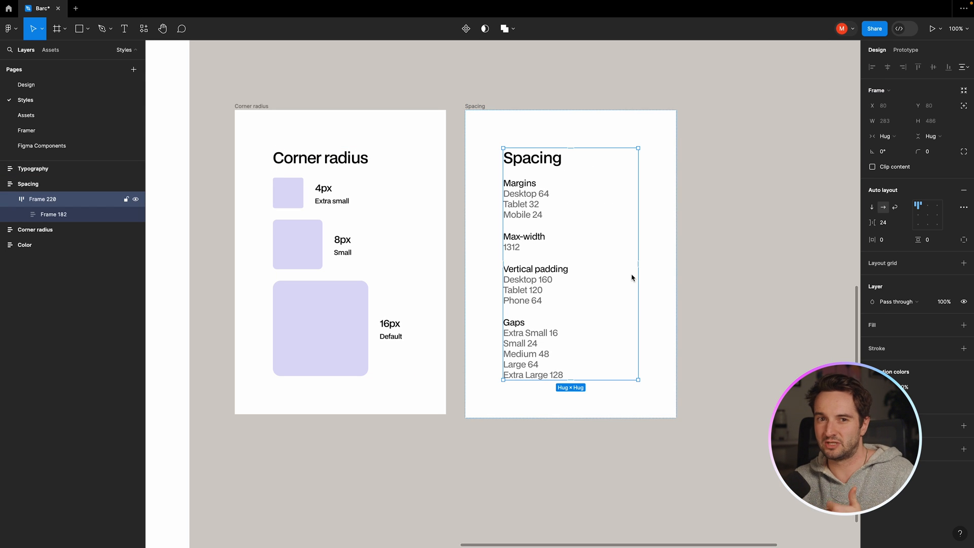
mouse_move(571, 262)
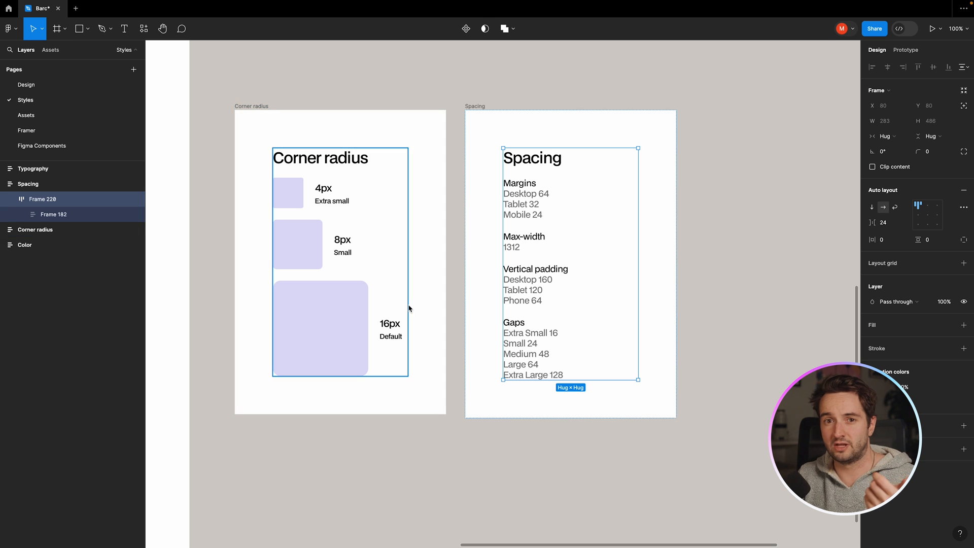
click(339, 401)
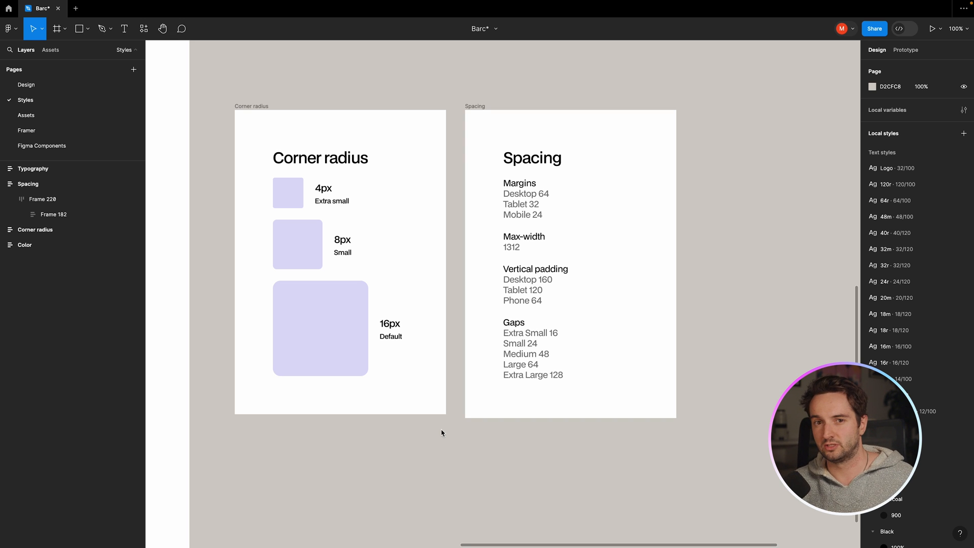
click(26, 84)
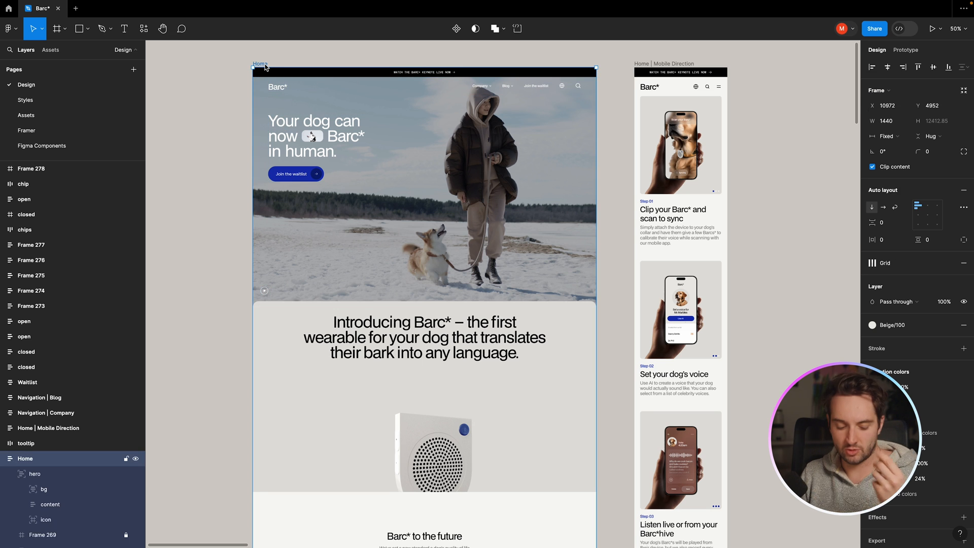
key(ctrl+g)
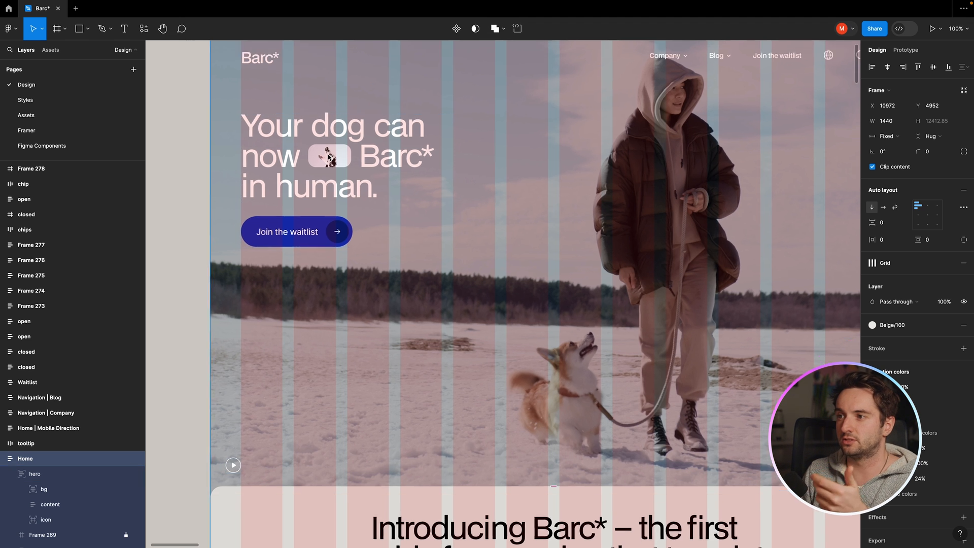
scroll(down, 3)
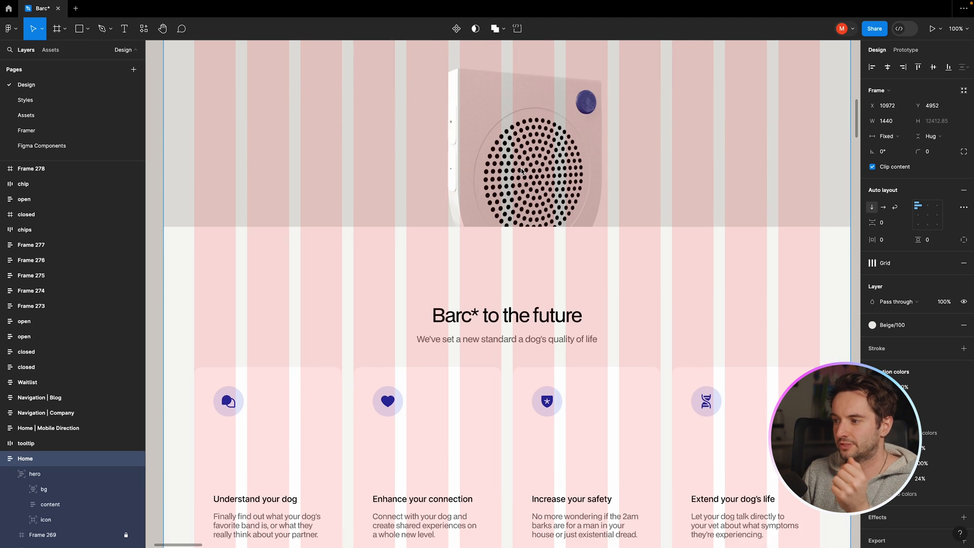
scroll(down, 3)
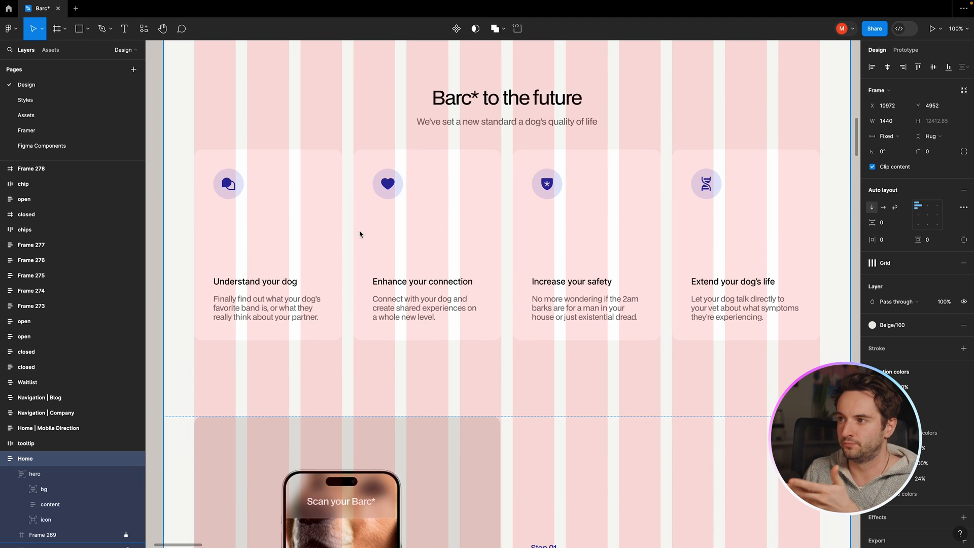
mouse_move(382, 204)
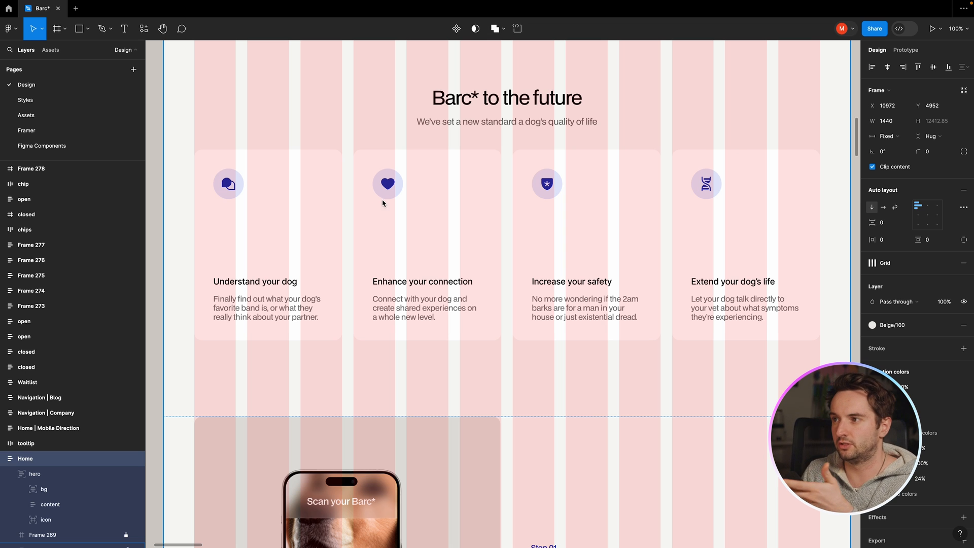
mouse_move(339, 168)
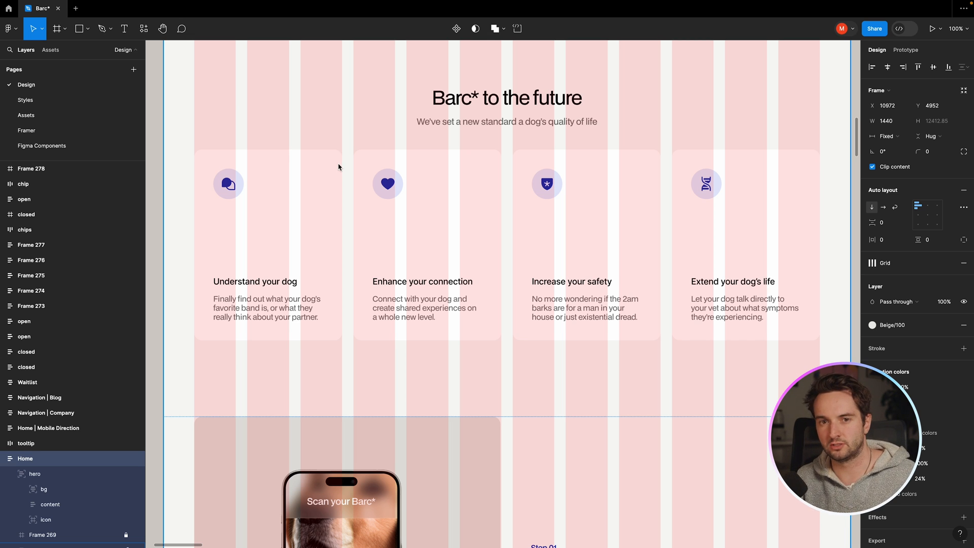
mouse_move(347, 222)
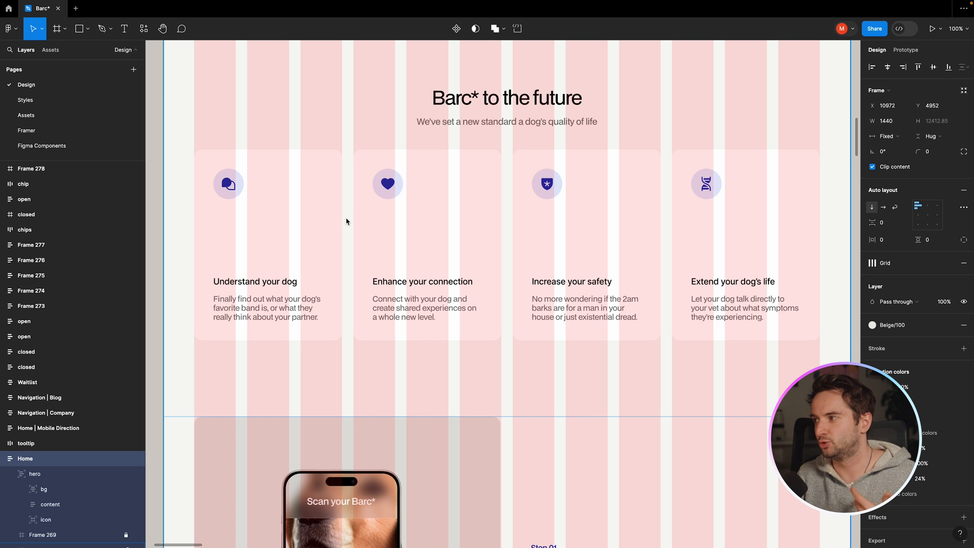
mouse_move(352, 284)
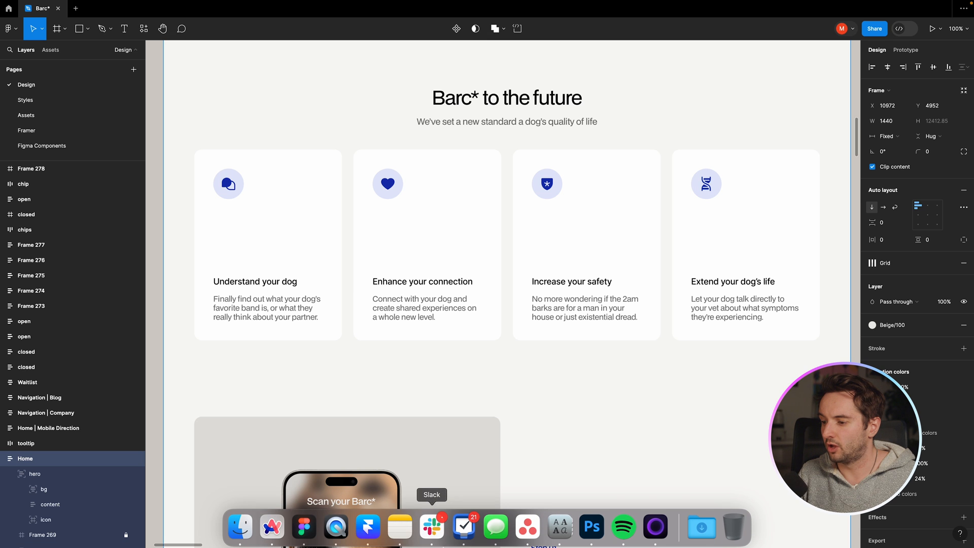
- Switch to Framer, turn on column guides for the Desktop breakpoint and zoom to actual size
click(367, 526)
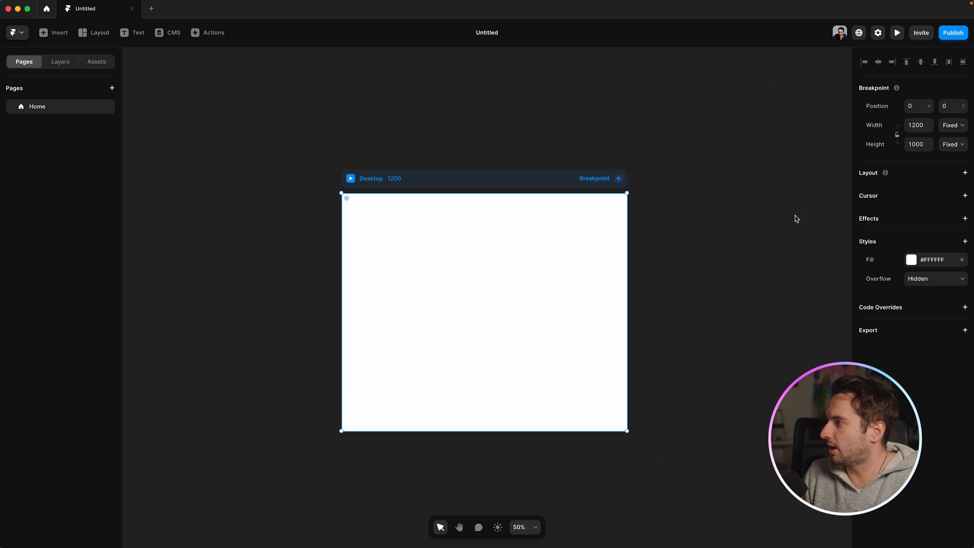
click(17, 32)
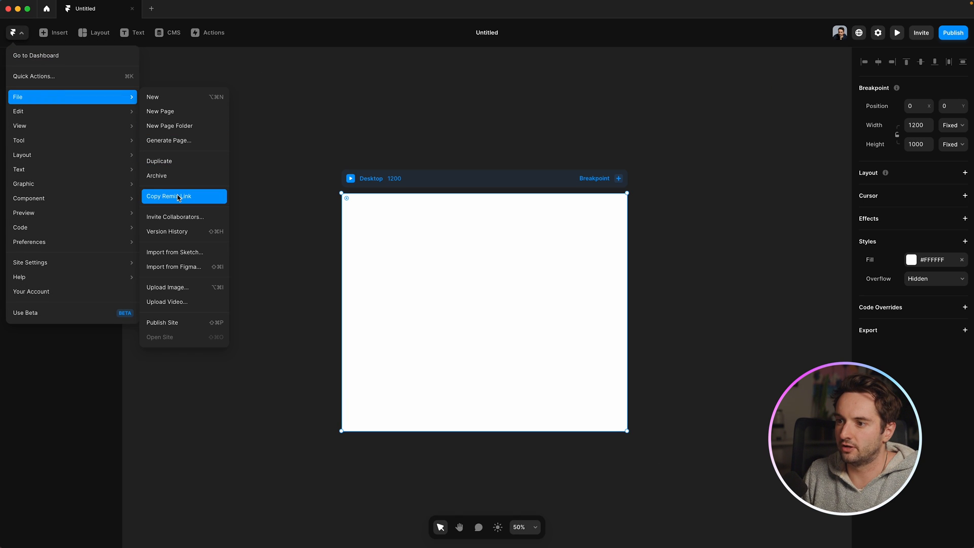
click(19, 126)
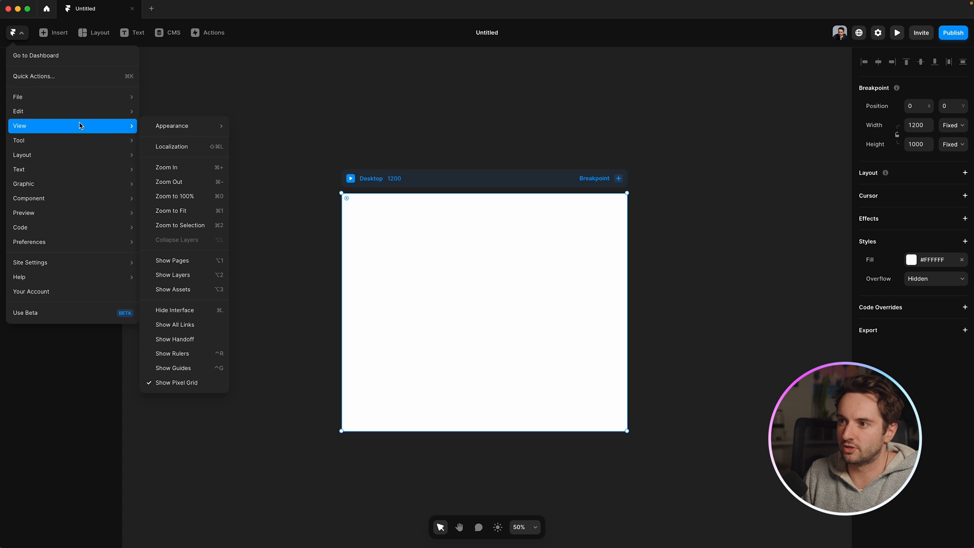
click(172, 261)
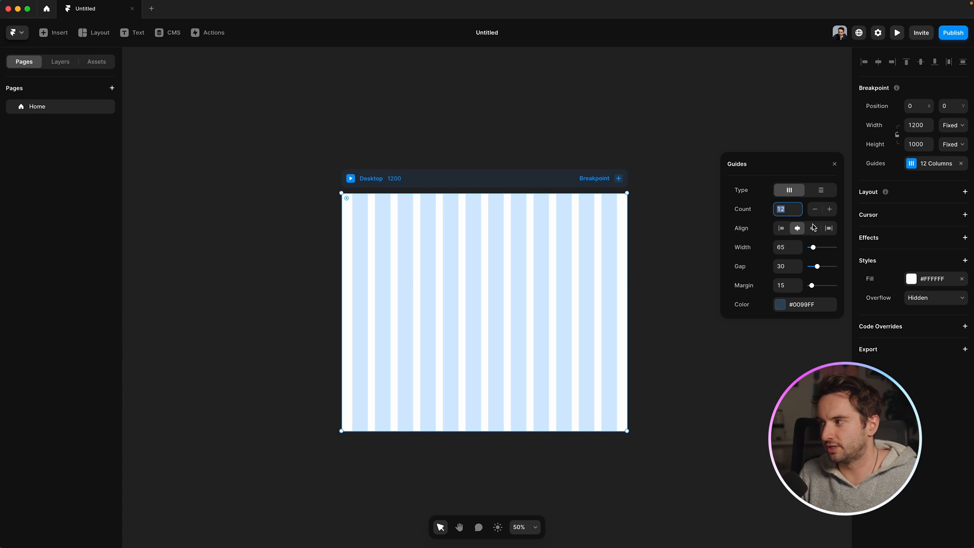
key(cmd+=)
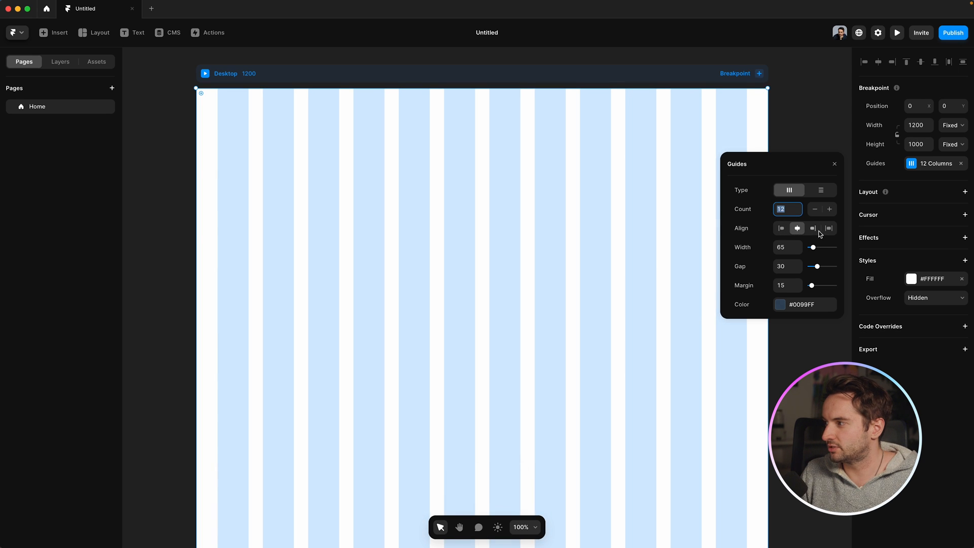
- Set the Desktop guides to a 24 gap with wider side margins and close the Guides popover
click(829, 228)
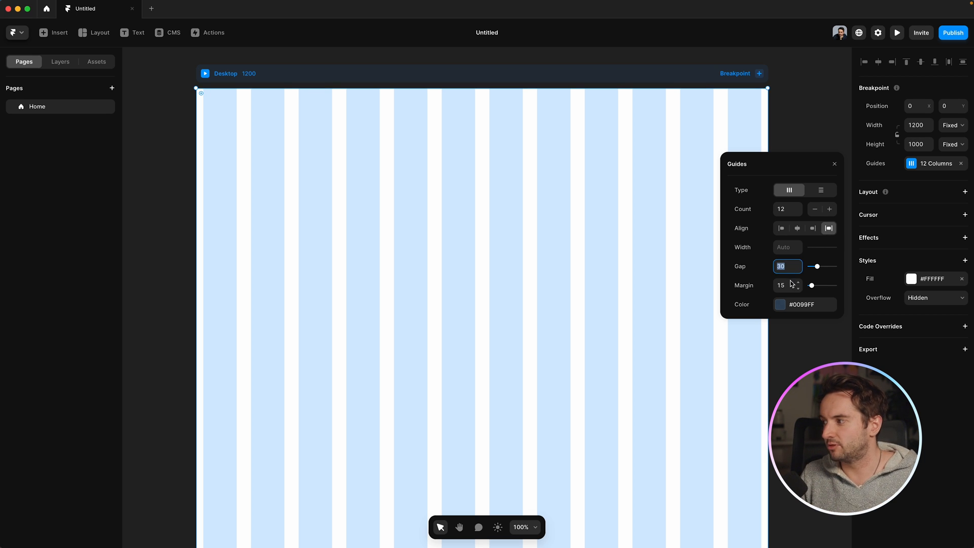
mouse_move(792, 283)
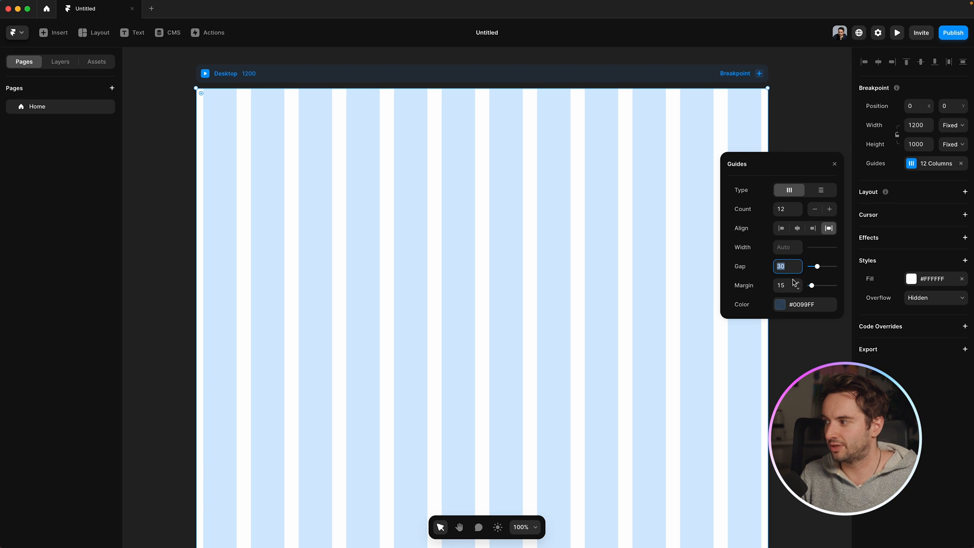
text(24)
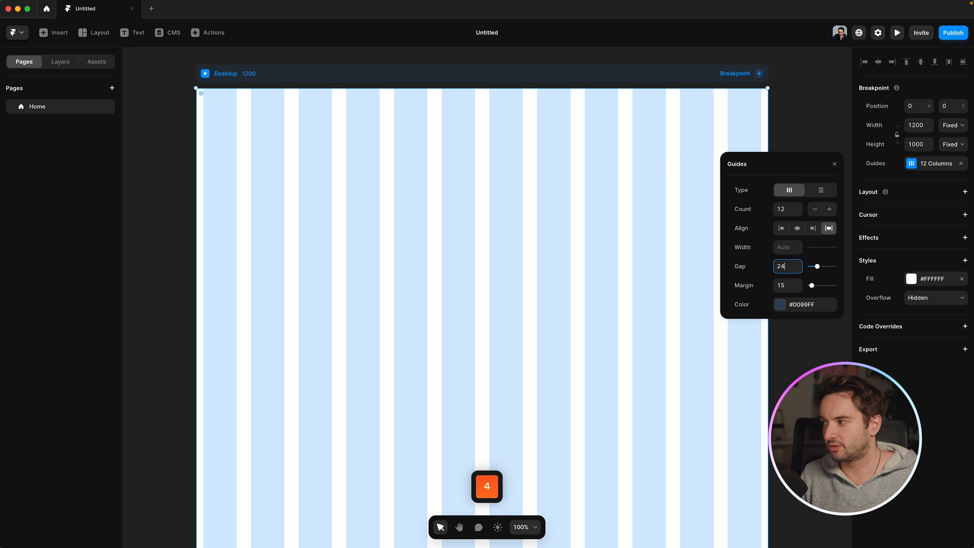
key(Tab)
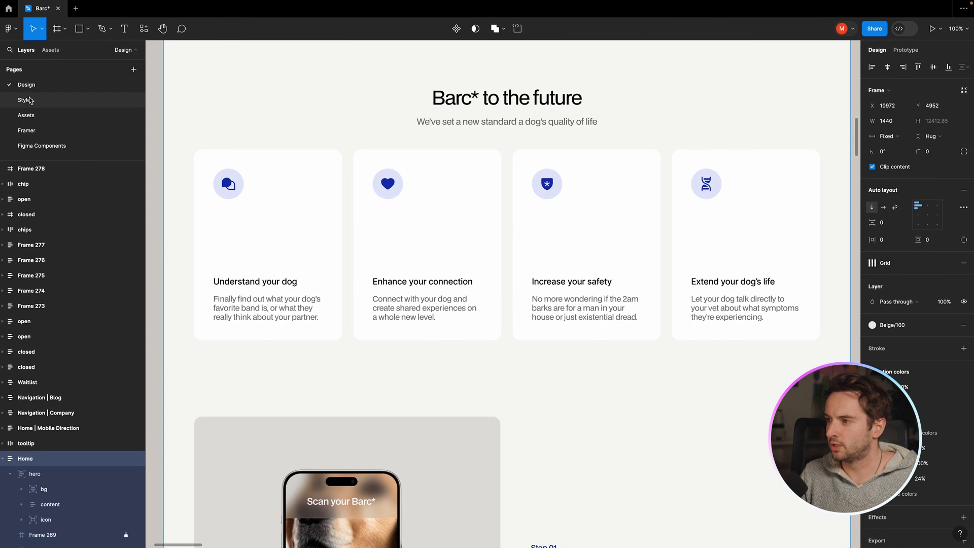
click(27, 100)
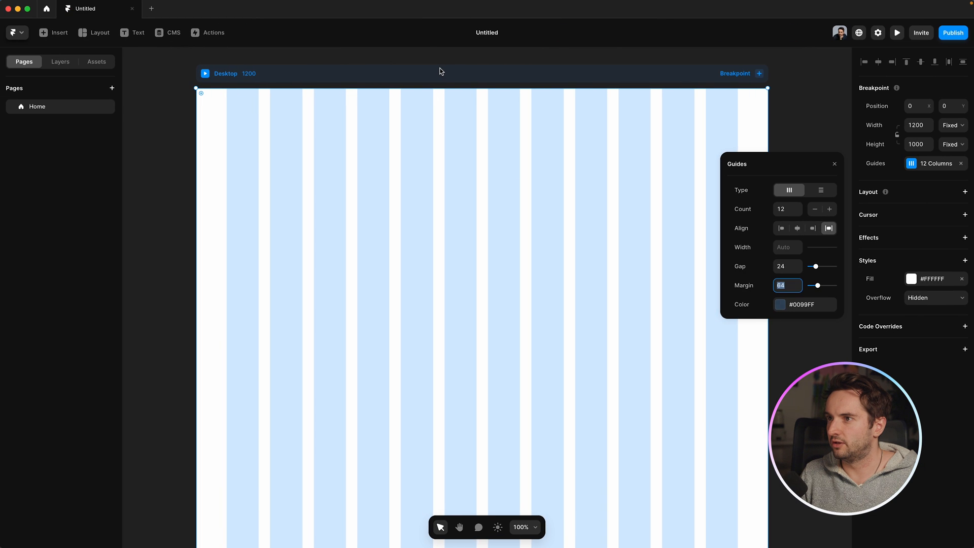
click(835, 164)
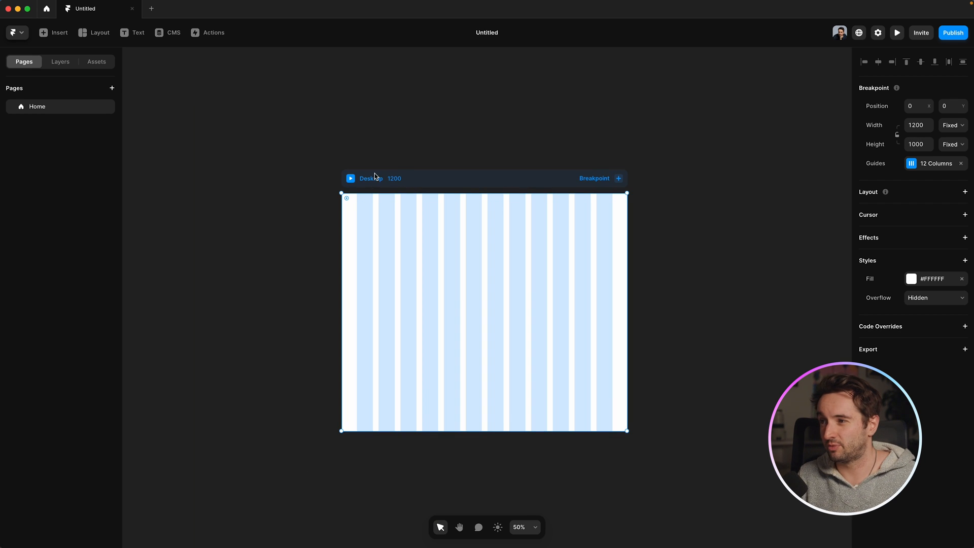
mouse_move(469, 184)
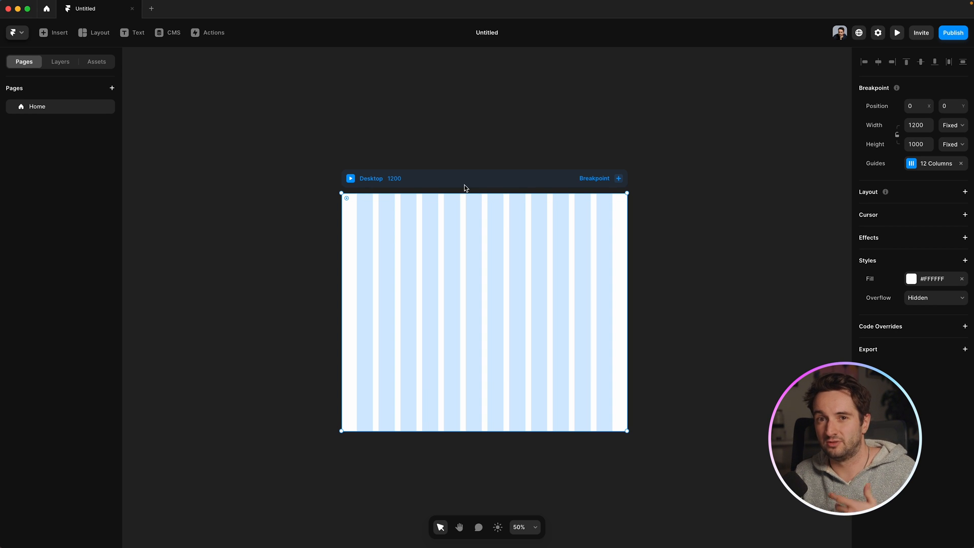
- Add a Tablet breakpoint, then a Phone breakpoint, and select the Tablet frame
click(618, 179)
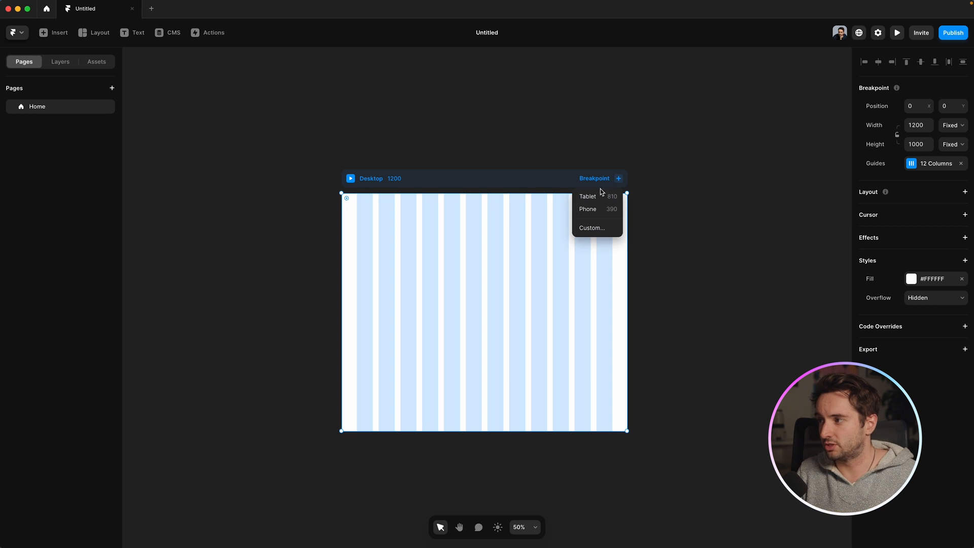
click(588, 196)
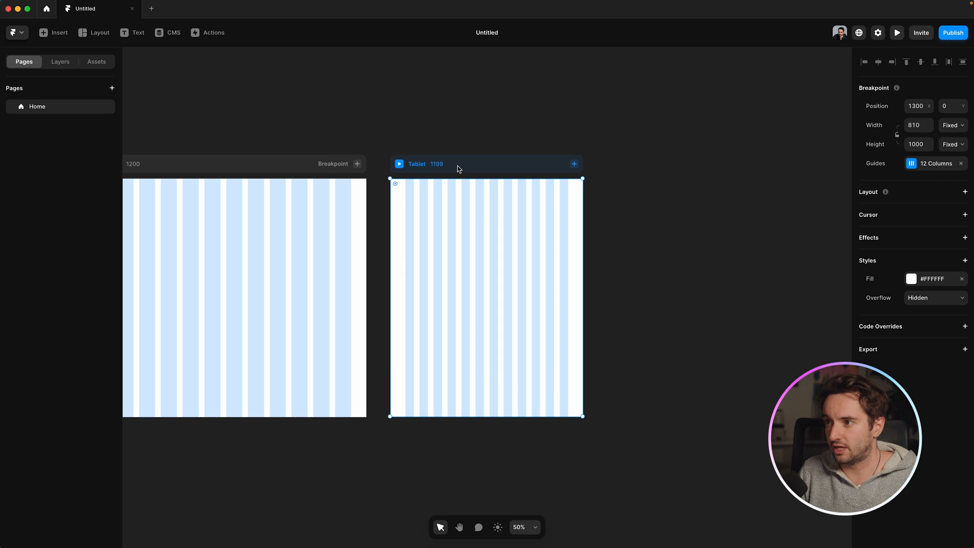
click(572, 163)
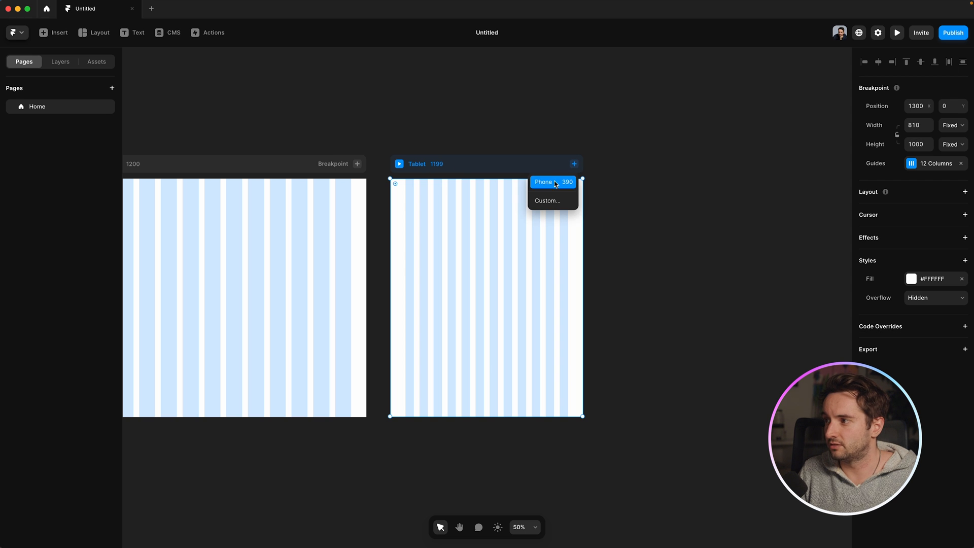
click(548, 182)
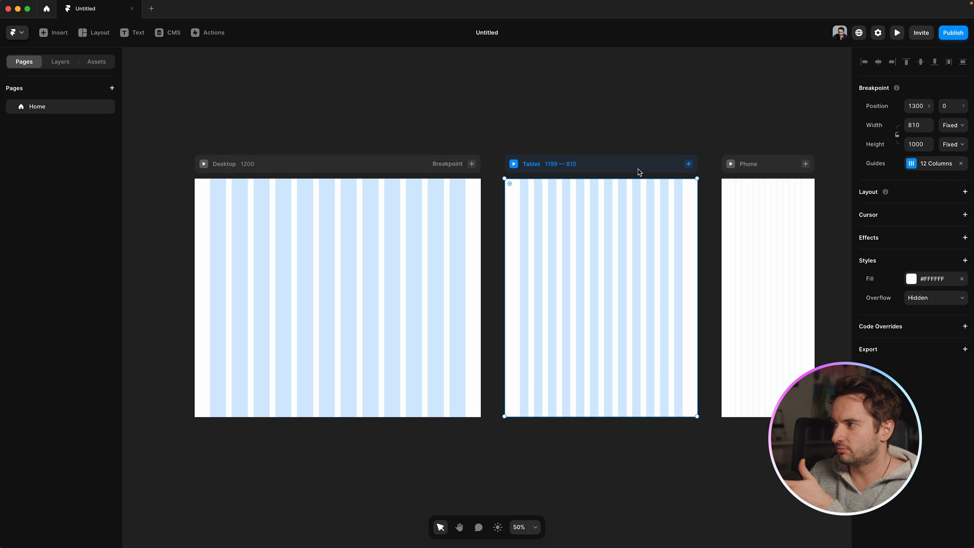
click(749, 163)
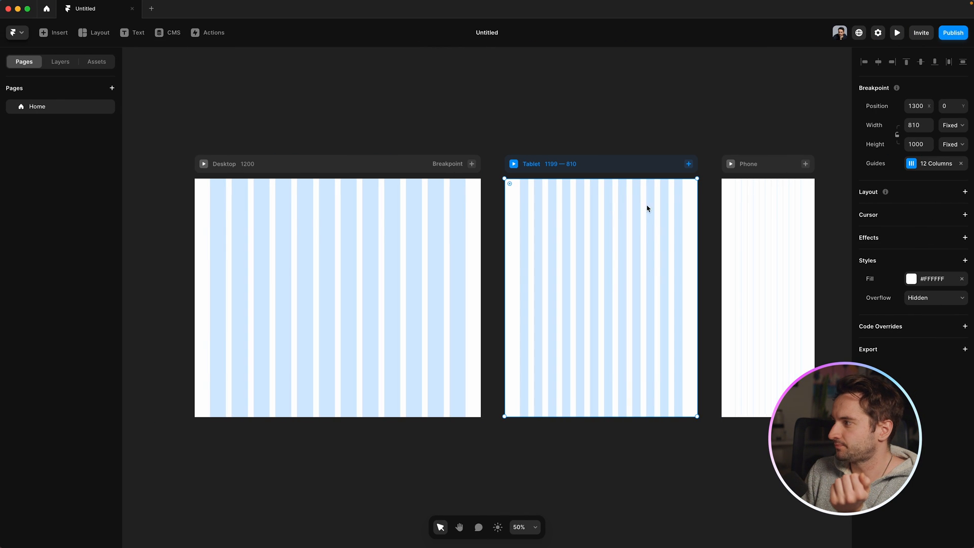
- Set the Tablet guides to 6 columns and the Phone guides to 3 columns
click(934, 162)
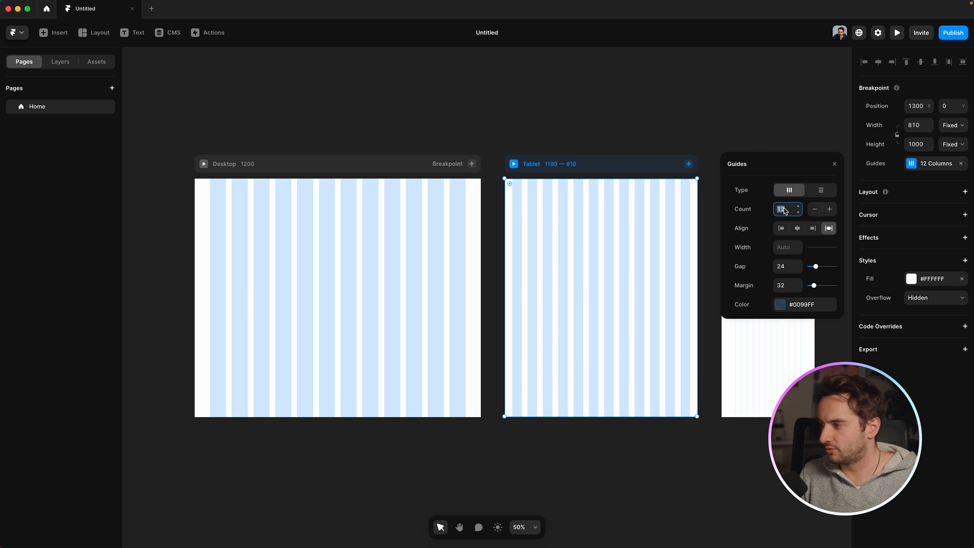
text(6)
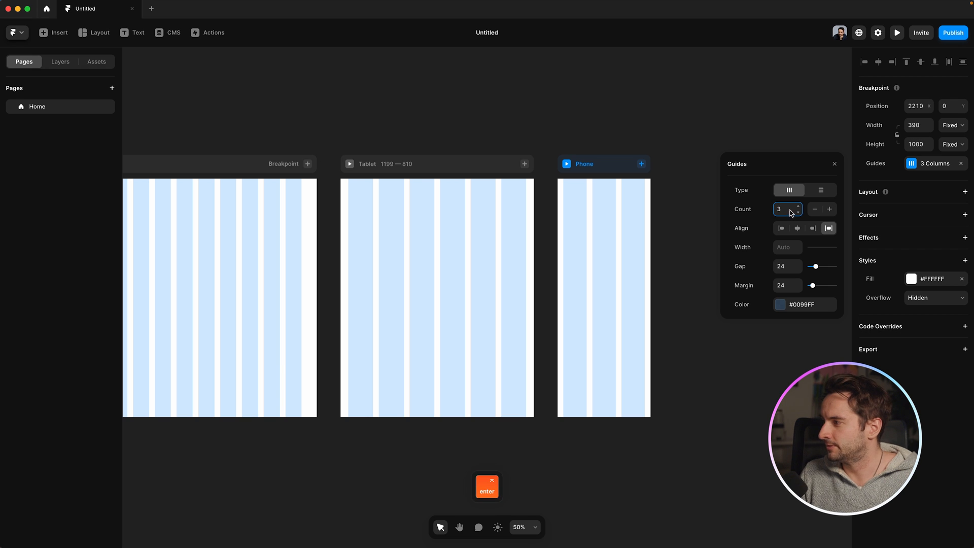
click(602, 298)
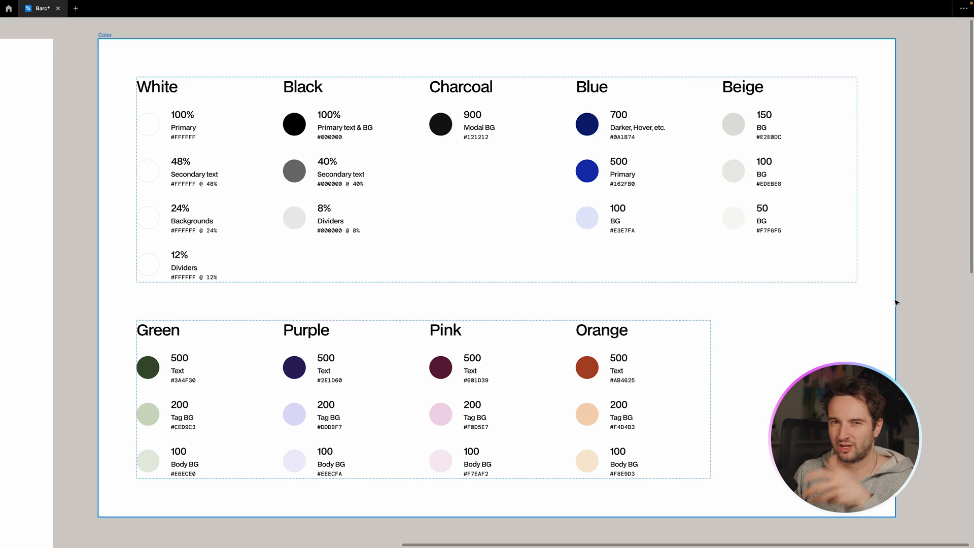
mouse_move(881, 292)
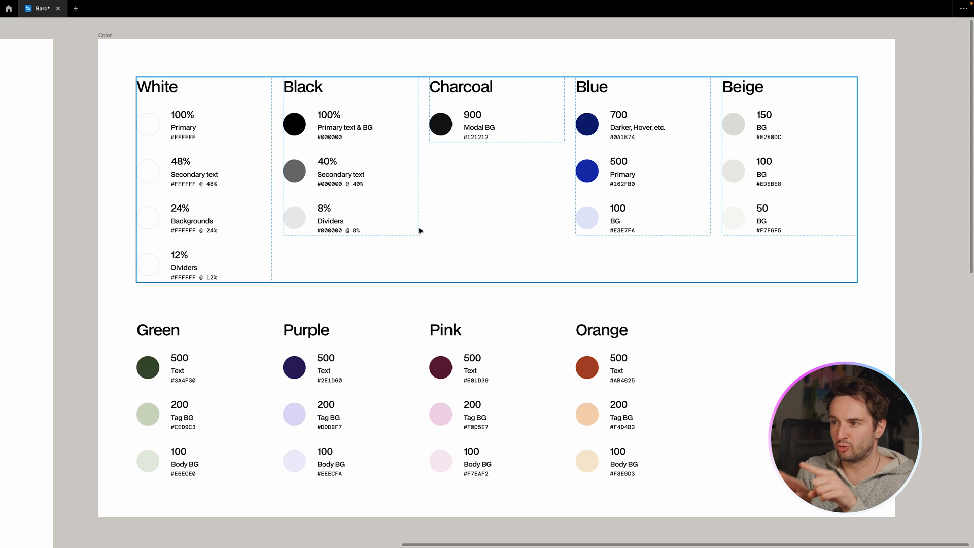
mouse_move(287, 185)
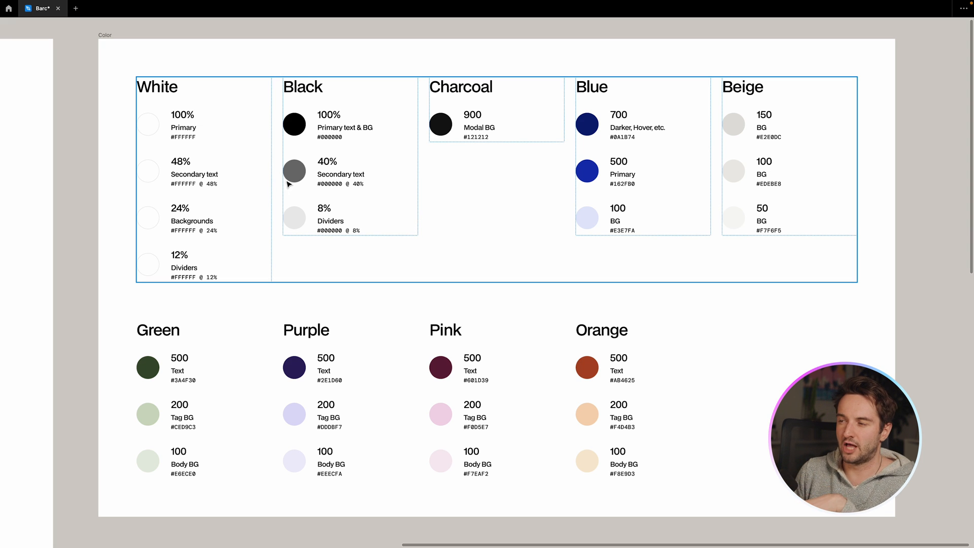
click(329, 156)
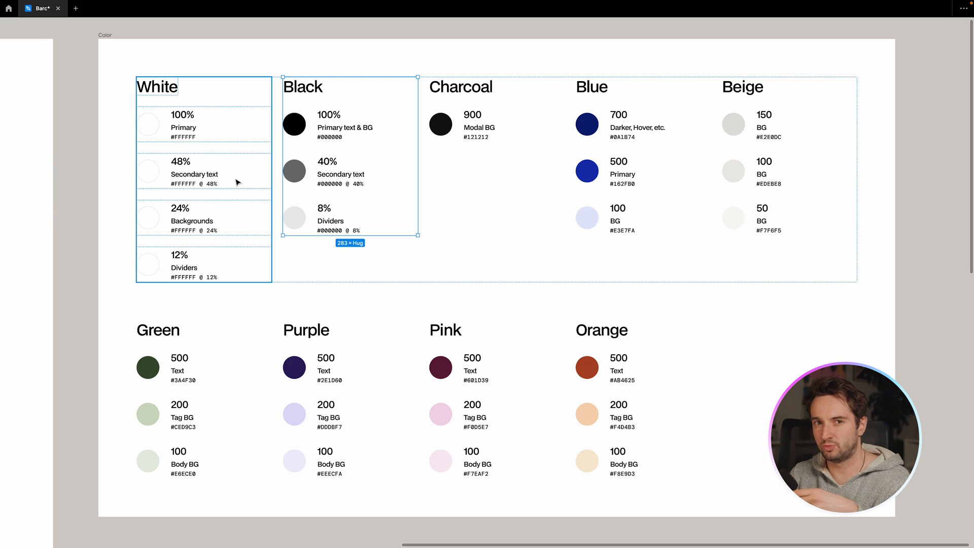
click(203, 181)
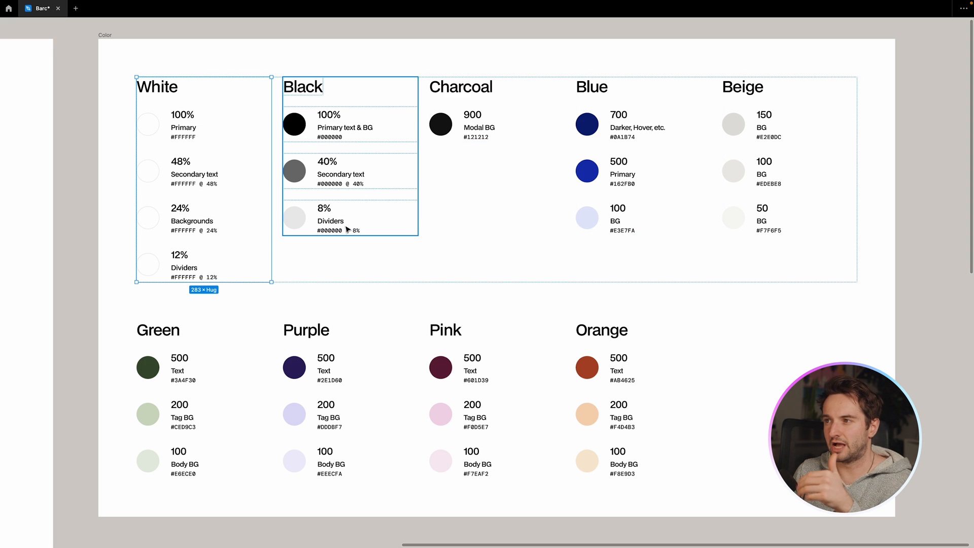
mouse_move(351, 203)
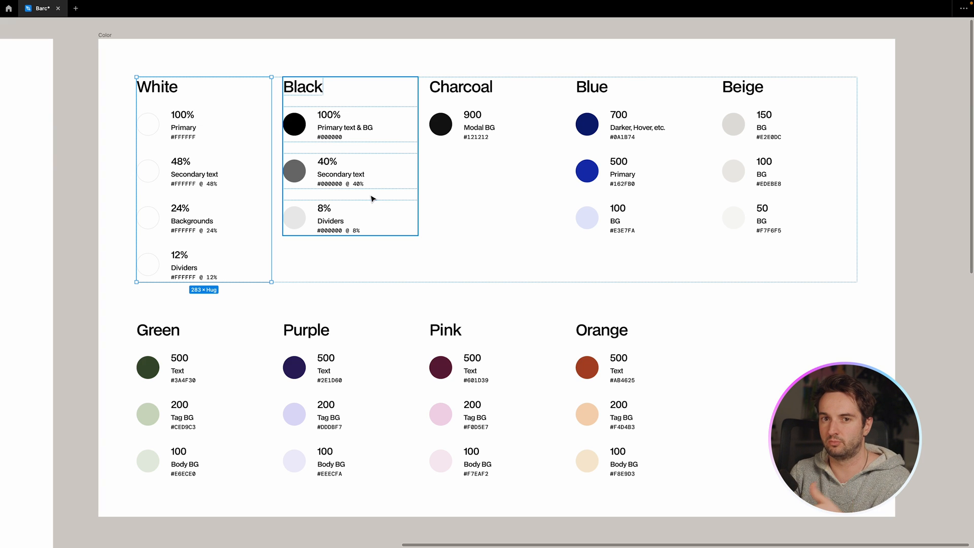
mouse_move(331, 192)
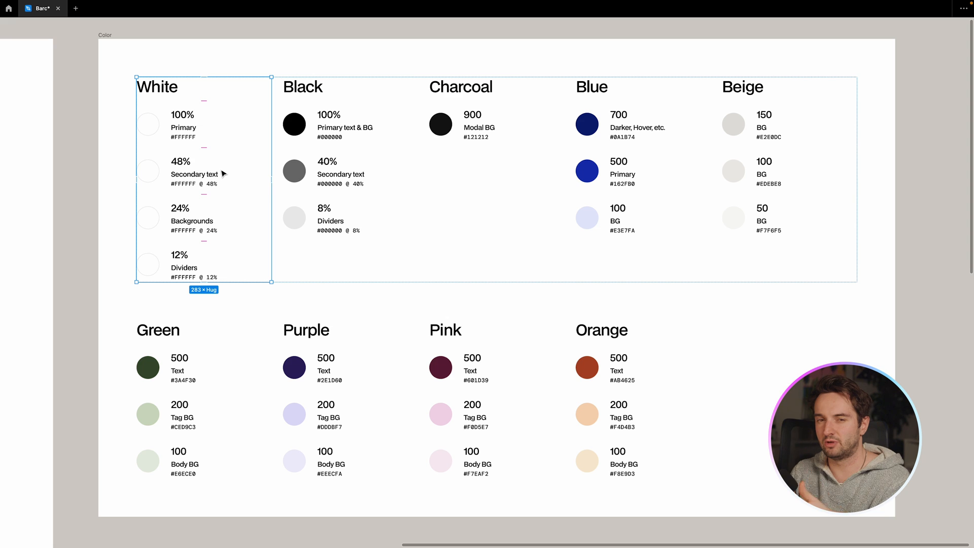
mouse_move(187, 166)
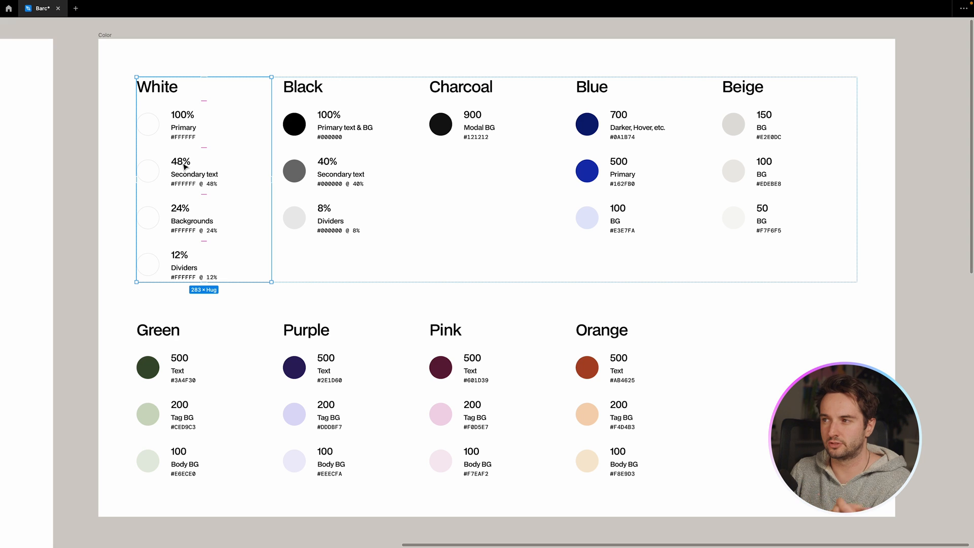
click(481, 140)
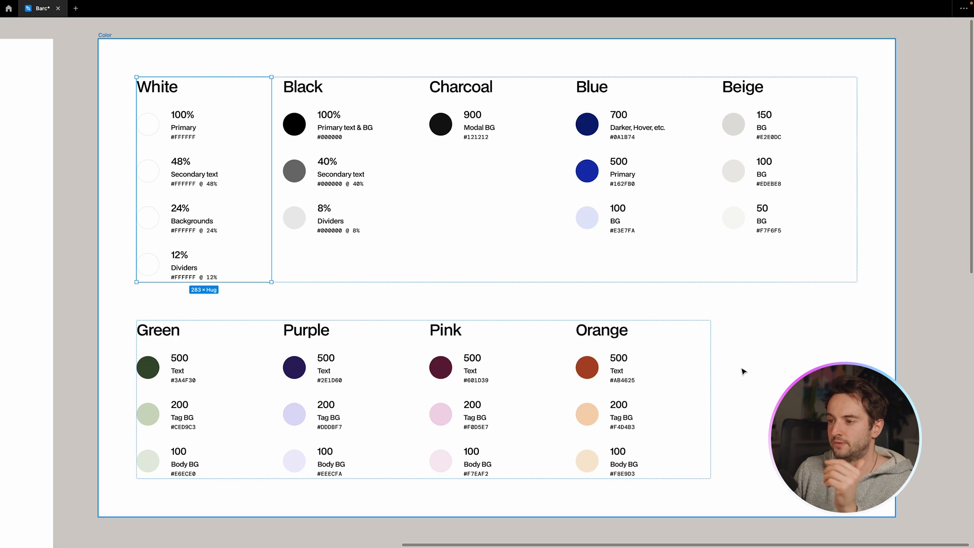
mouse_move(748, 364)
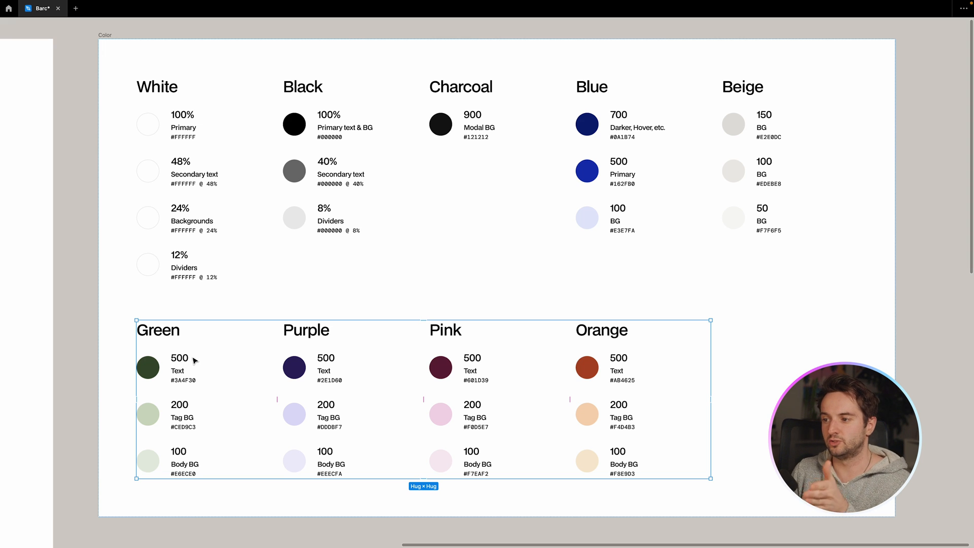
mouse_move(549, 374)
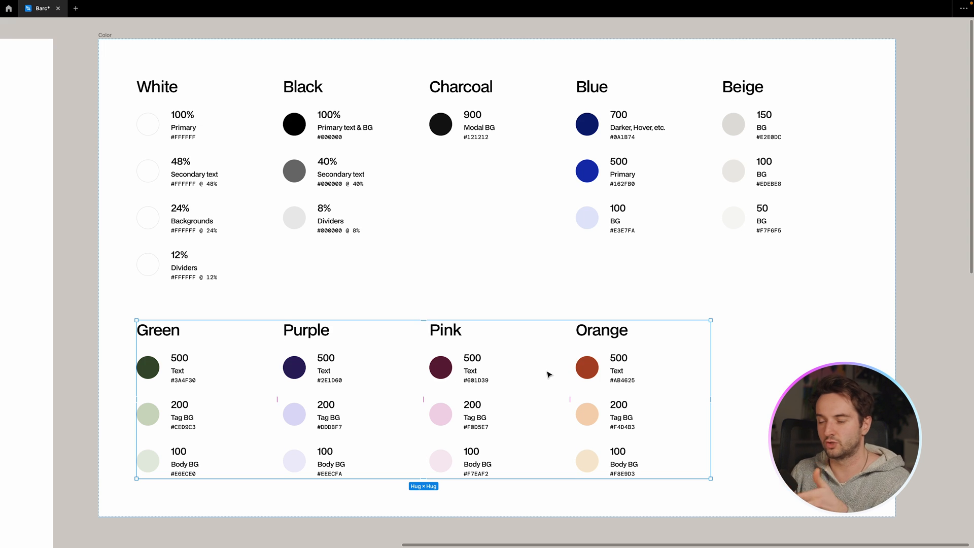
mouse_move(907, 316)
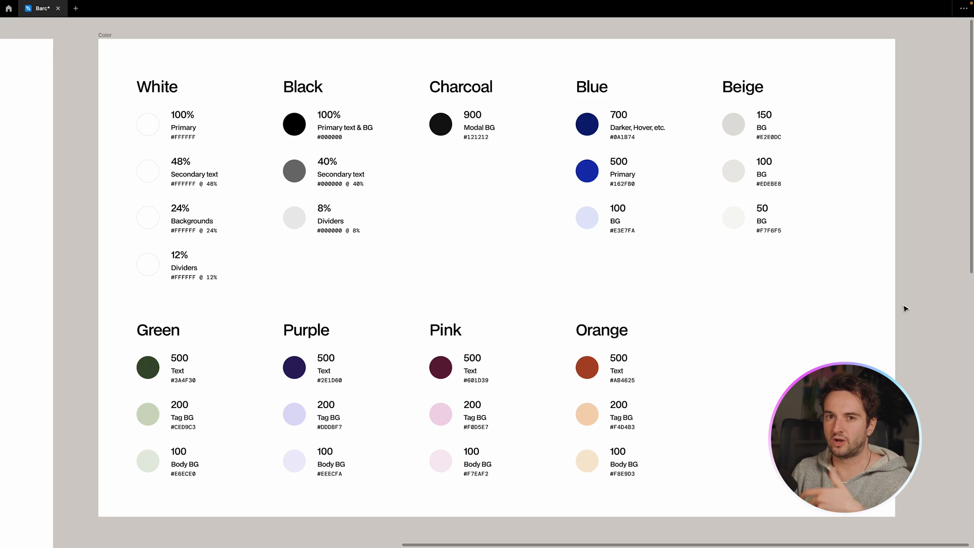
mouse_move(933, 294)
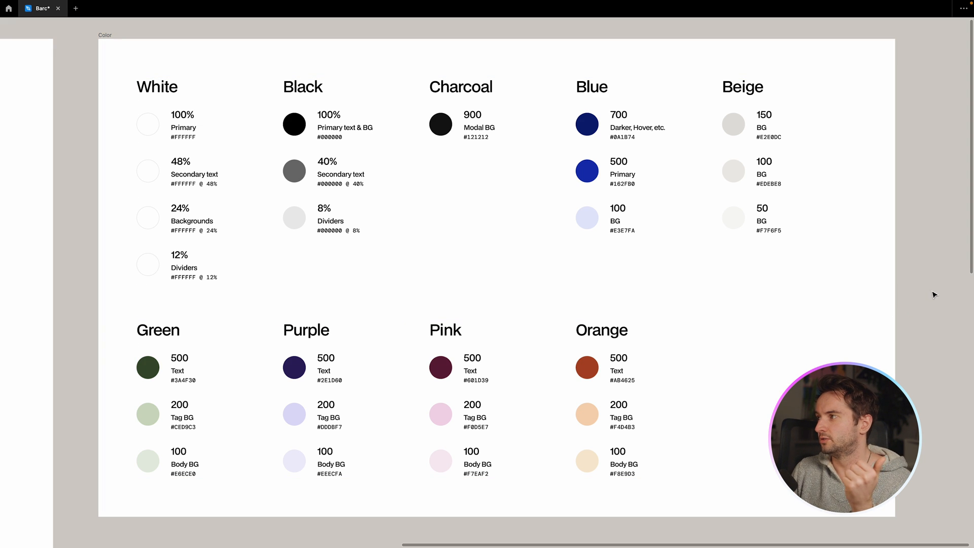
mouse_move(921, 298)
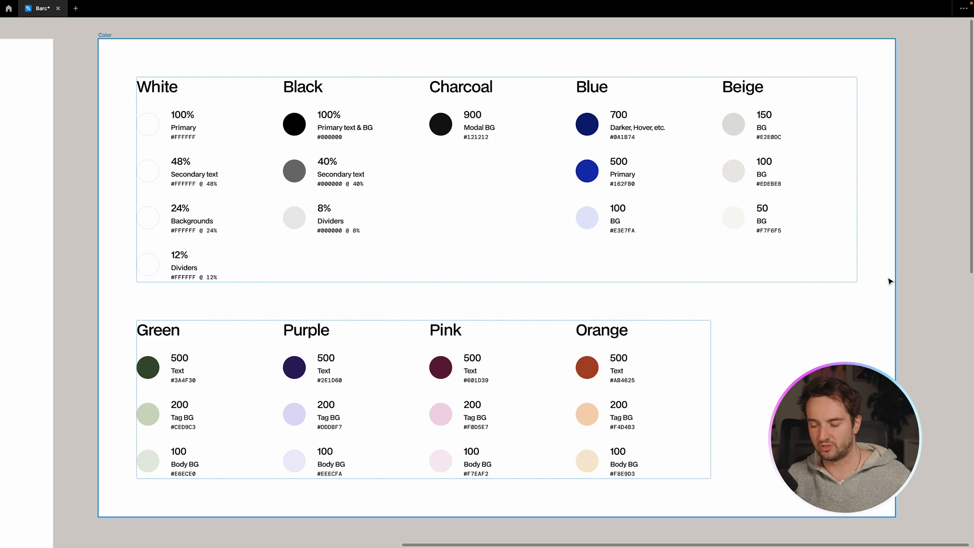
key(cmd+tab)
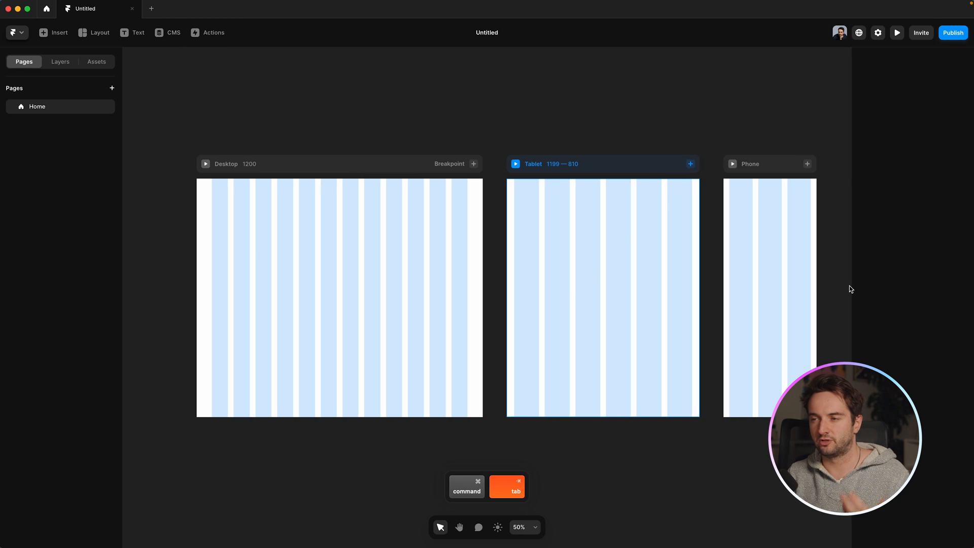
- Create a colour style #601D39 named Pink 500 from the Assets Styles list
click(339, 297)
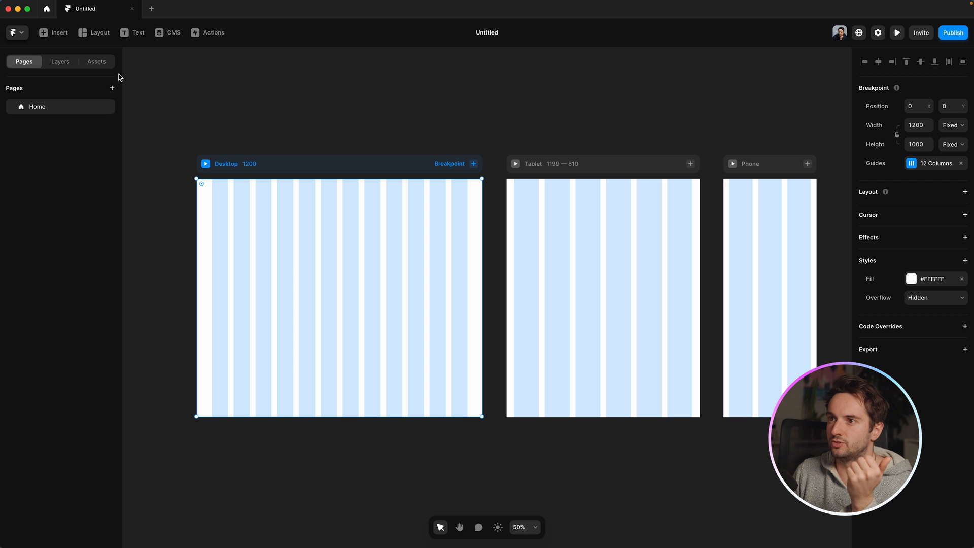
click(97, 62)
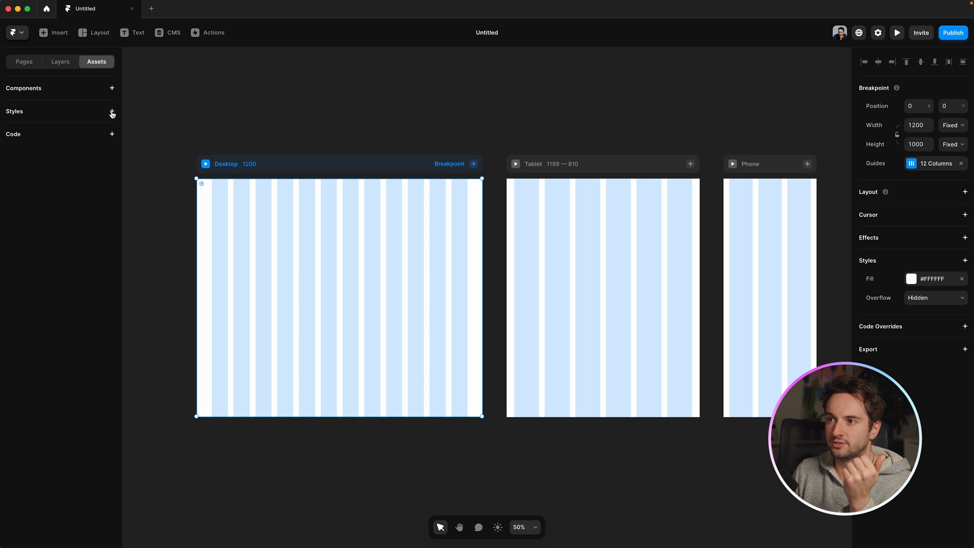
click(111, 111)
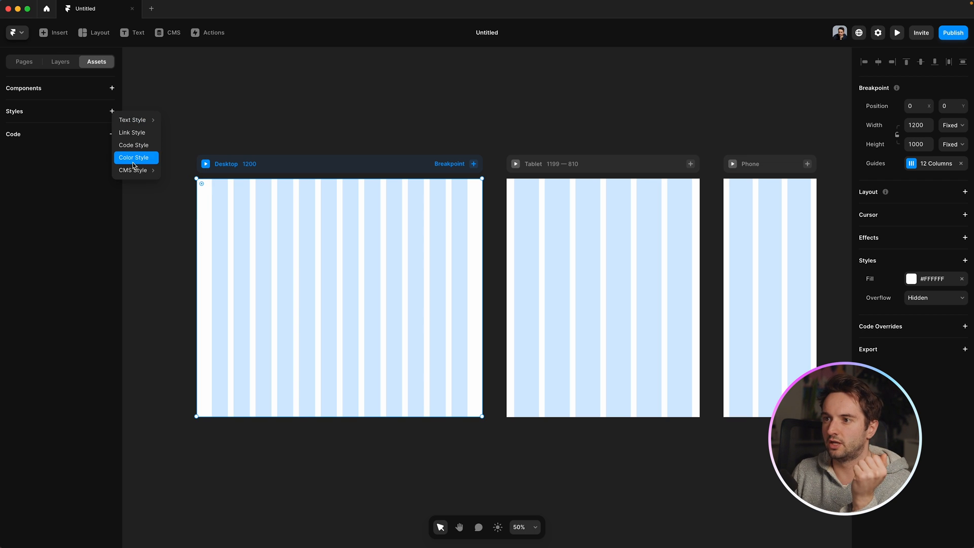
click(134, 157)
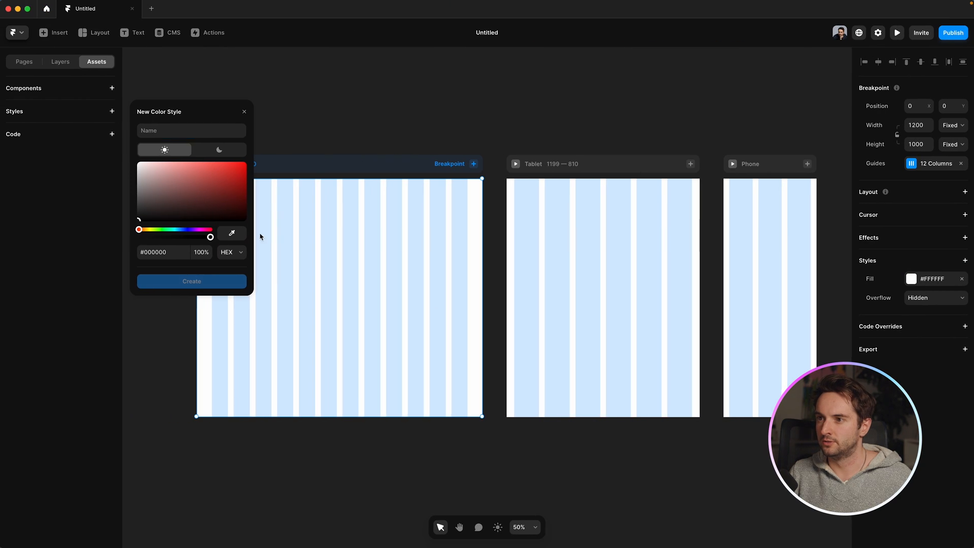
text(Pink 500)
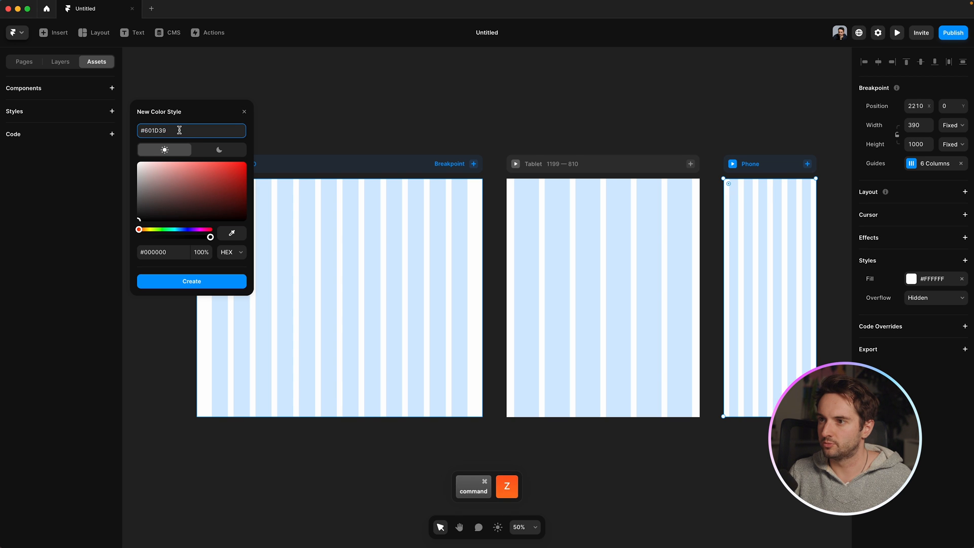
text(Ppink 500)
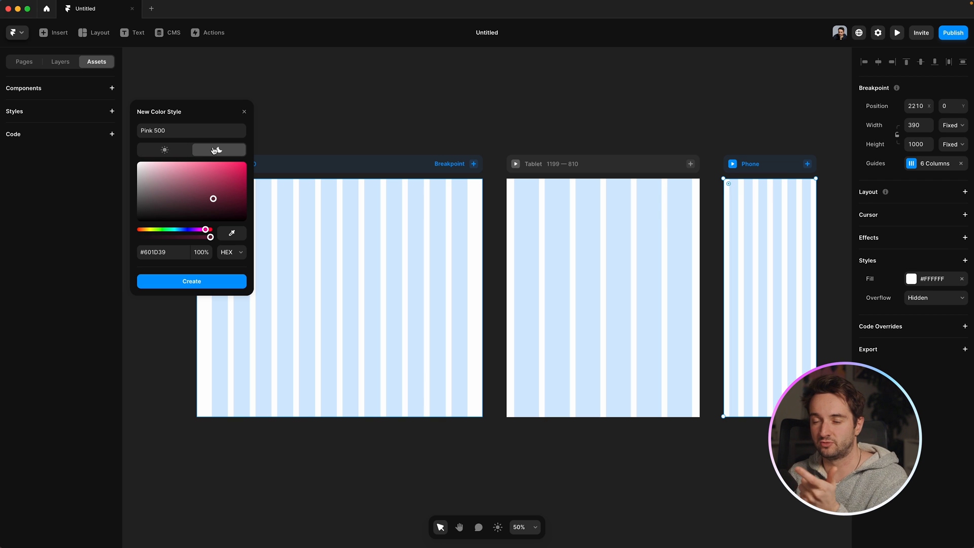
click(192, 281)
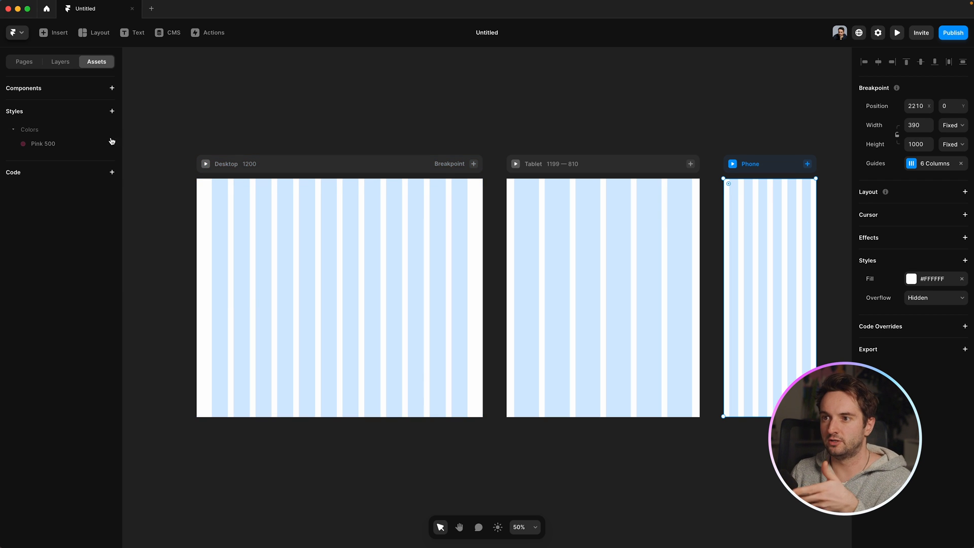
mouse_move(56, 147)
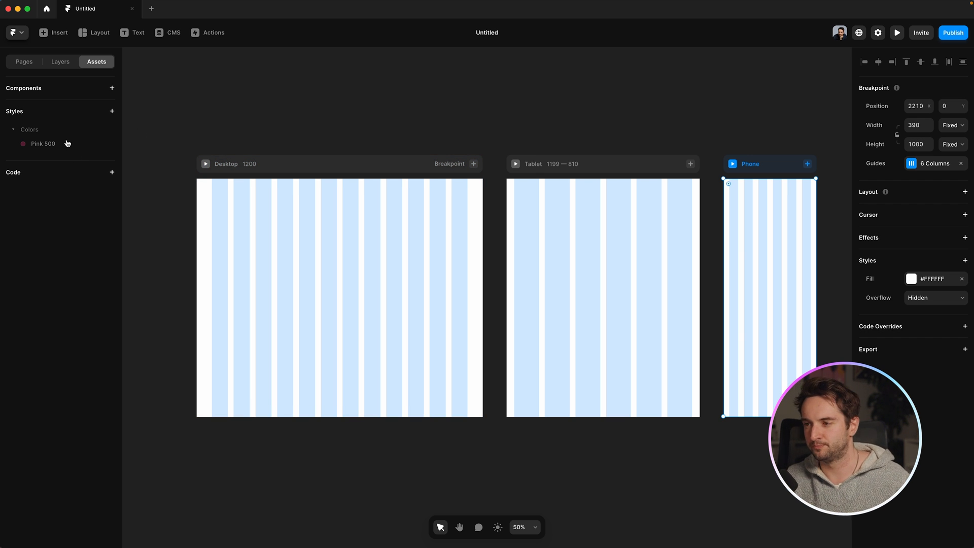
click(41, 8)
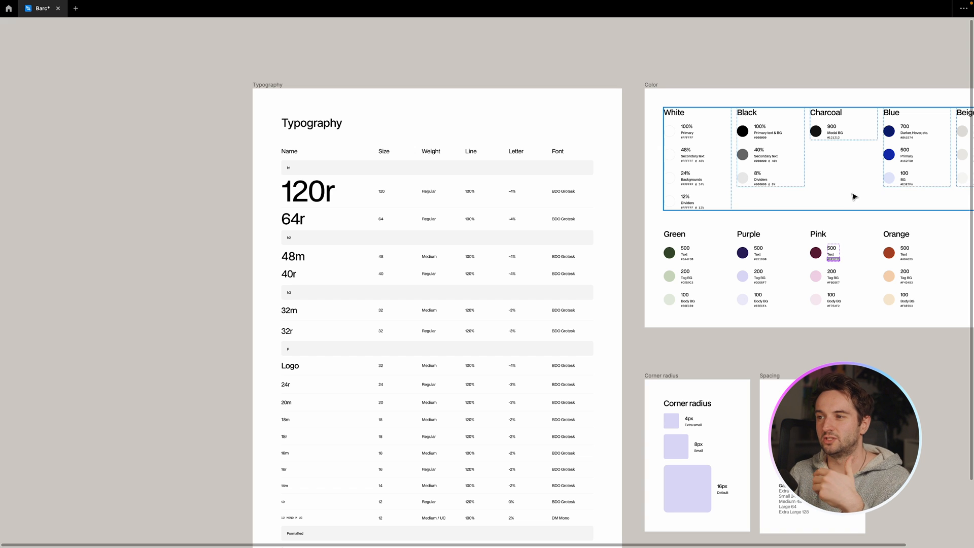
click(392, 207)
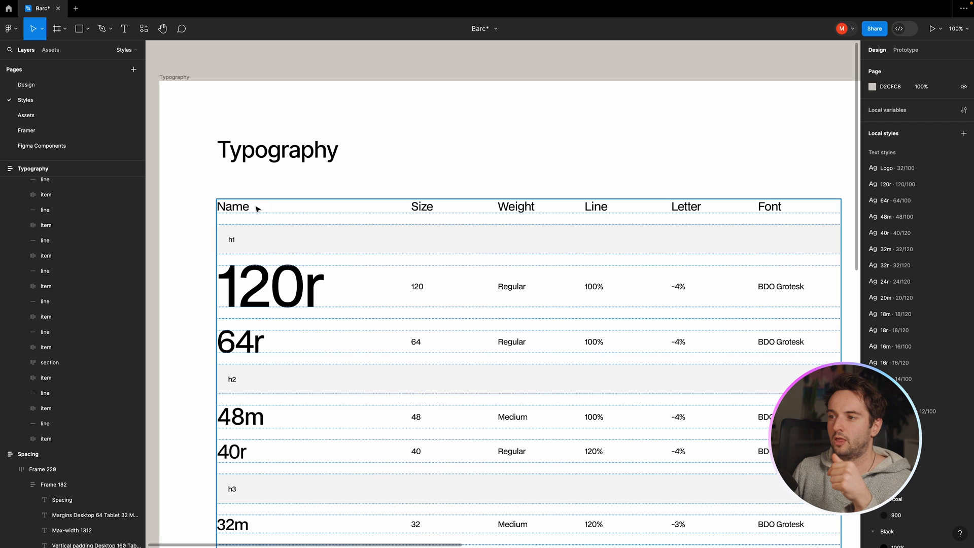
mouse_move(437, 234)
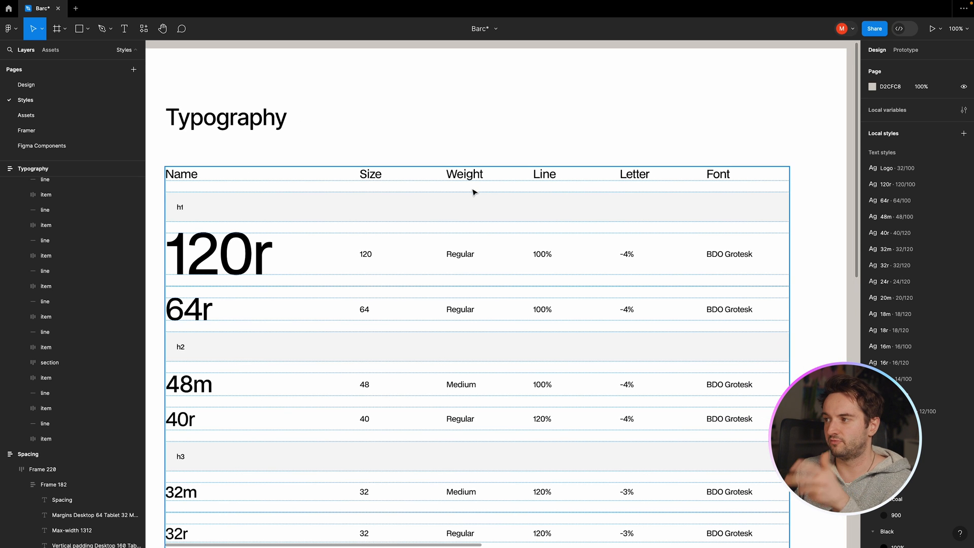
mouse_move(637, 188)
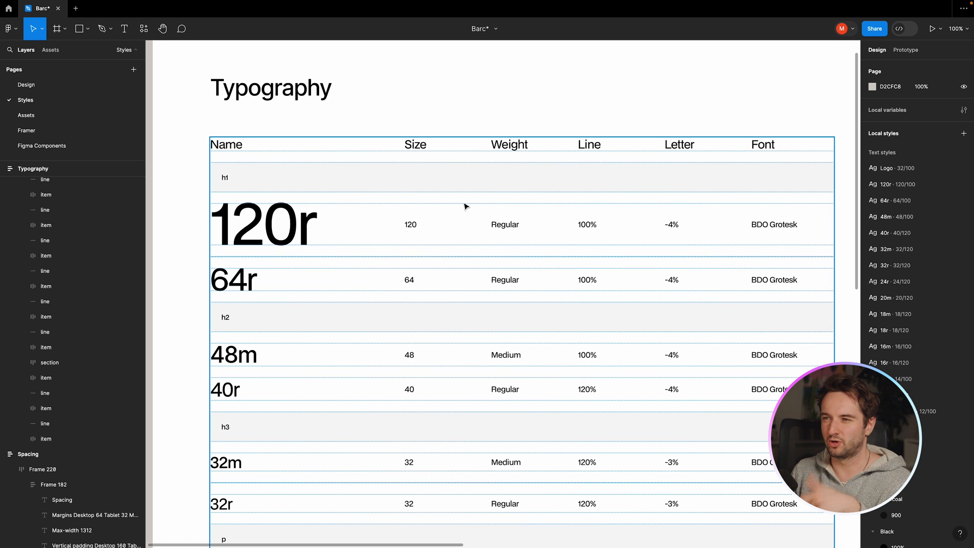
scroll(down, 3)
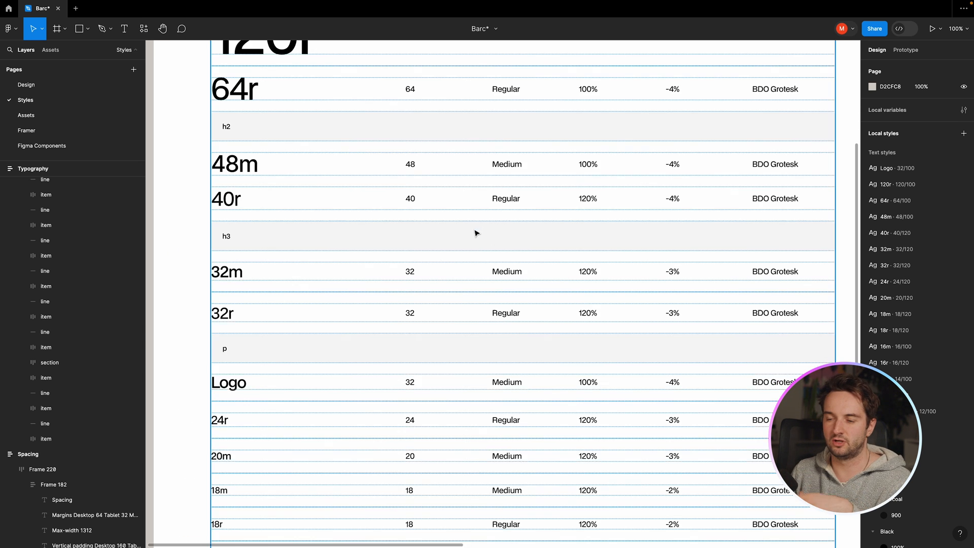
scroll(up, 3)
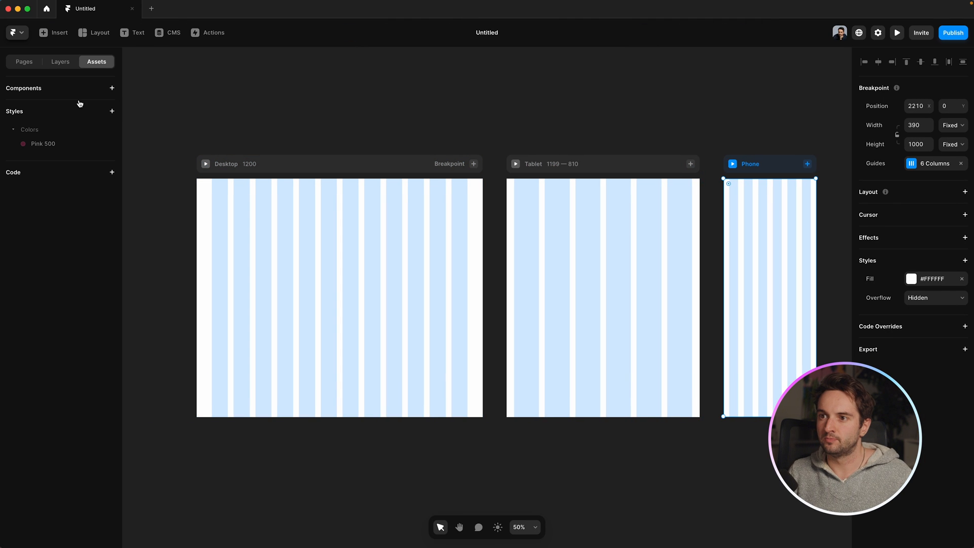
- Create a Heading 1 text style: size 120, 100% line height, Pink 500, with responsive breakpoints added
click(112, 112)
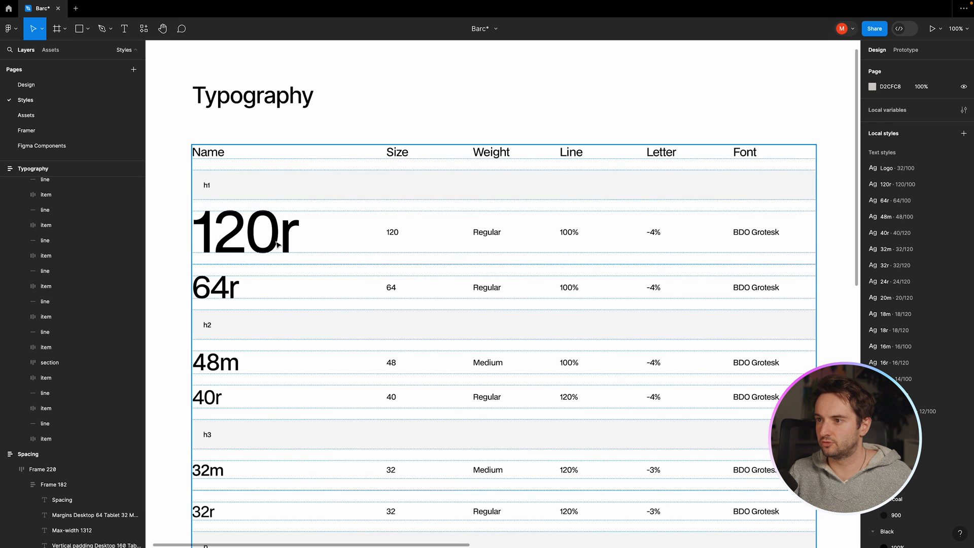
click(246, 233)
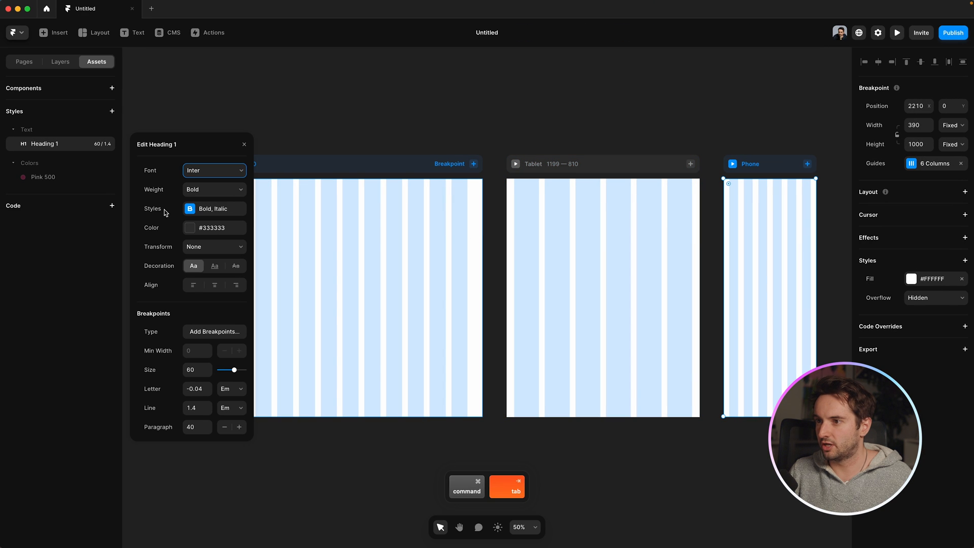
mouse_move(199, 345)
text(120)
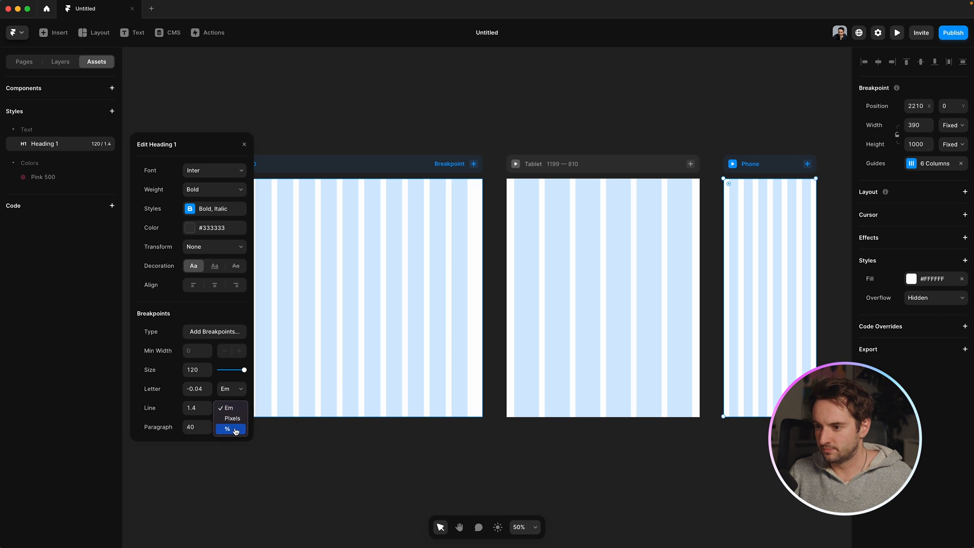
click(228, 428)
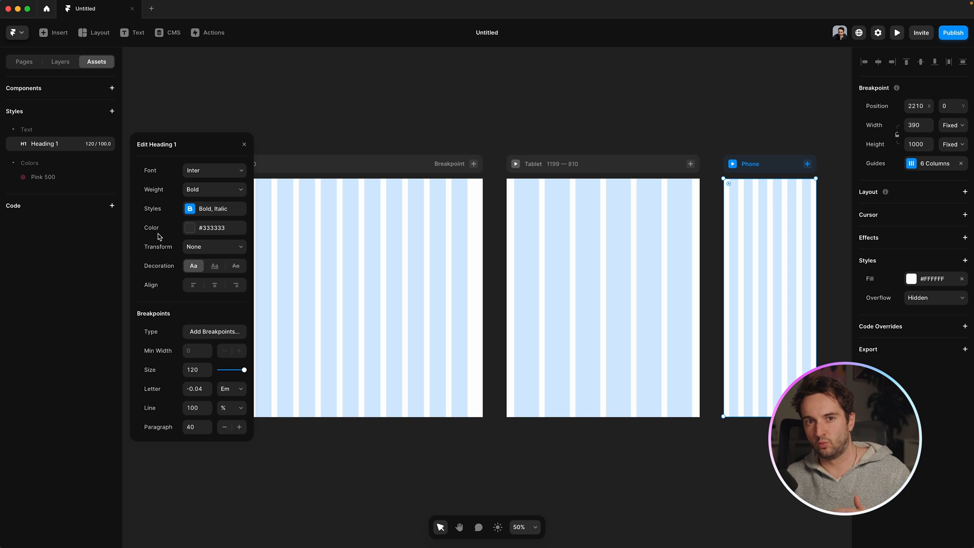
mouse_move(200, 237)
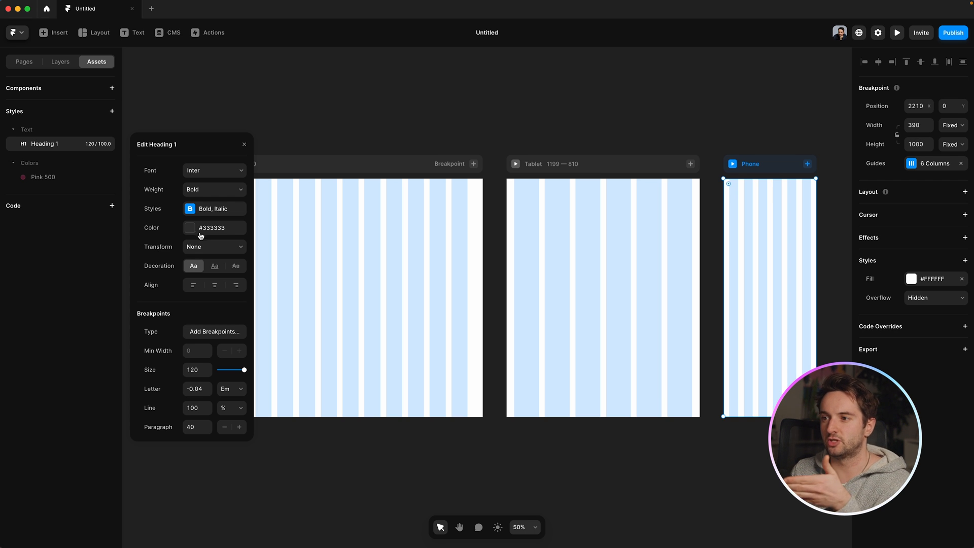
click(190, 228)
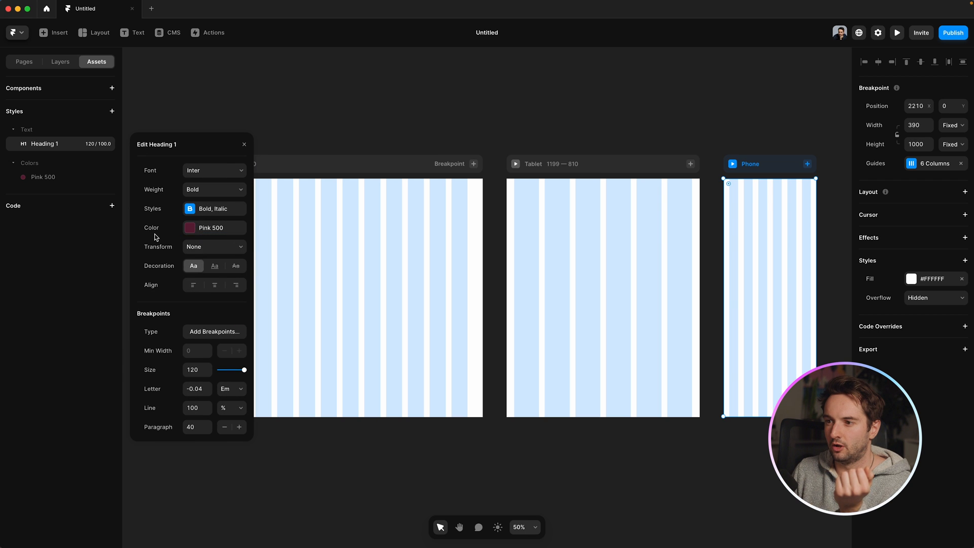
mouse_move(164, 254)
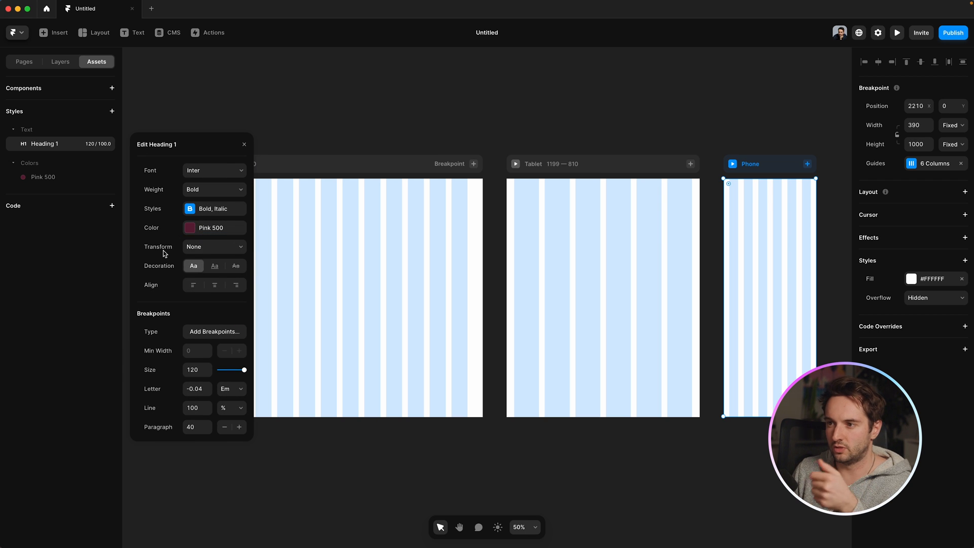
mouse_move(198, 257)
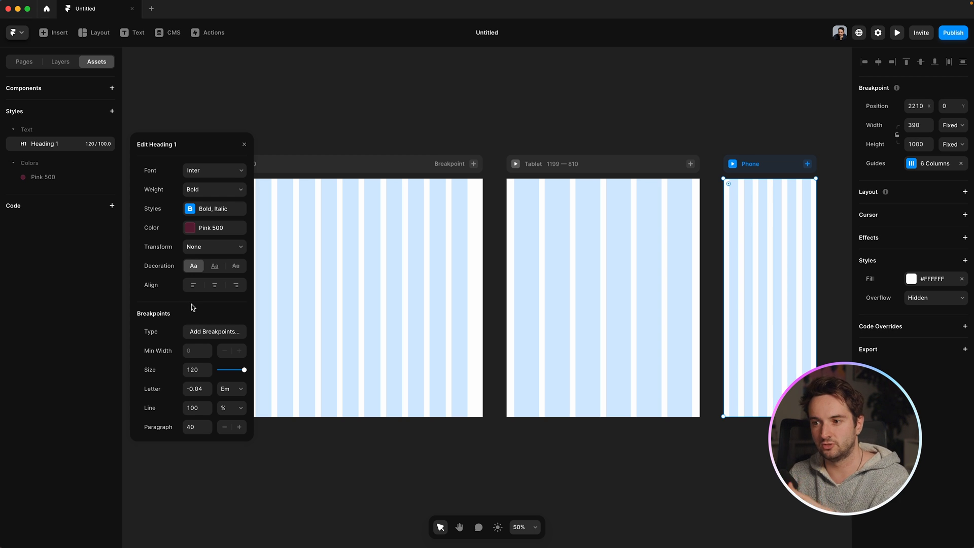
click(214, 331)
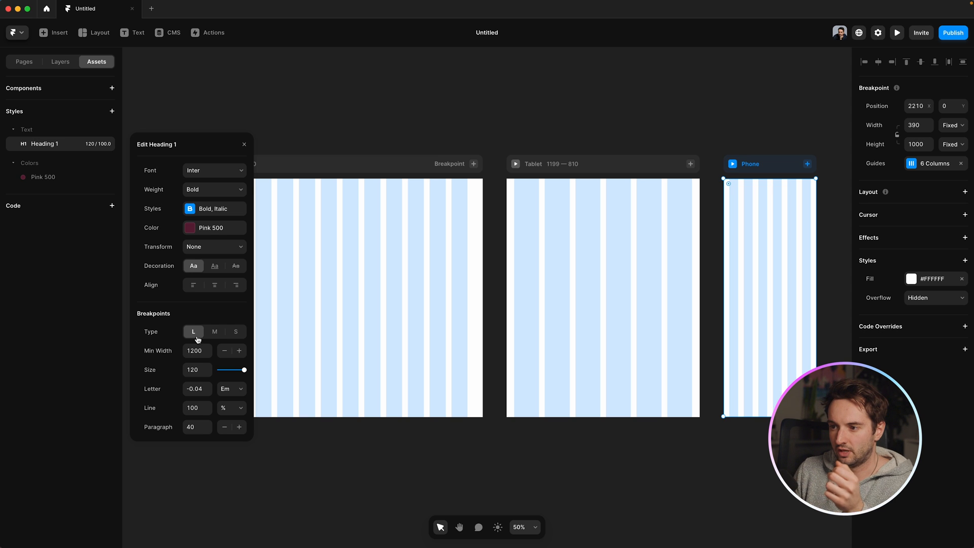
- Review Heading 1's large, medium (96) and small breakpoint sizes, ending on large
click(235, 331)
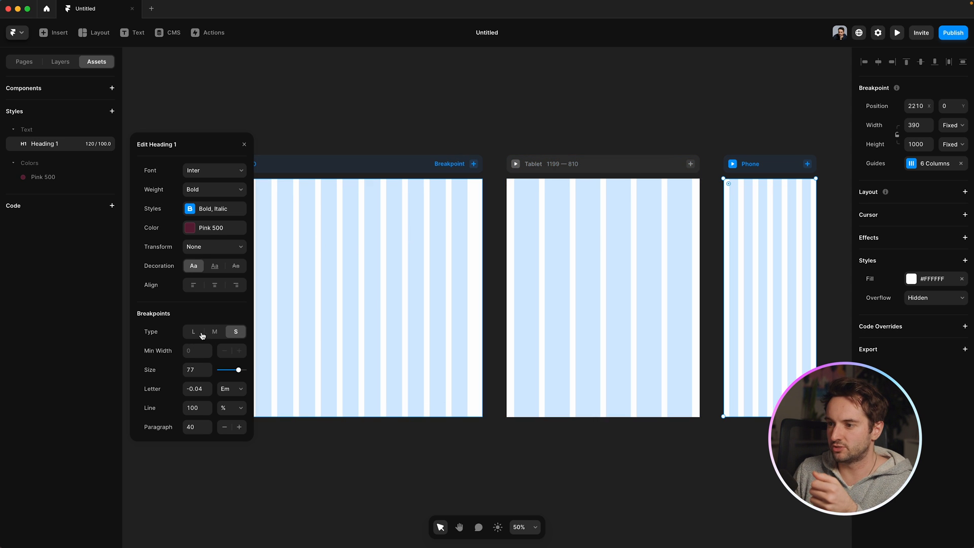
click(193, 331)
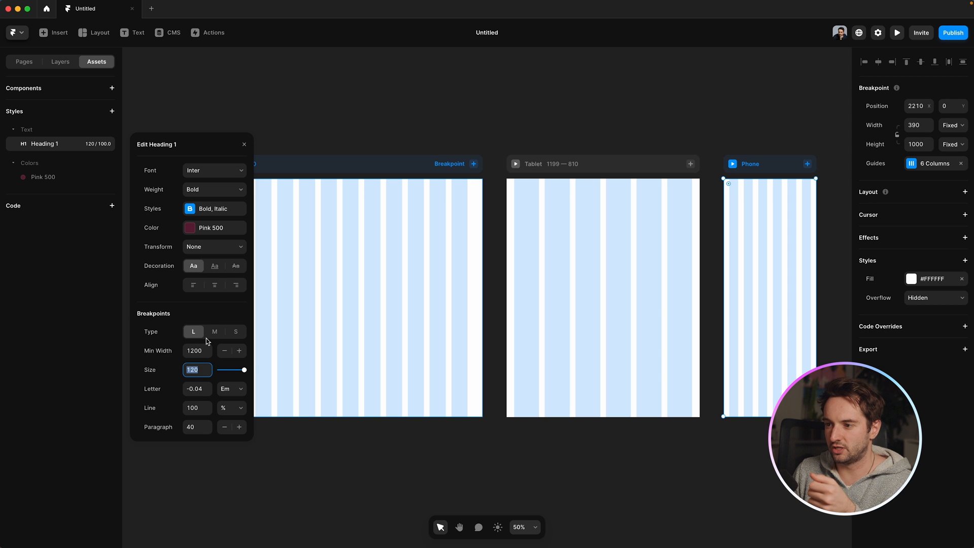
click(234, 331)
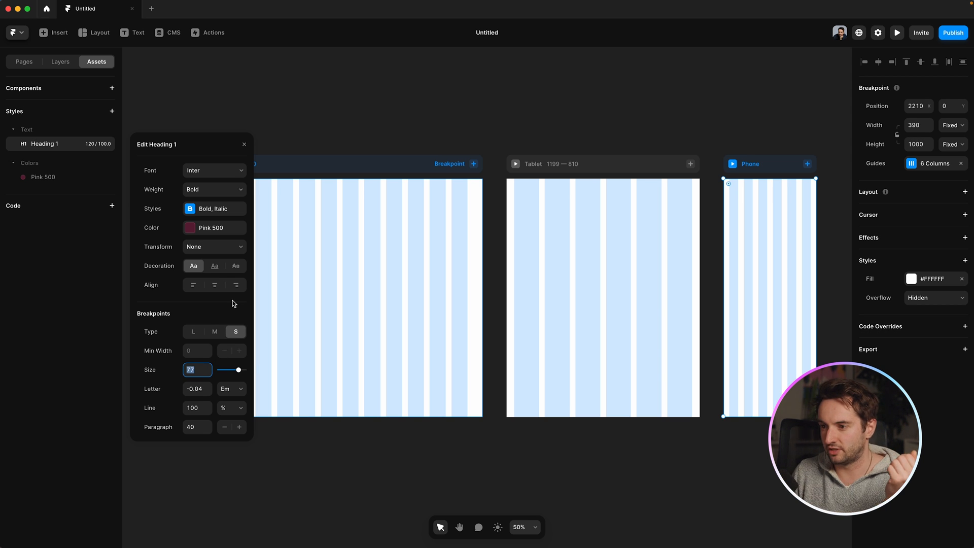
click(214, 331)
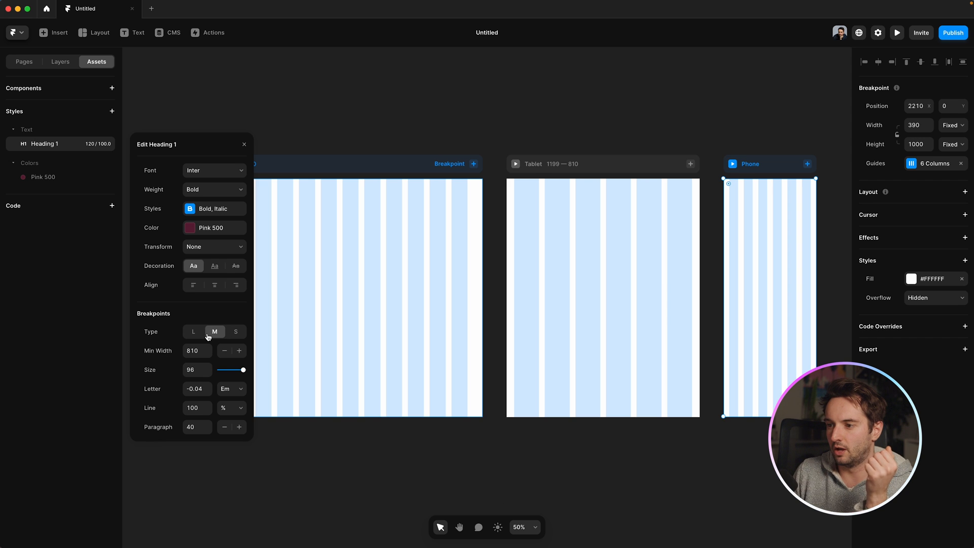
click(193, 331)
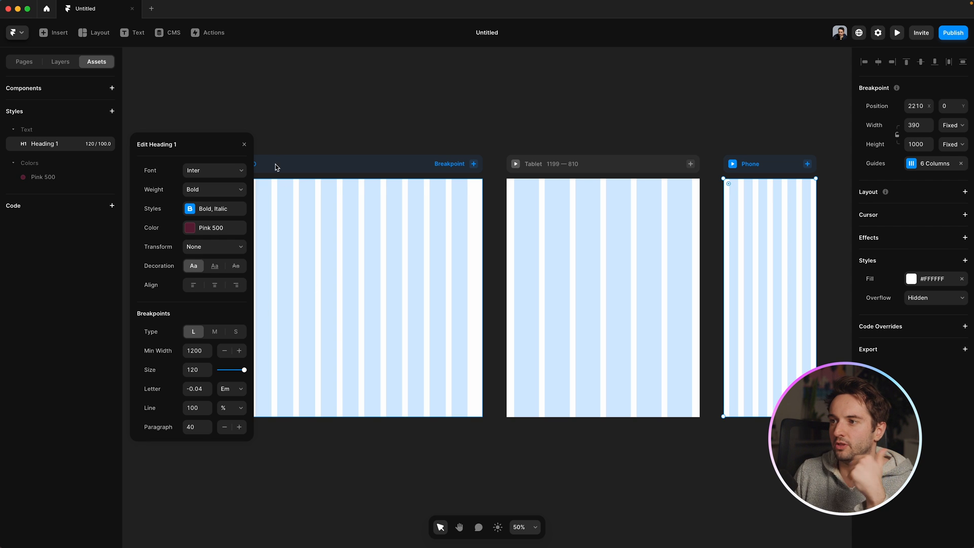
- Set Heading 1's font to the custom BDO Grotesk Regular and finish editing it
click(214, 171)
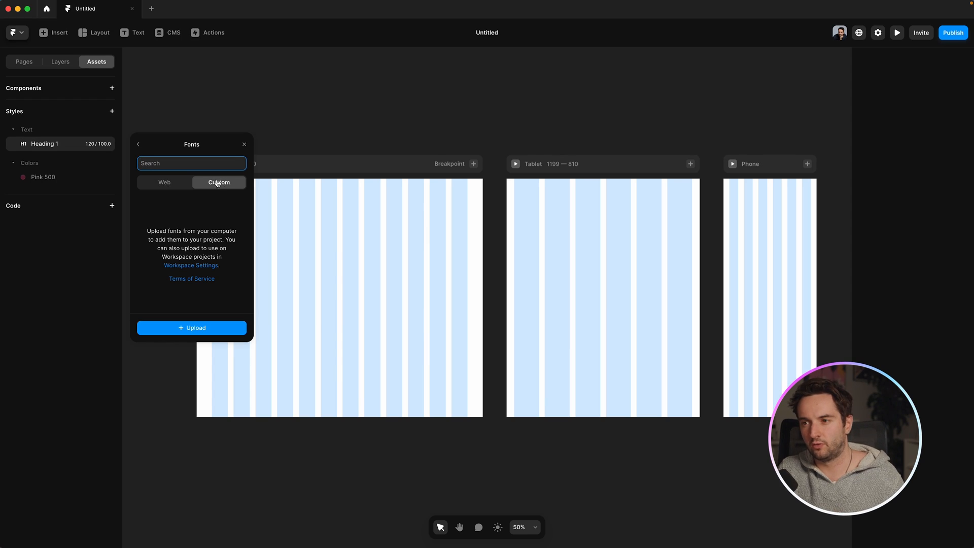
click(192, 327)
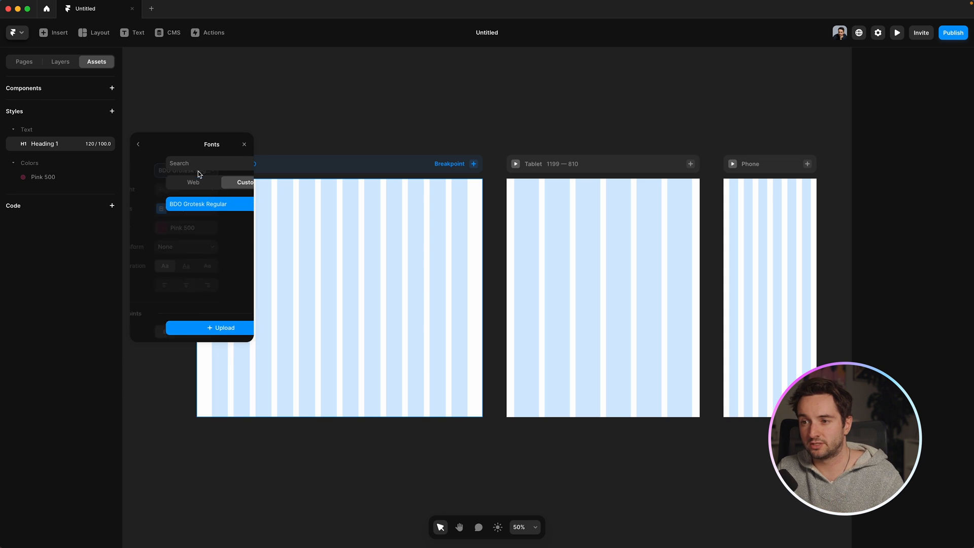
click(198, 204)
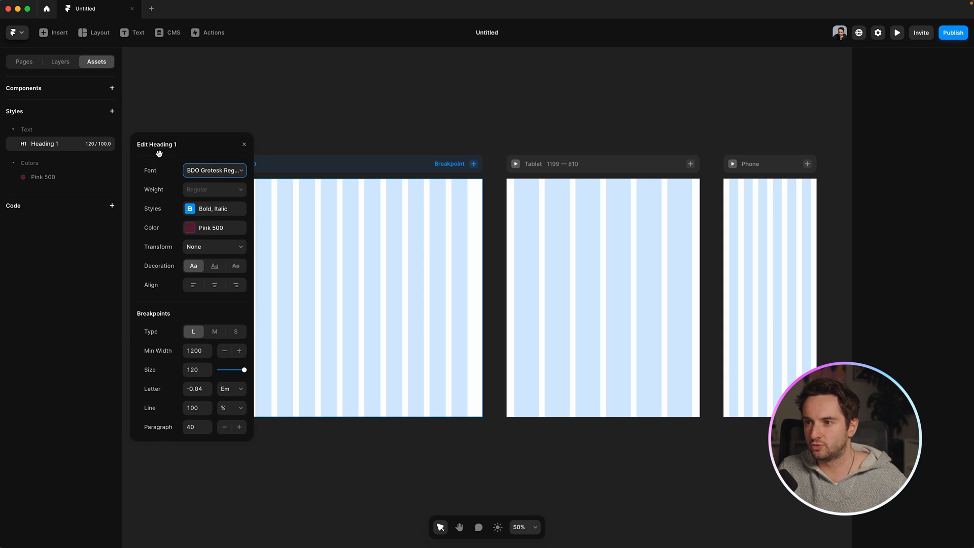
click(112, 112)
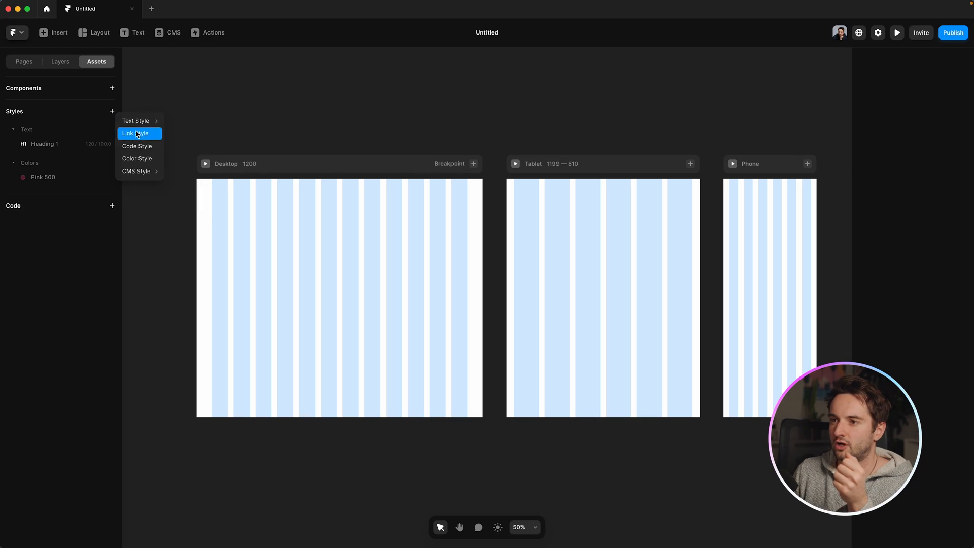
- Create a Link style with Pink 500 default colour and an Ease In Out transition, moving on to its hover colour
click(134, 132)
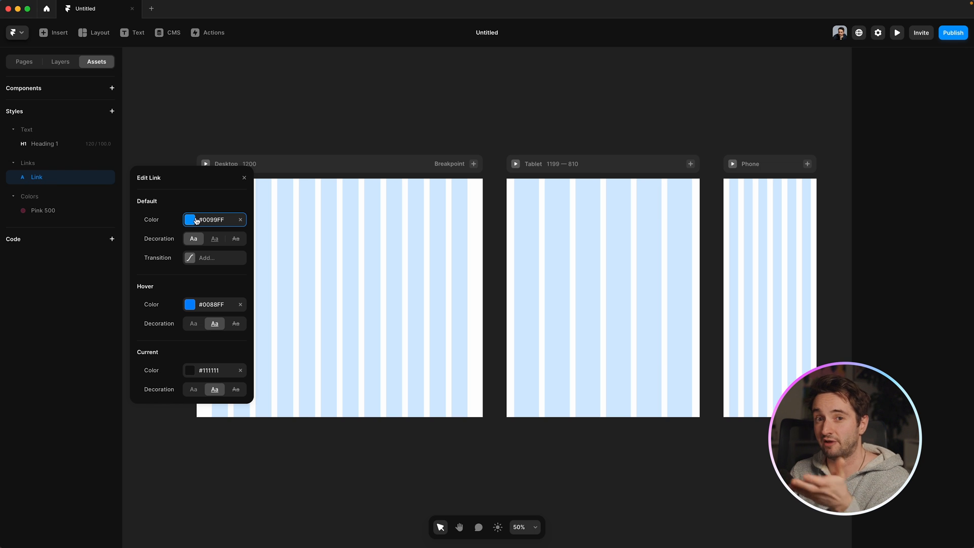
click(190, 219)
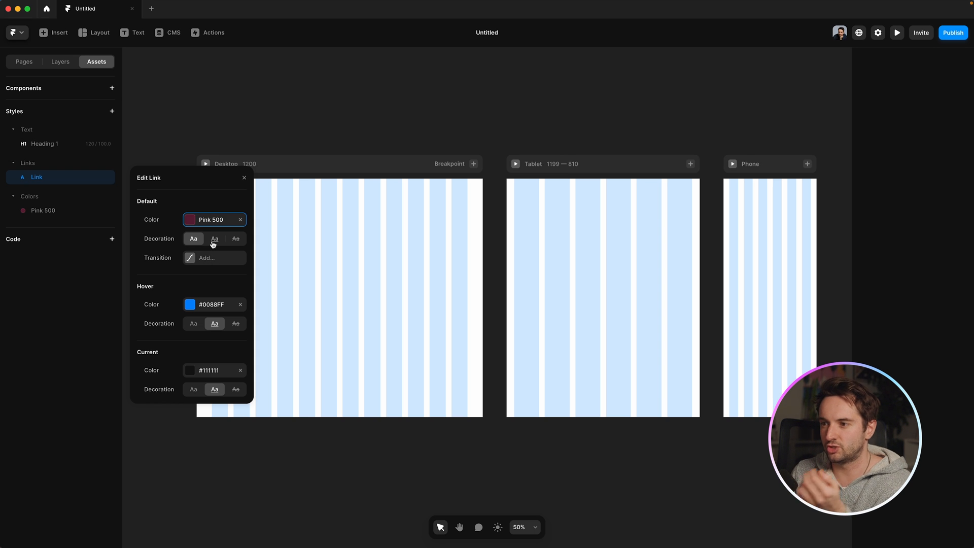
click(214, 257)
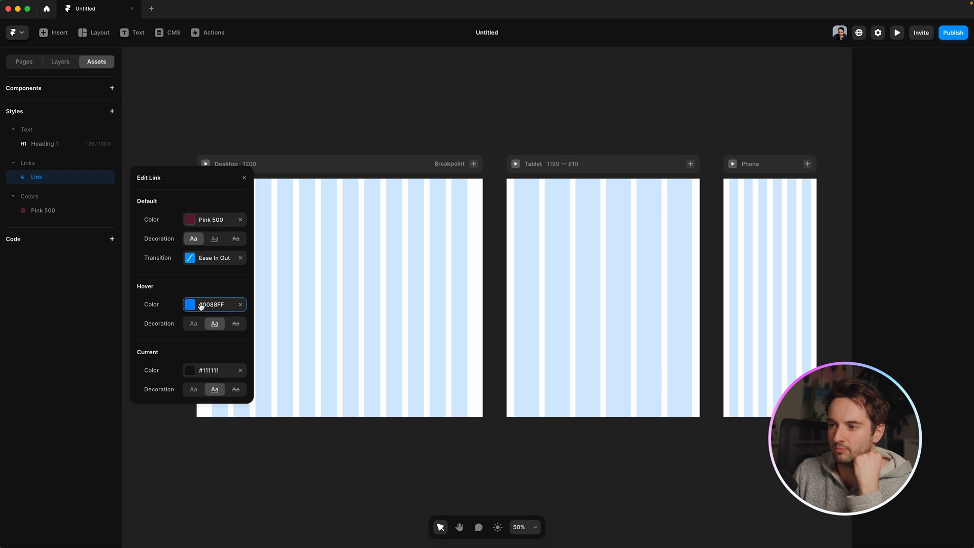
click(190, 305)
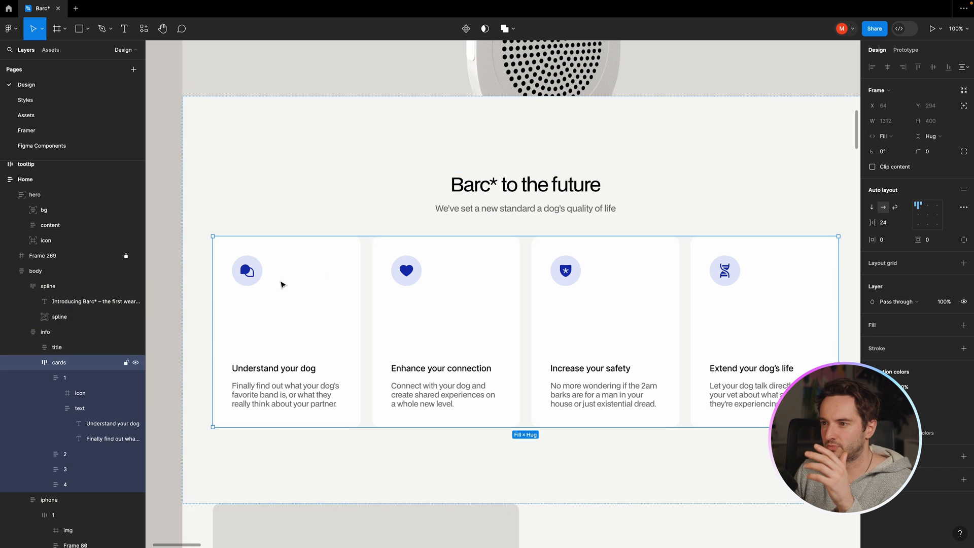
- Inspect the Understand your dog card's icon, vector, heading and description layers, then reselect the whole card
click(64, 377)
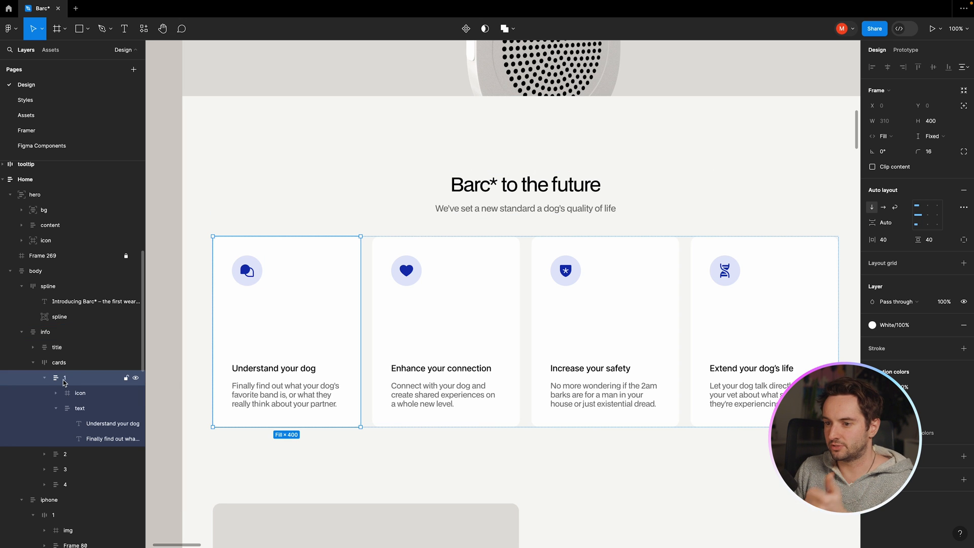
mouse_move(66, 382)
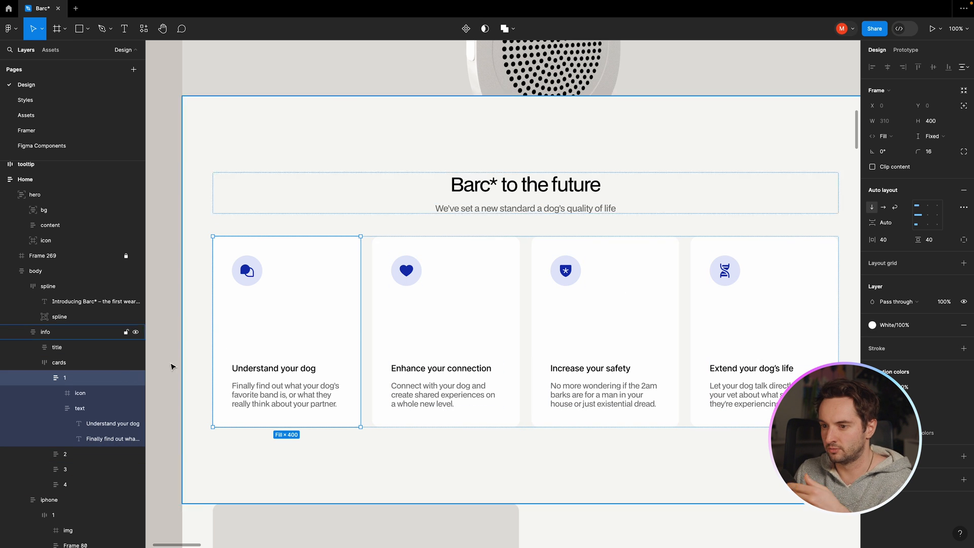
click(79, 393)
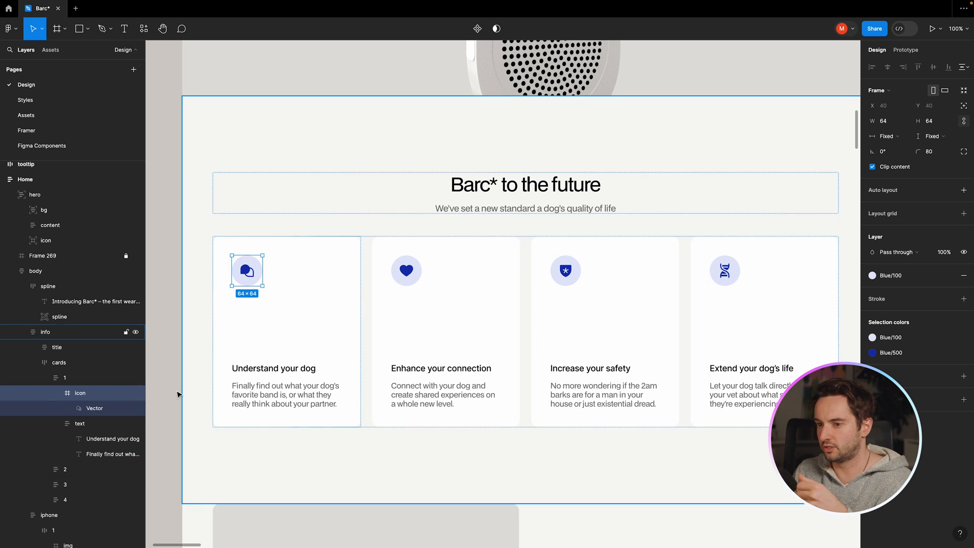
click(94, 408)
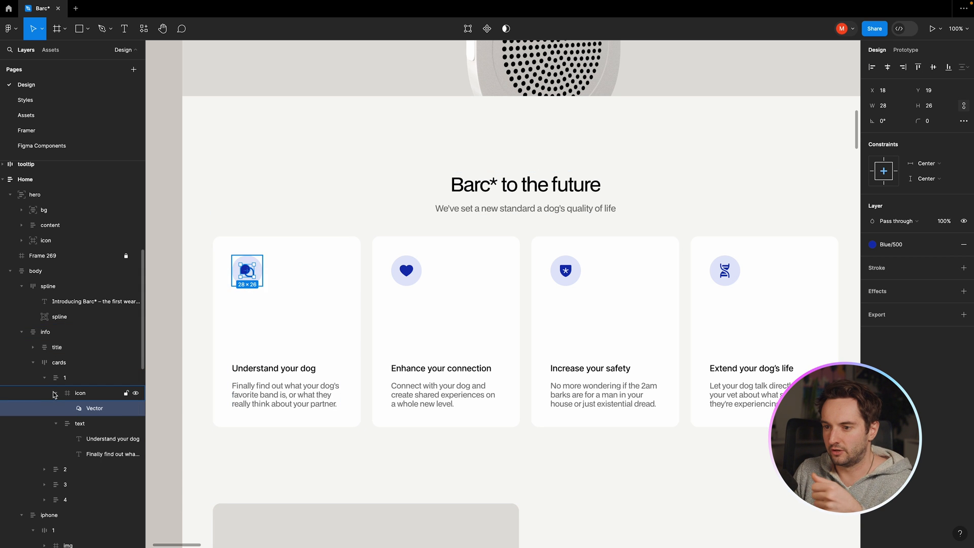
click(80, 423)
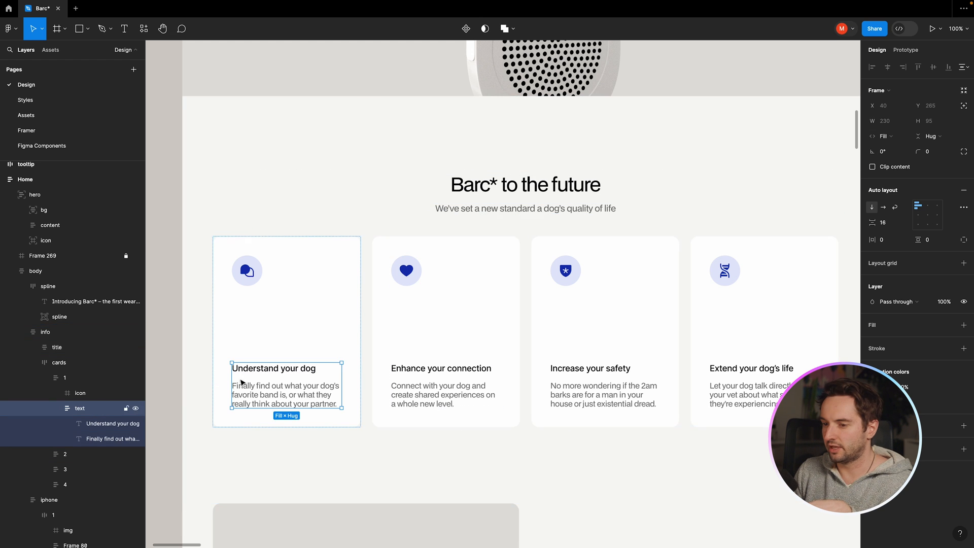
click(104, 439)
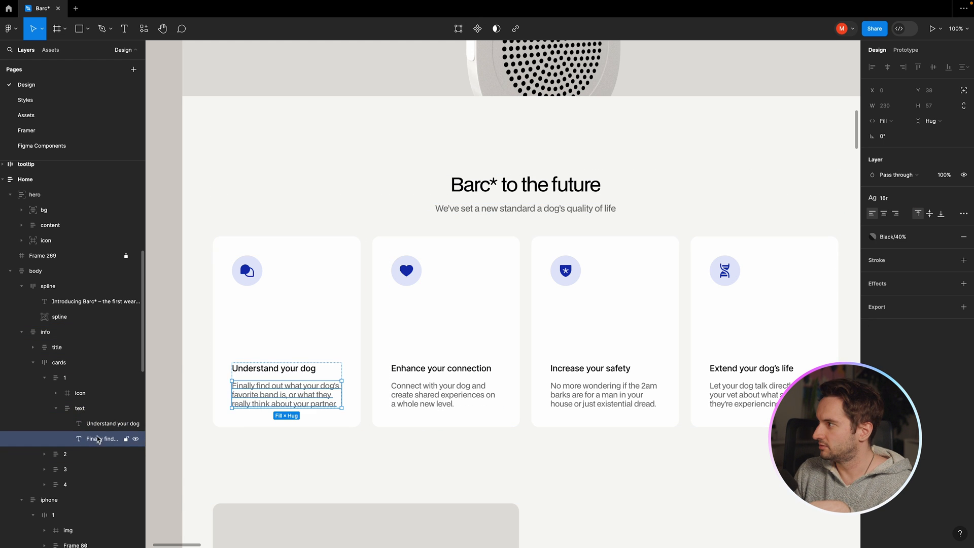
click(113, 423)
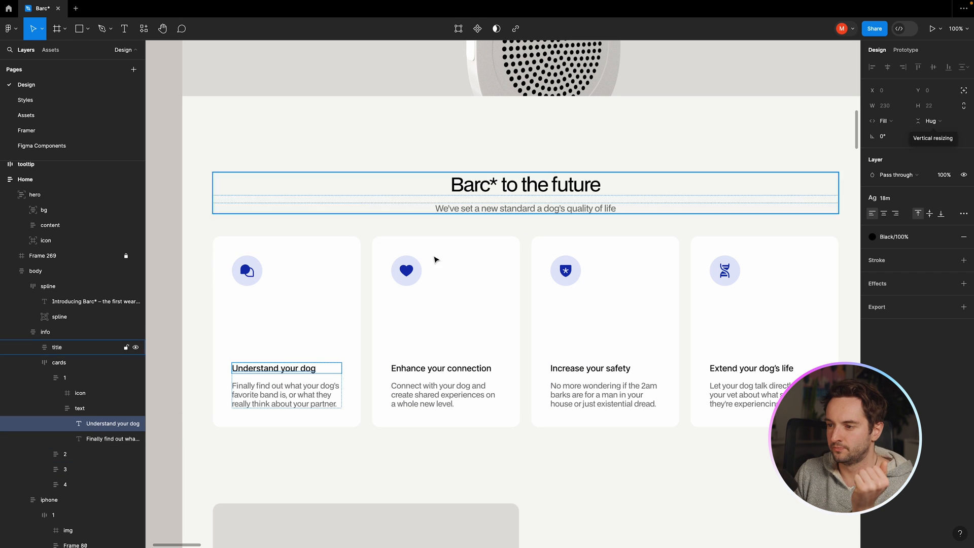
click(65, 377)
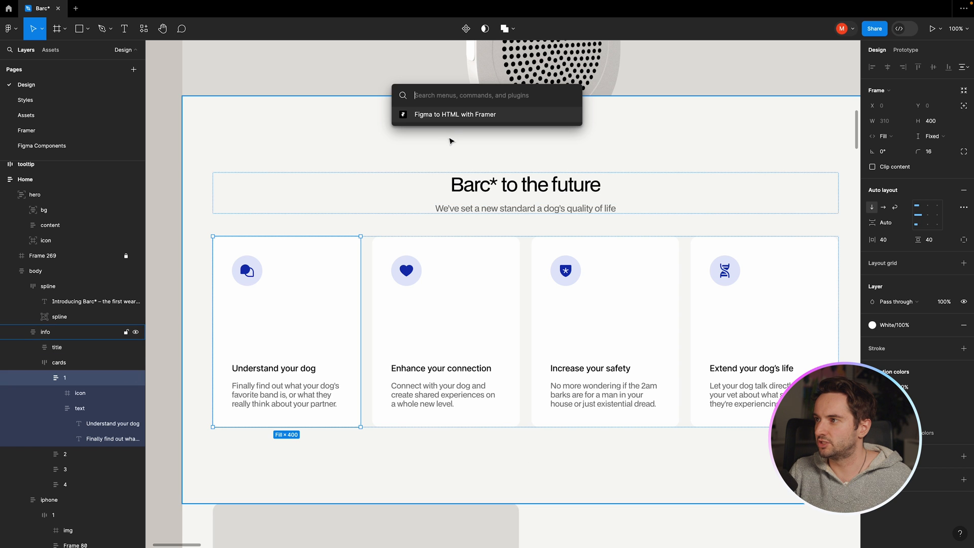
- Run Figma to HTML with Framer on the first card from Quick Actions
click(456, 115)
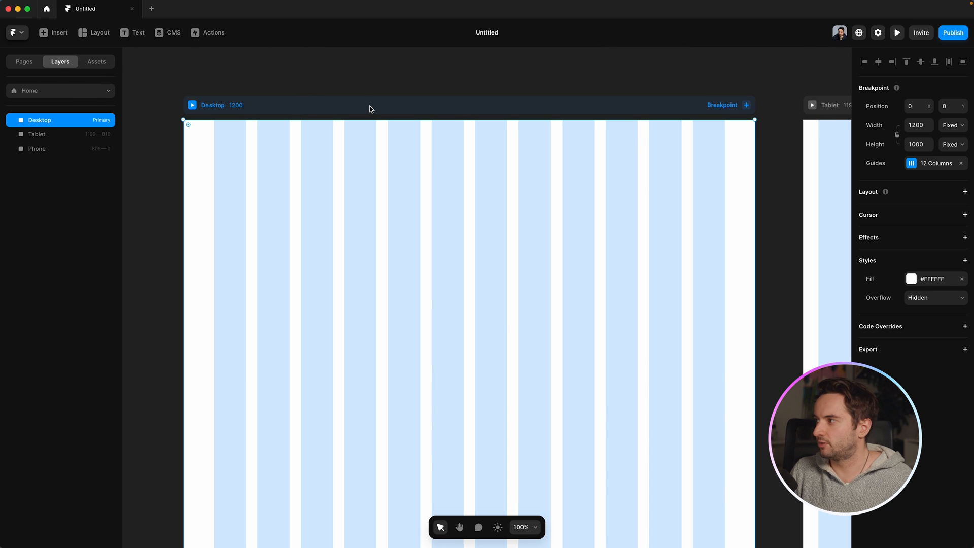
- Add a vertical Stack layout with gap 10 and no padding to the Desktop breakpoint
click(965, 191)
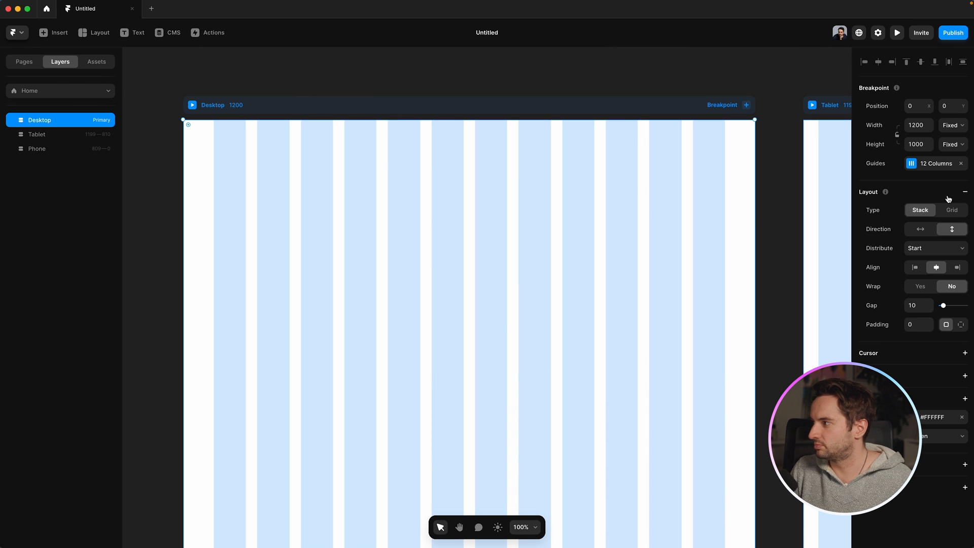
mouse_move(474, 132)
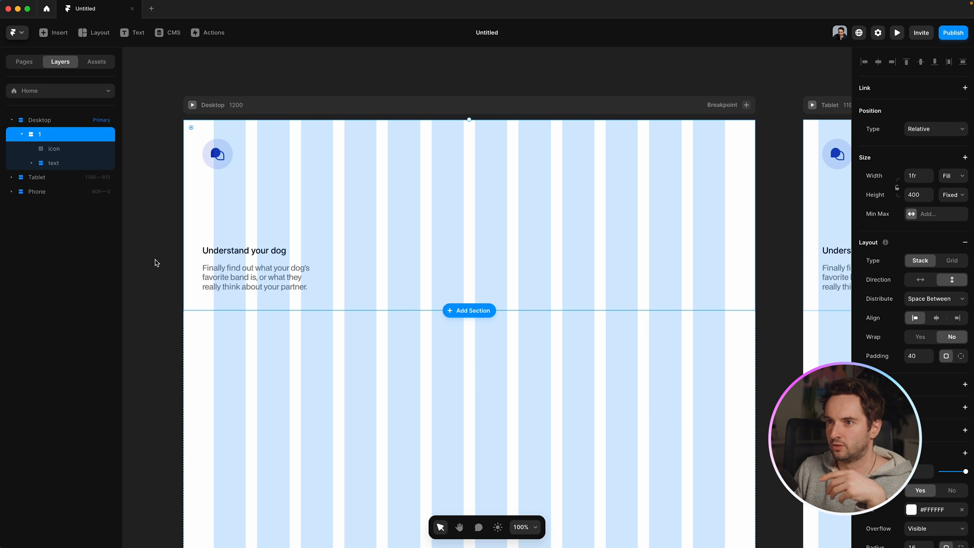
mouse_move(50, 130)
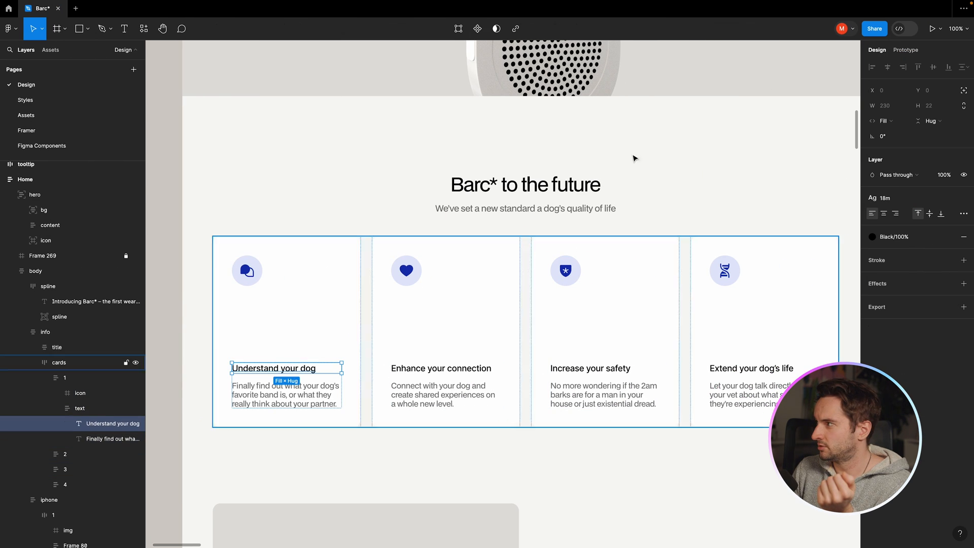
mouse_move(885, 106)
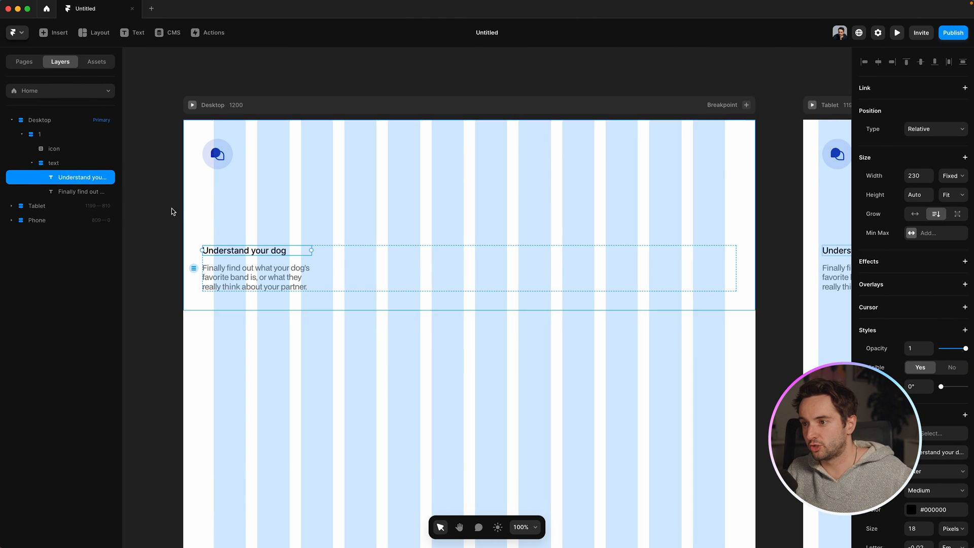
- Set the heading, description and their text group to Fill width, then select the icon
click(81, 191)
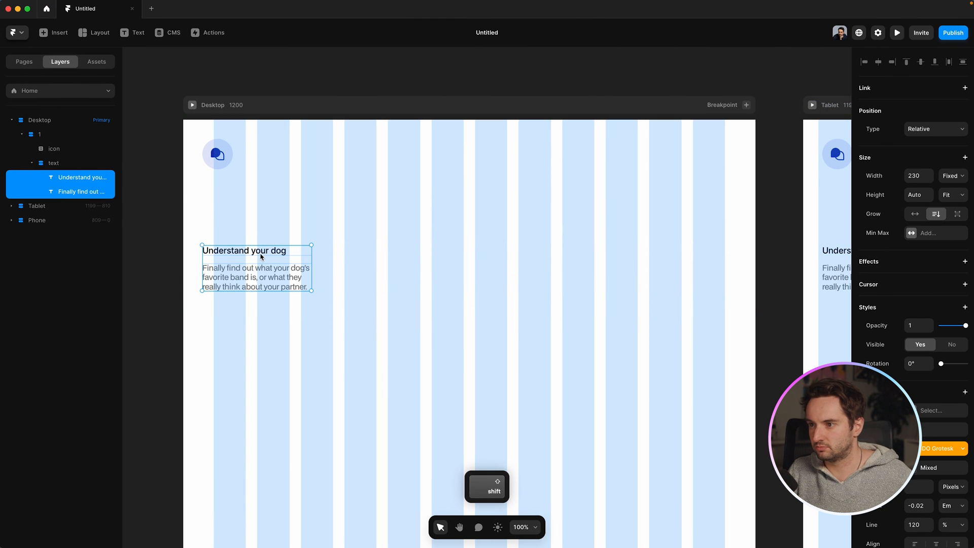
click(953, 176)
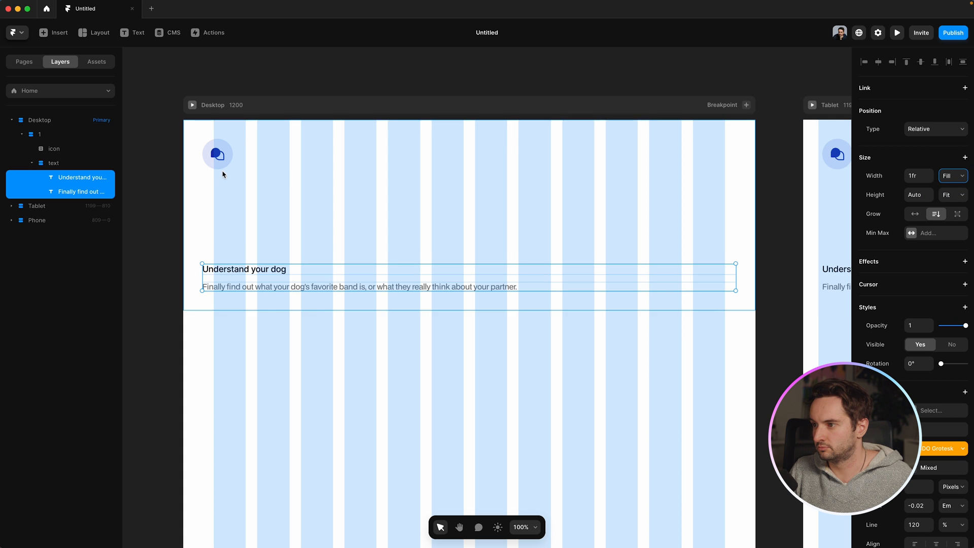
click(53, 162)
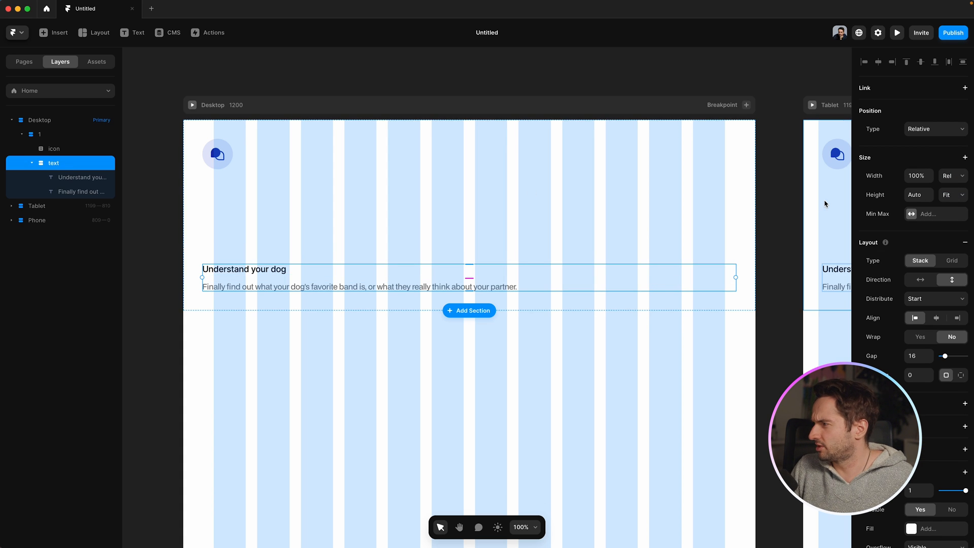
mouse_move(954, 178)
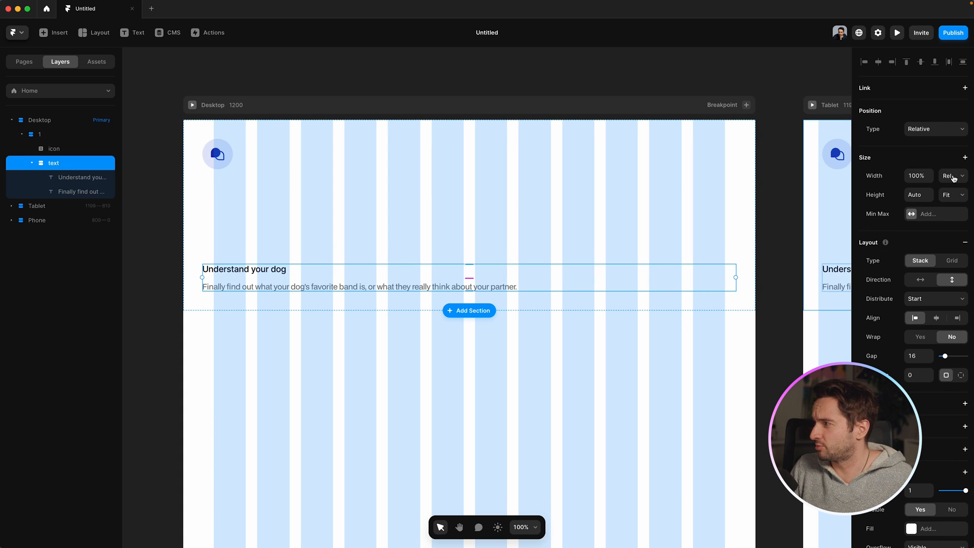
click(951, 175)
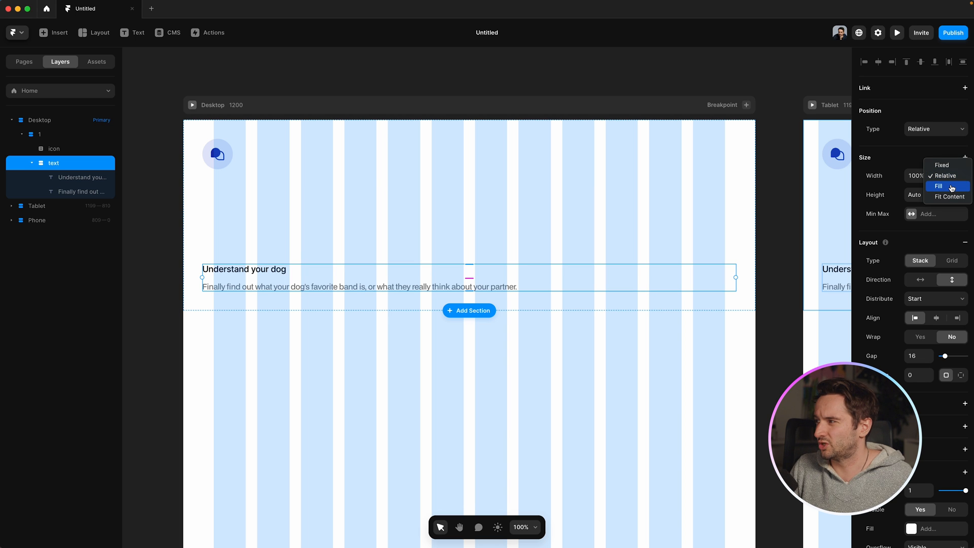
click(941, 186)
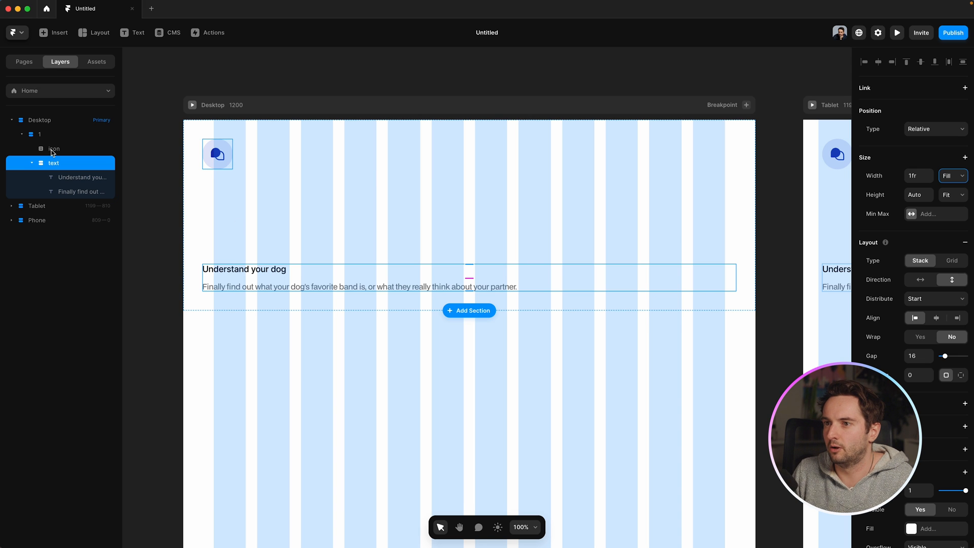
click(53, 148)
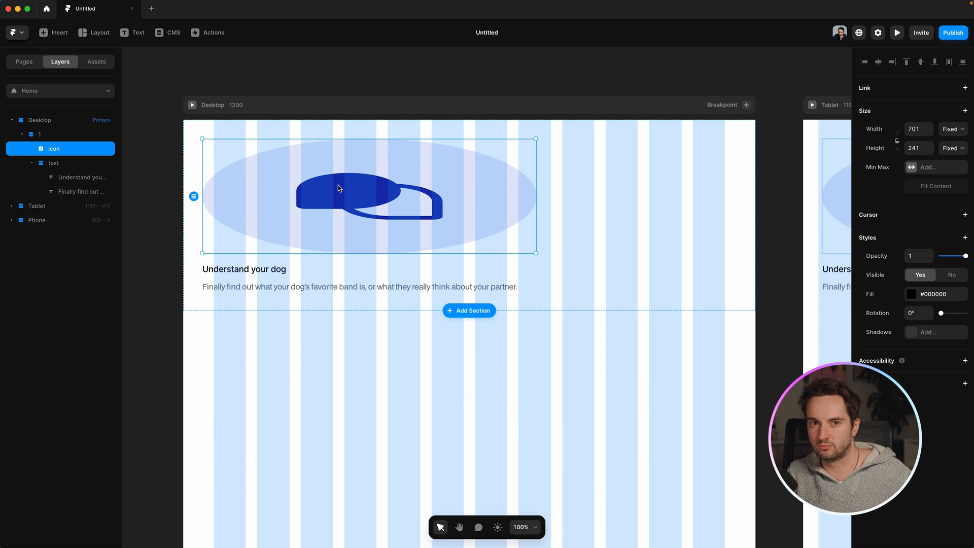
- Undo the icon resize and delete the icon, leaving only the heading and description
key(cmd+z)
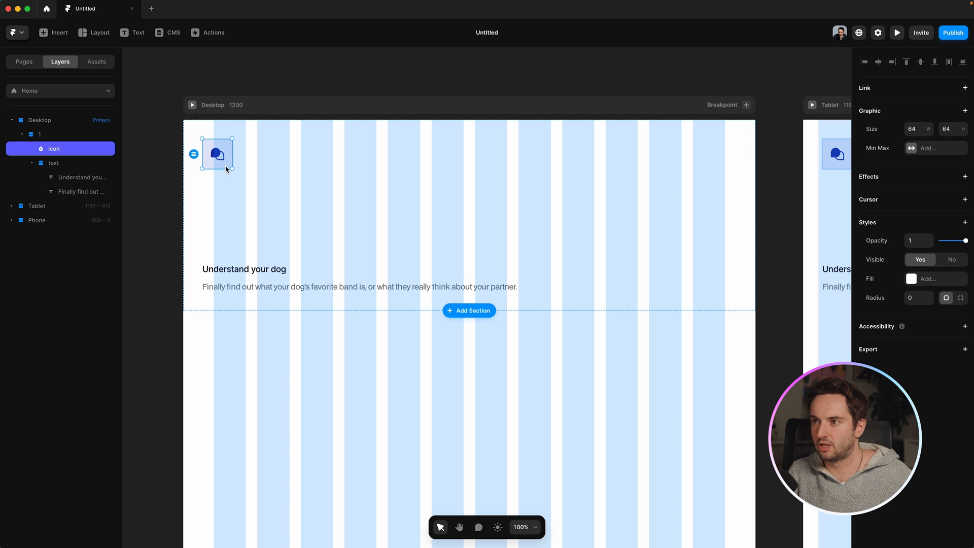
double_click(217, 154)
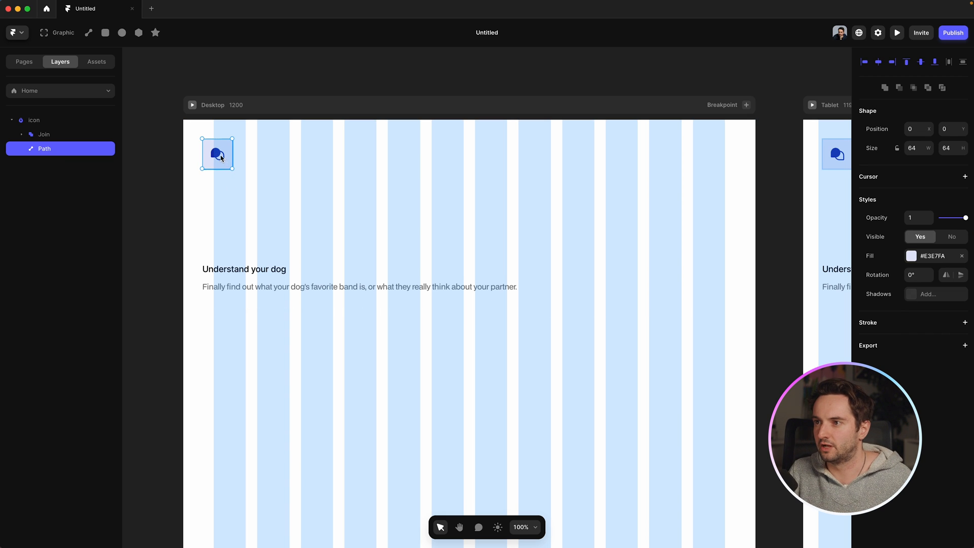
key(cmd+z)
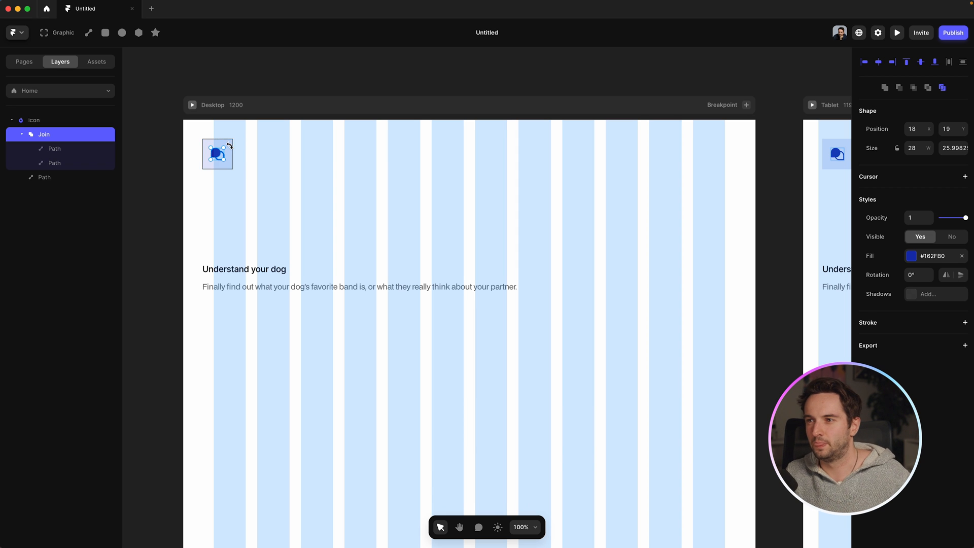
click(44, 177)
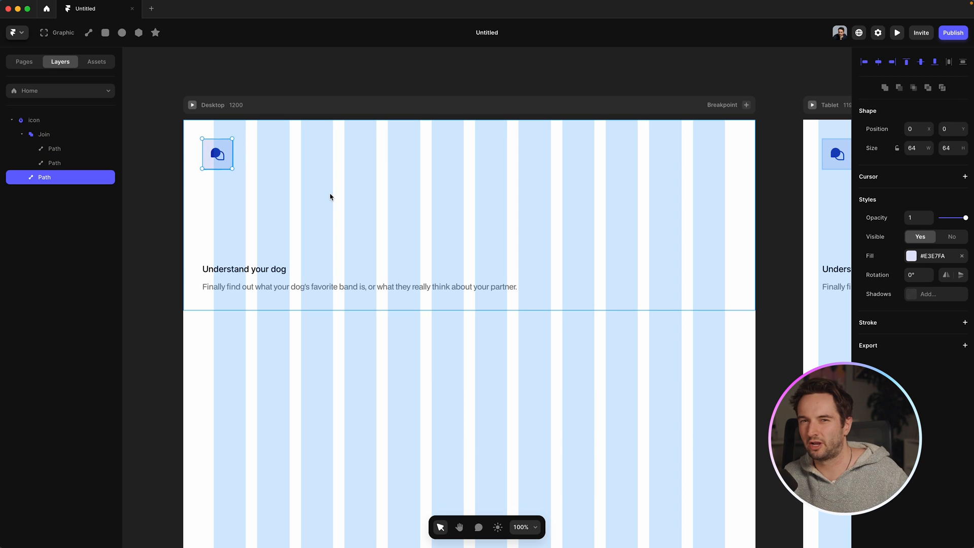
click(34, 120)
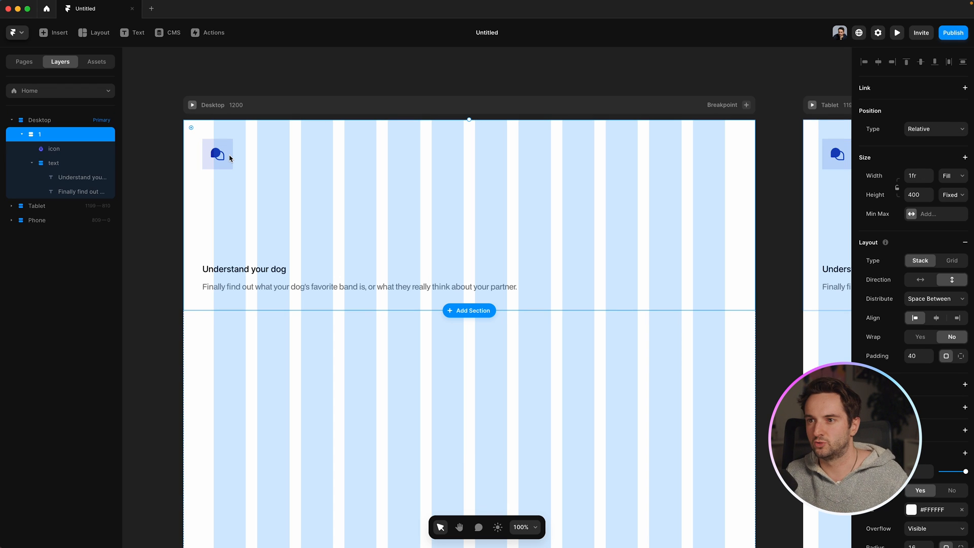
key(Delete)
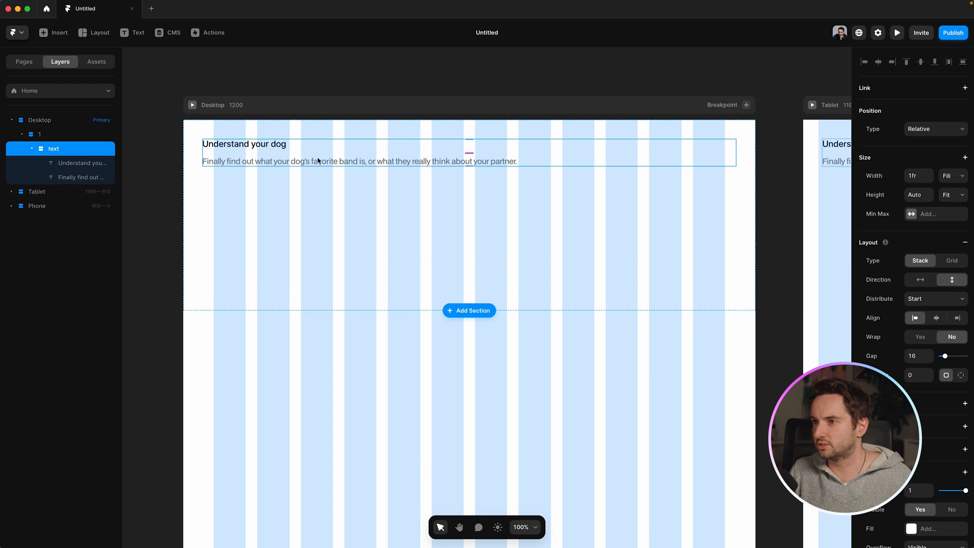
click(81, 162)
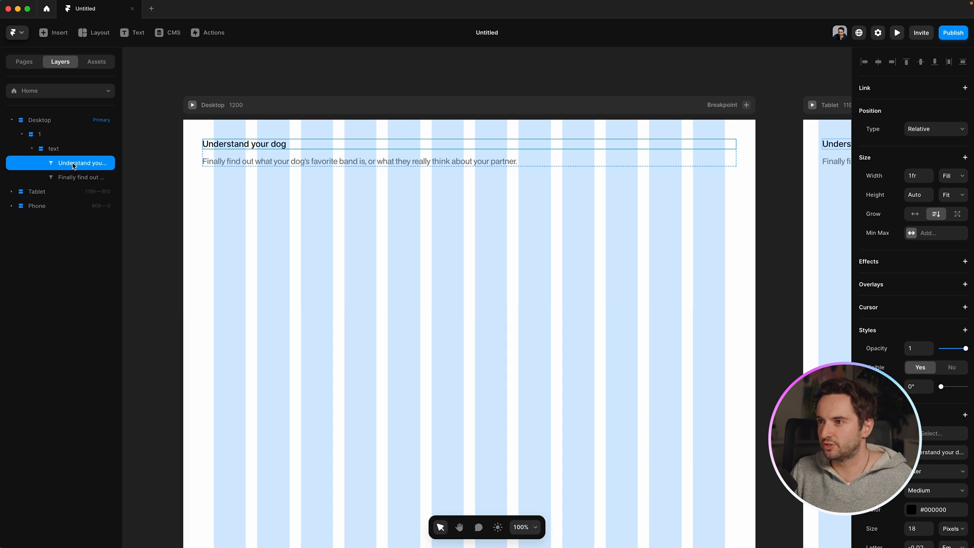
click(935, 314)
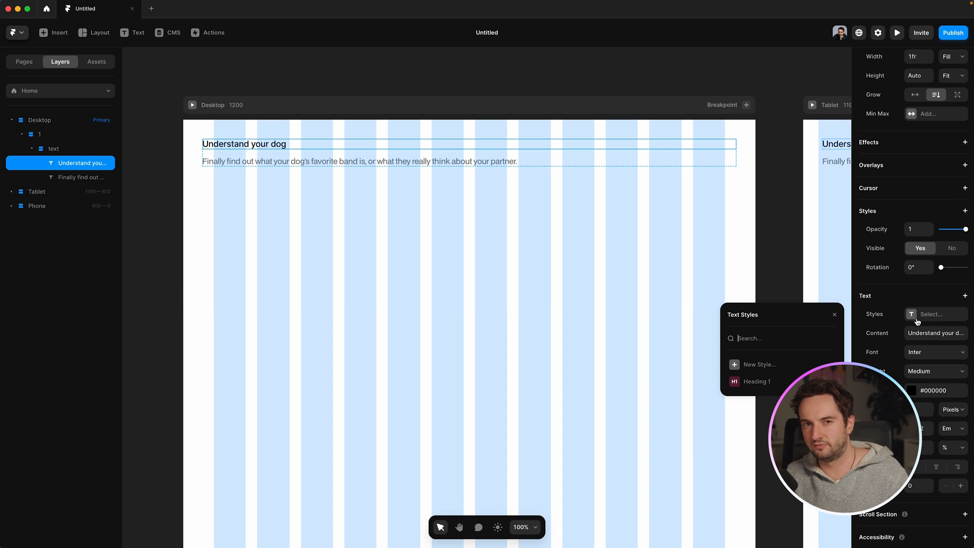
click(835, 315)
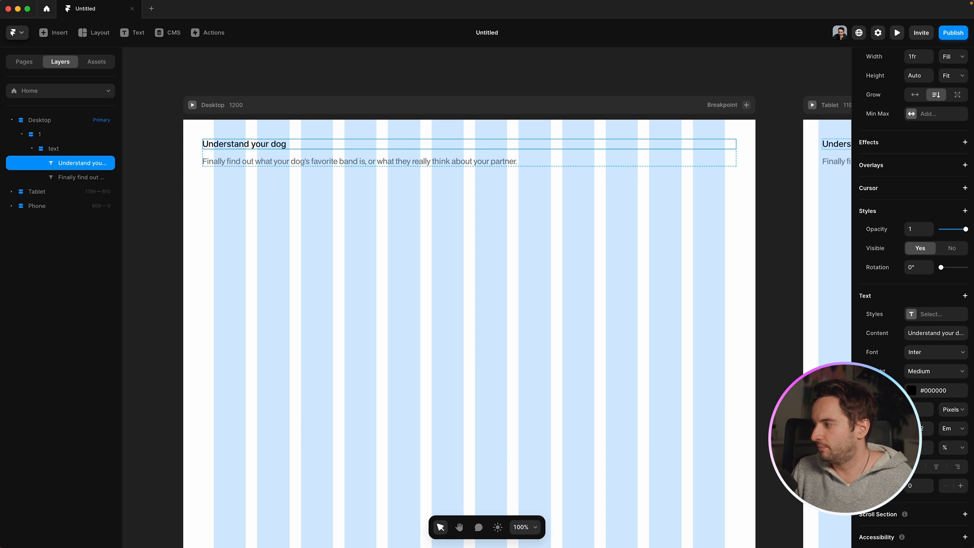
click(82, 176)
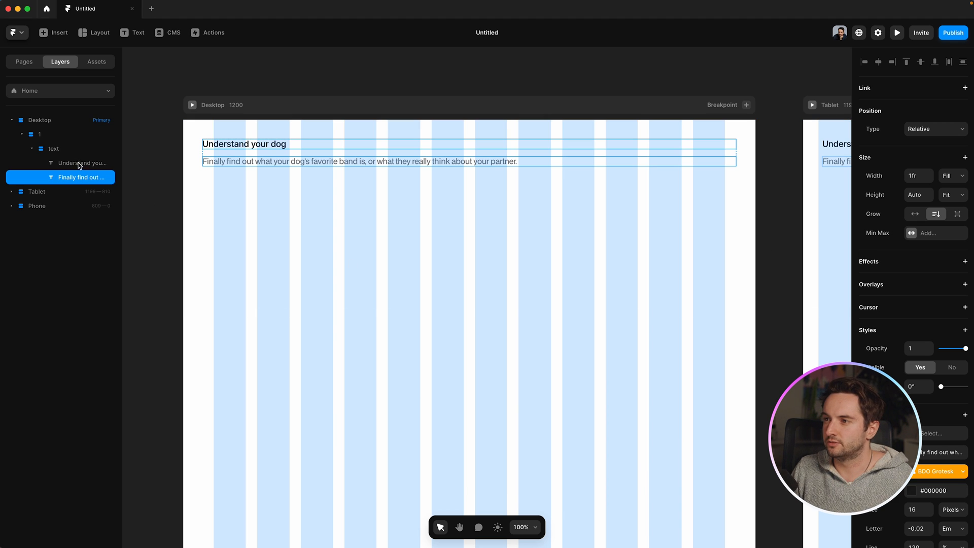
scroll(down, 3)
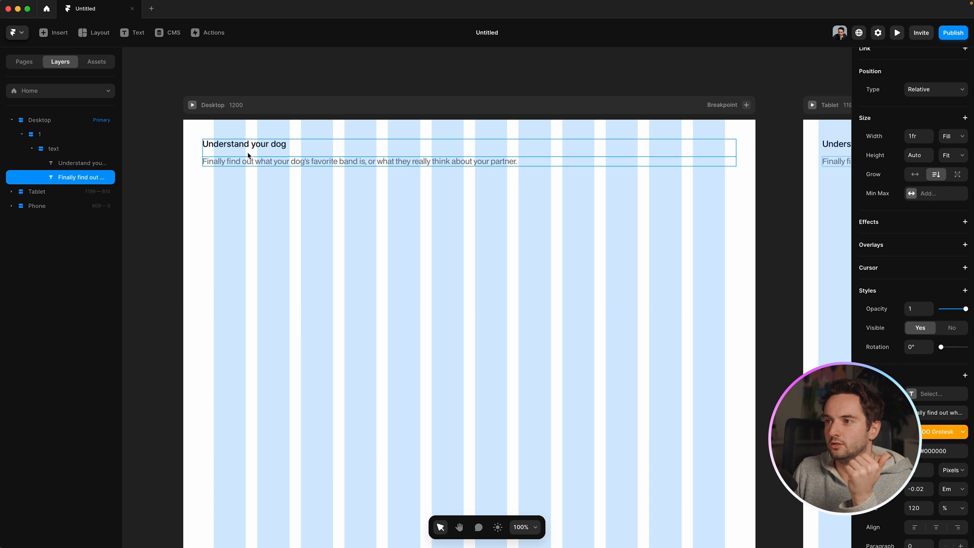
click(39, 134)
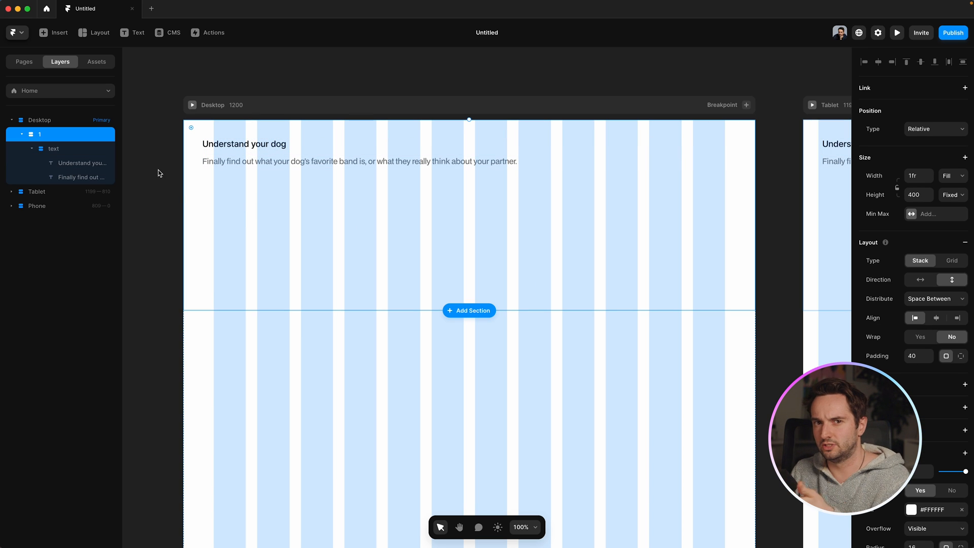
mouse_move(154, 171)
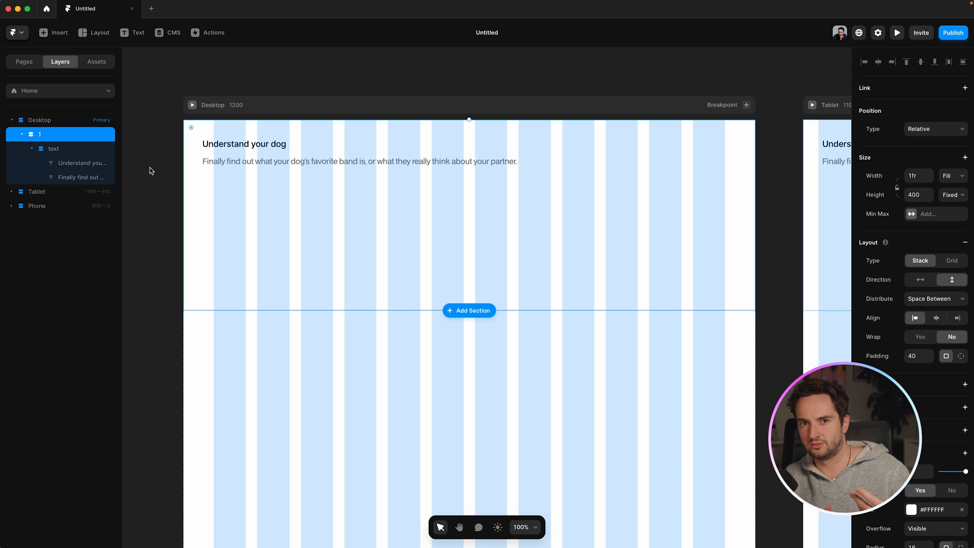
mouse_move(144, 175)
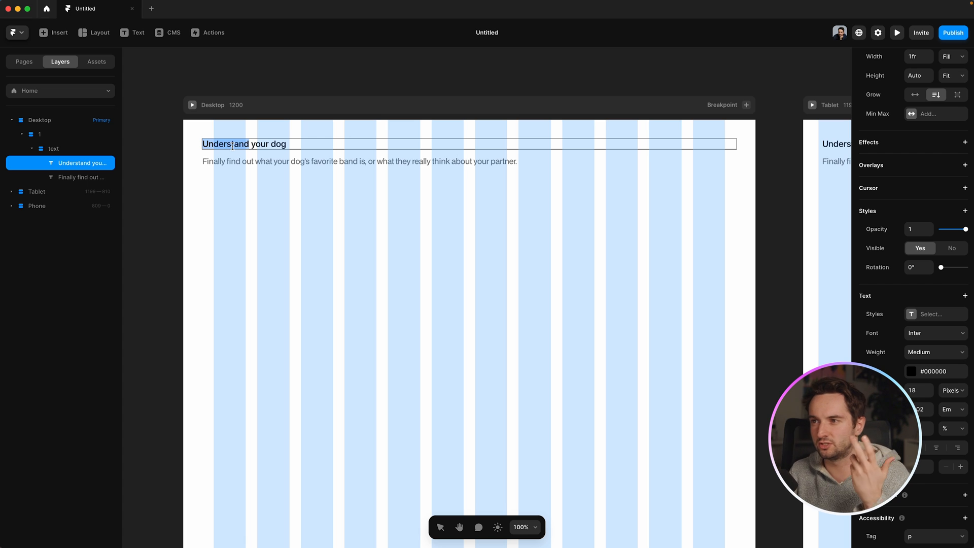
- Rewrite the heading to 'New headline' and the description to 'New copy'
text(New headline)
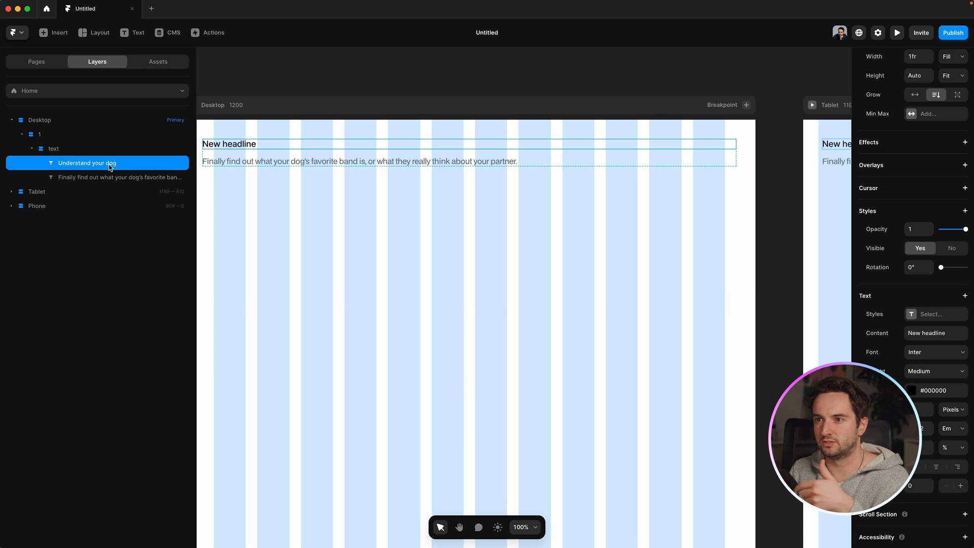
mouse_move(249, 146)
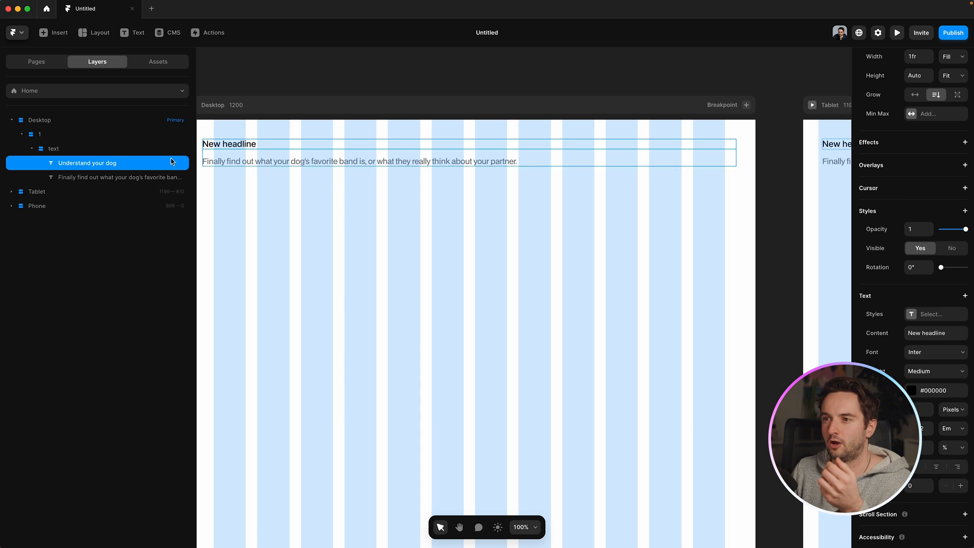
key(return)
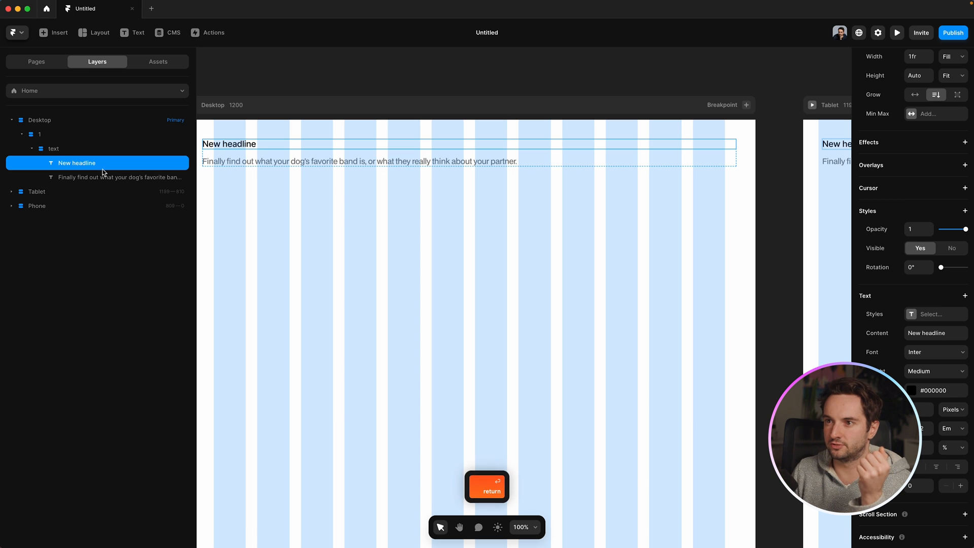
click(116, 177)
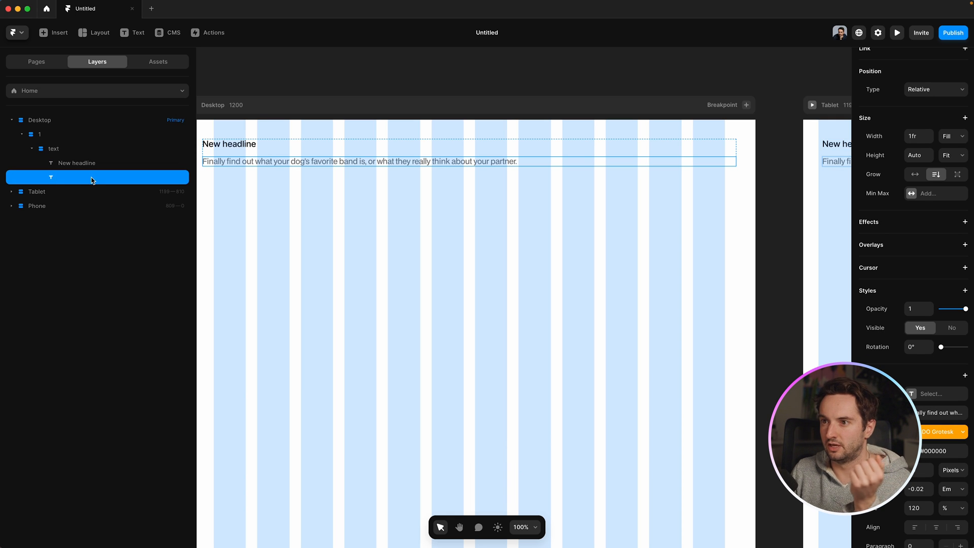
mouse_move(64, 182)
text(New copy)
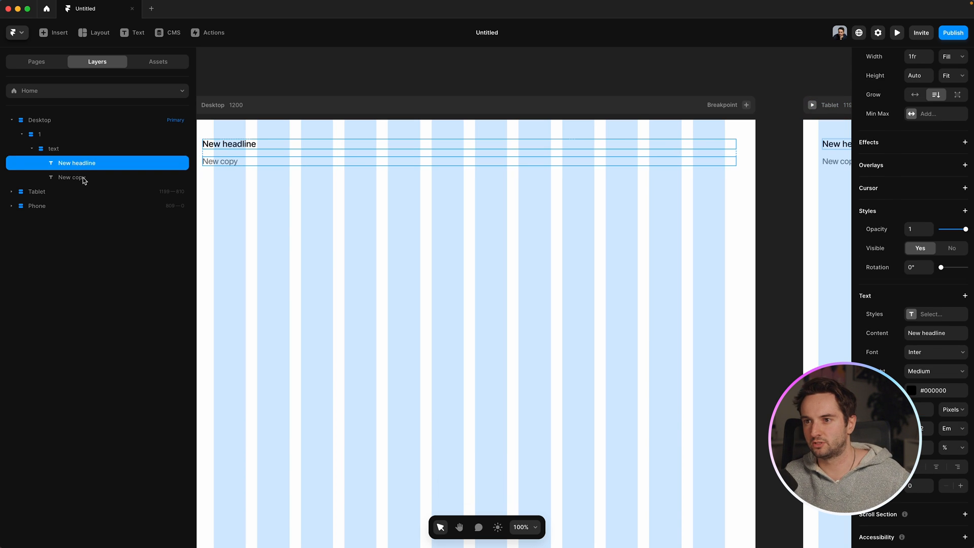
click(75, 177)
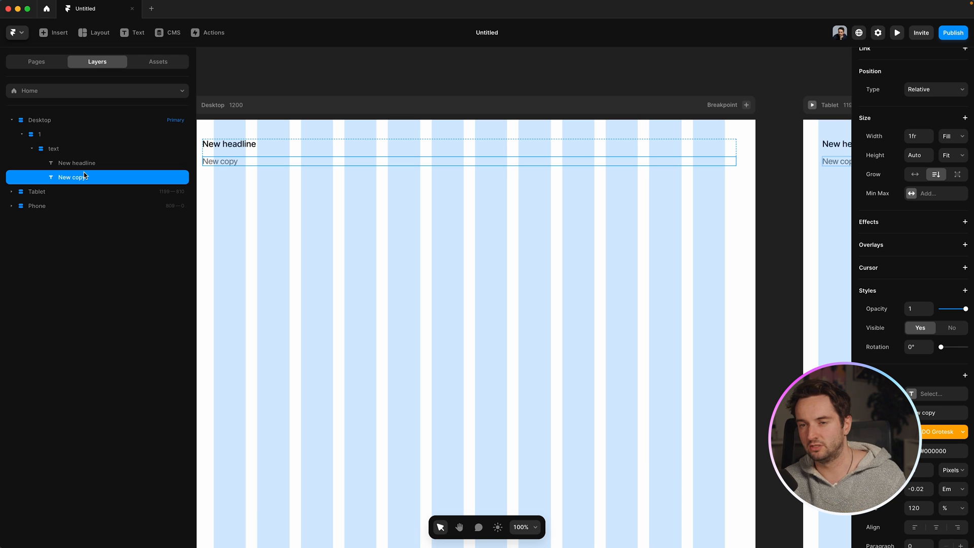
click(78, 163)
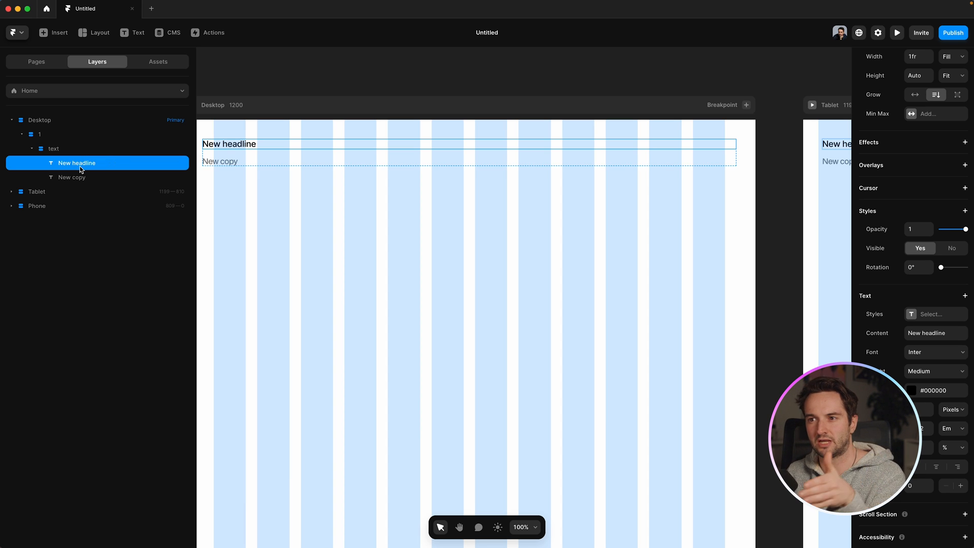
mouse_move(79, 166)
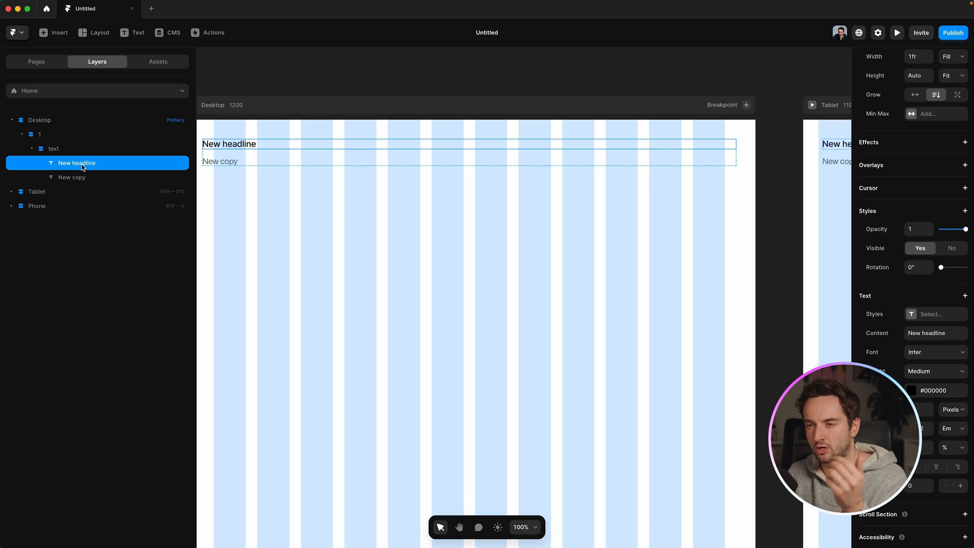
mouse_move(77, 162)
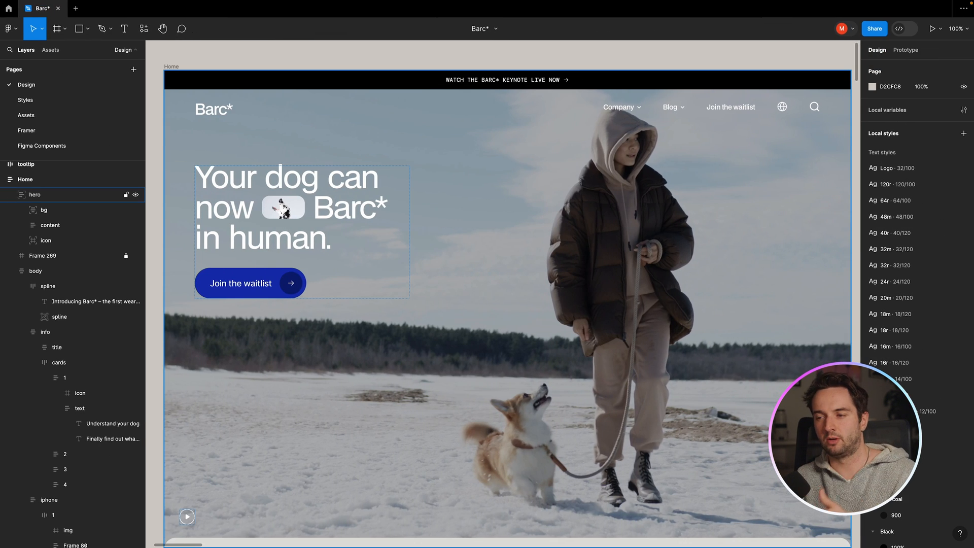
- Select the Barc* hero section and scroll the canvas to view the Introducing Barc* statement
click(34, 195)
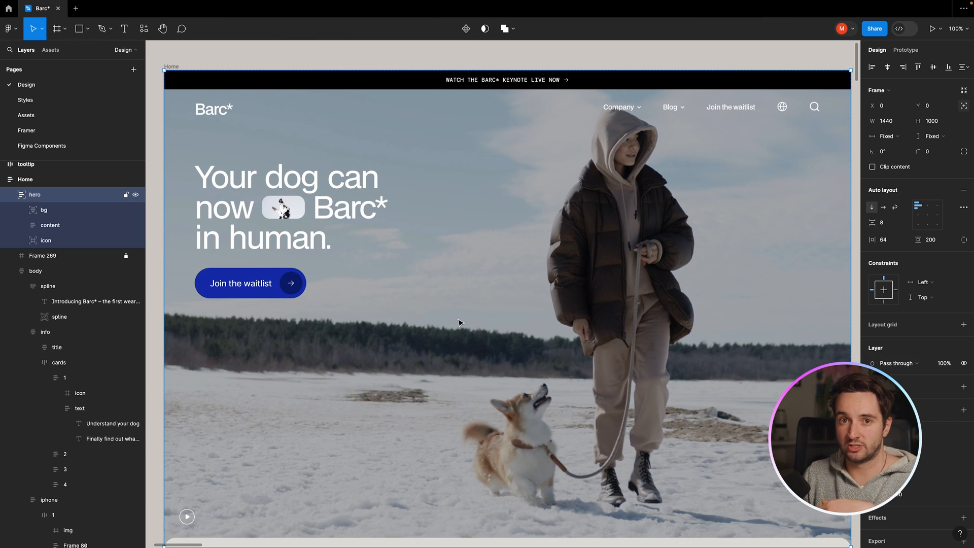
scroll(down, 3)
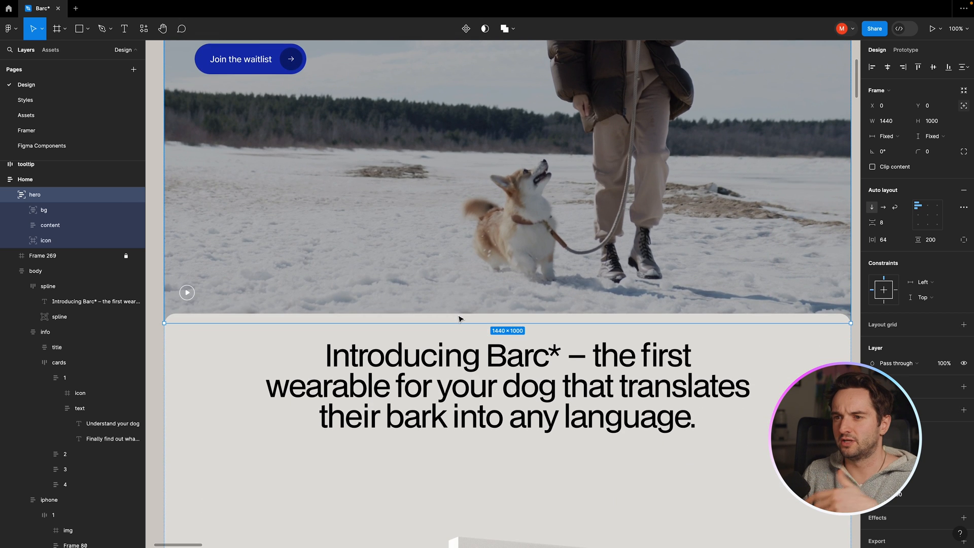
scroll(up, 3)
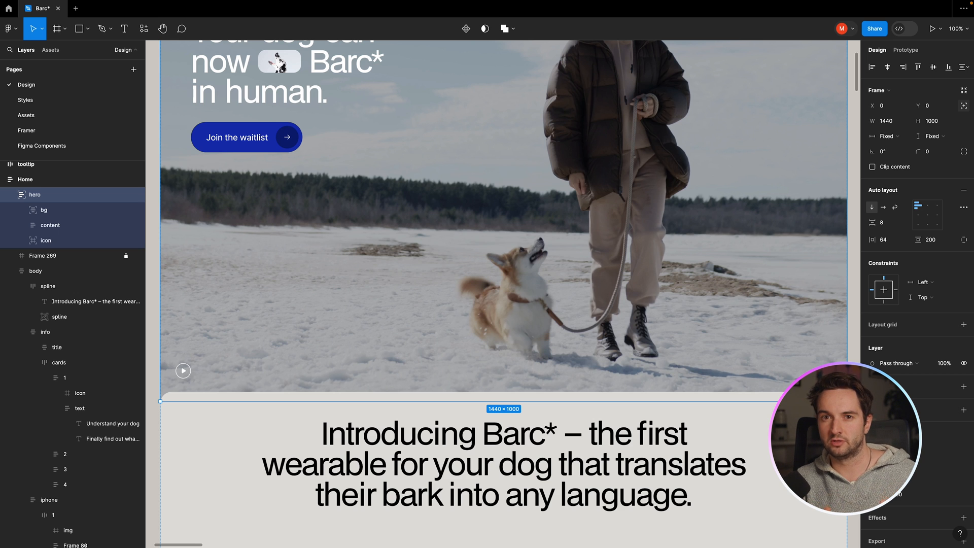
mouse_move(460, 319)
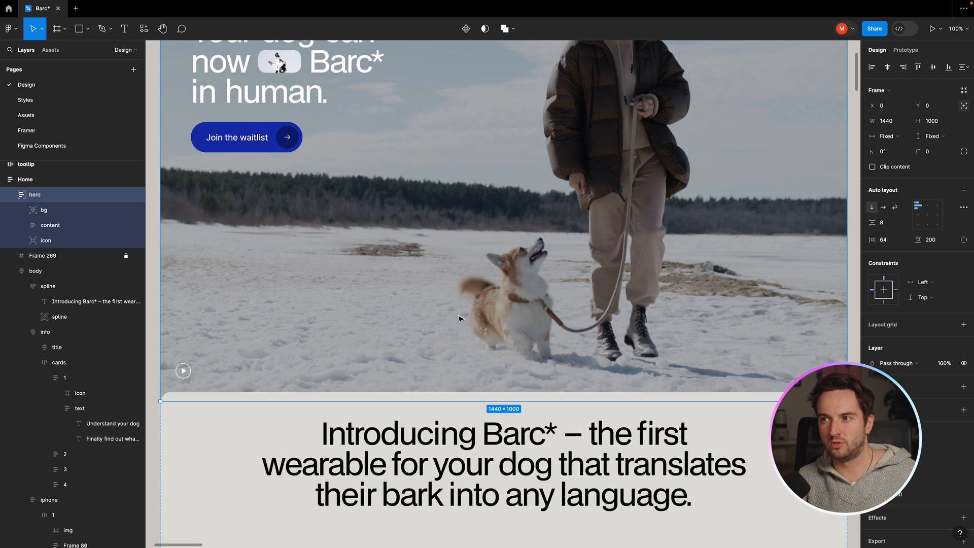
mouse_move(459, 319)
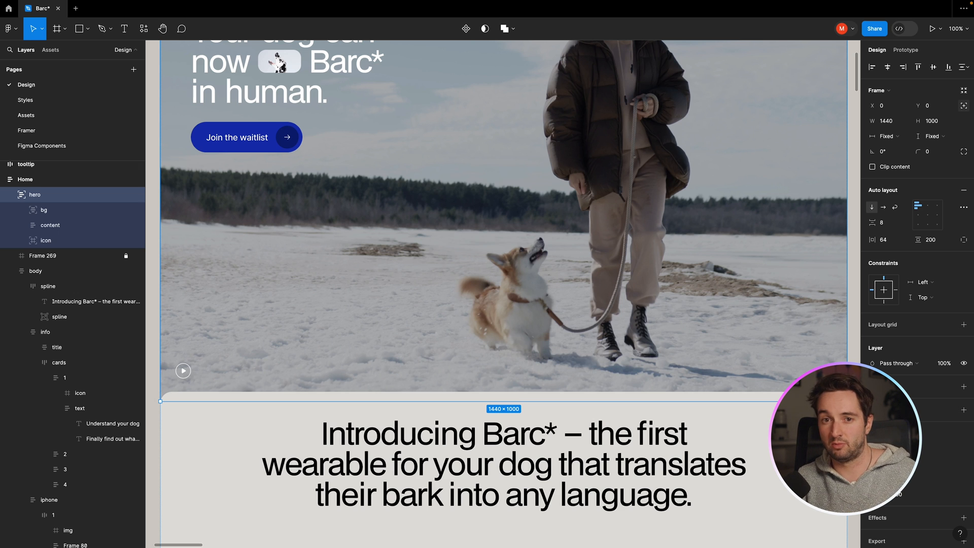
mouse_move(460, 318)
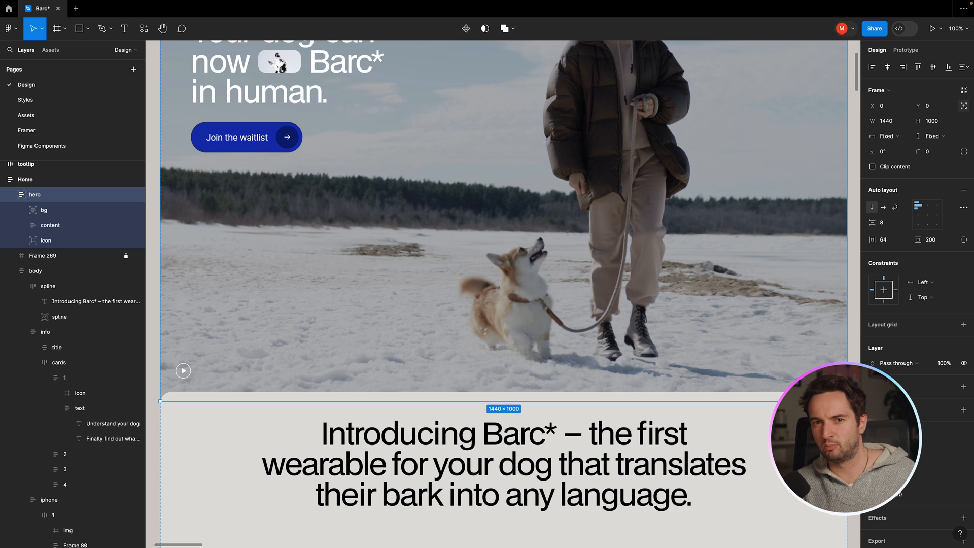
mouse_move(459, 318)
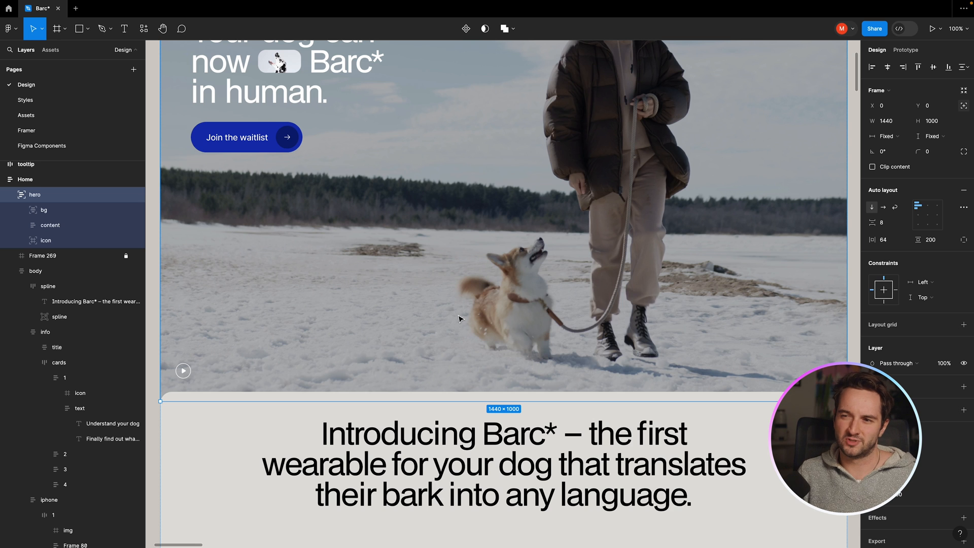